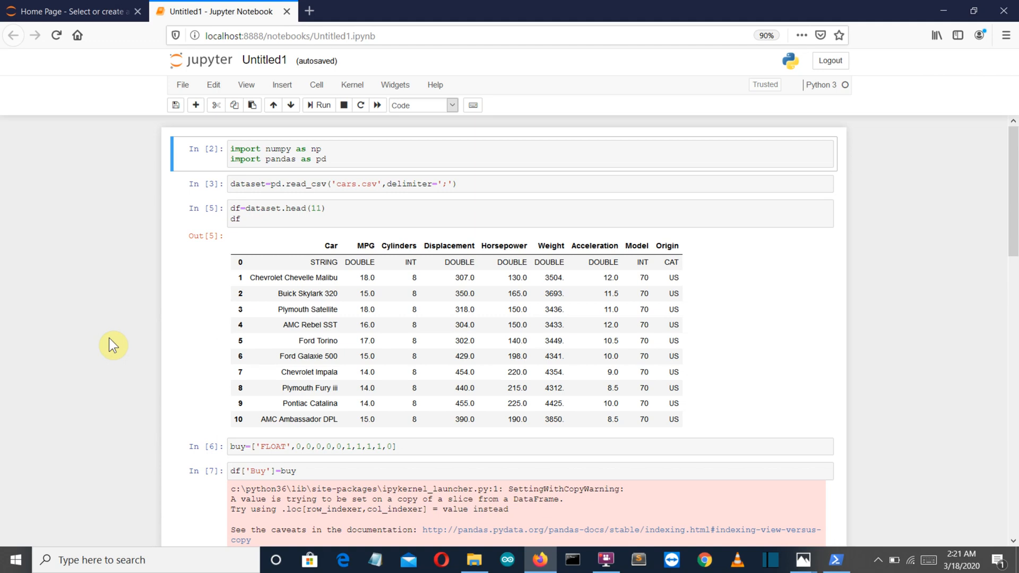
pyautogui.moveTo(273, 278)
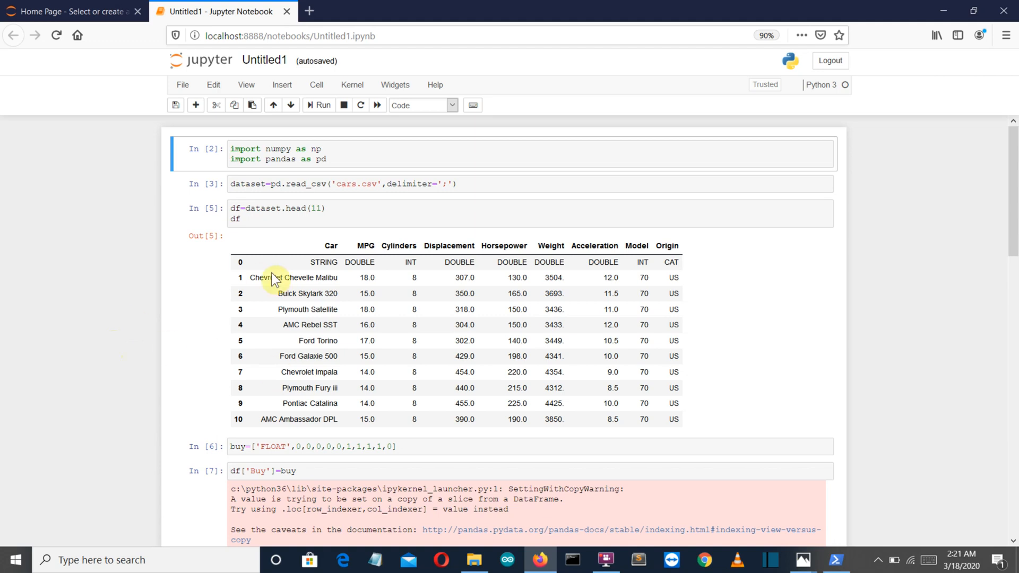
# Step: View the Euclidean distance diagram and formula for points P1 and P2 in Photos
pyautogui.scroll(-3)
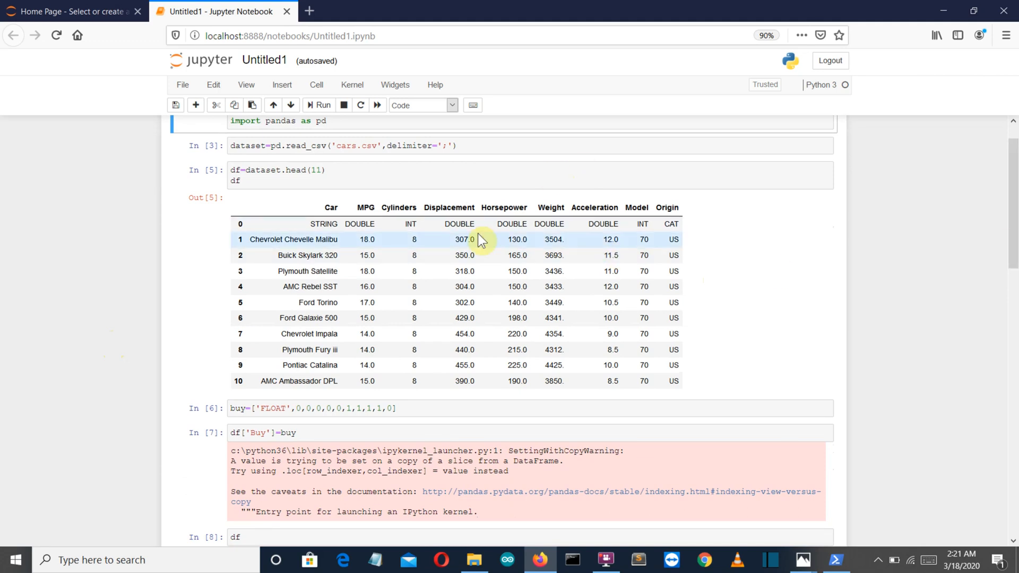
pyautogui.moveTo(382, 187)
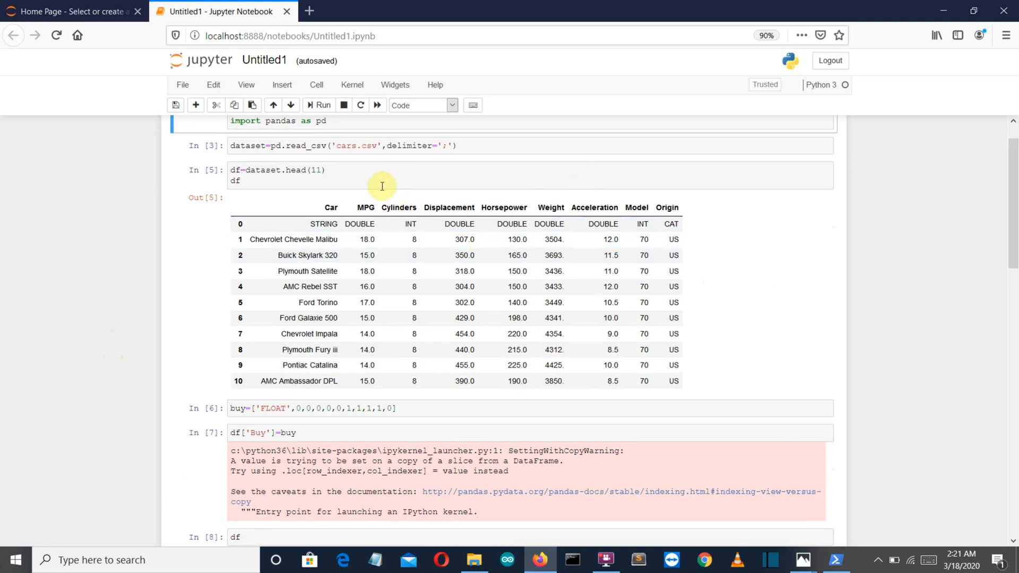
pyautogui.moveTo(464, 188)
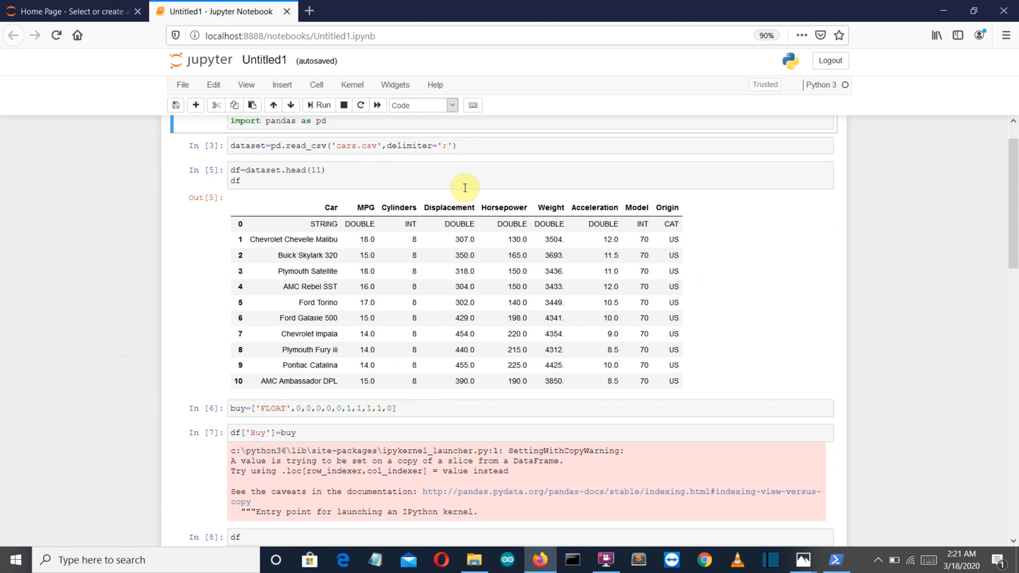
pyautogui.moveTo(615, 211)
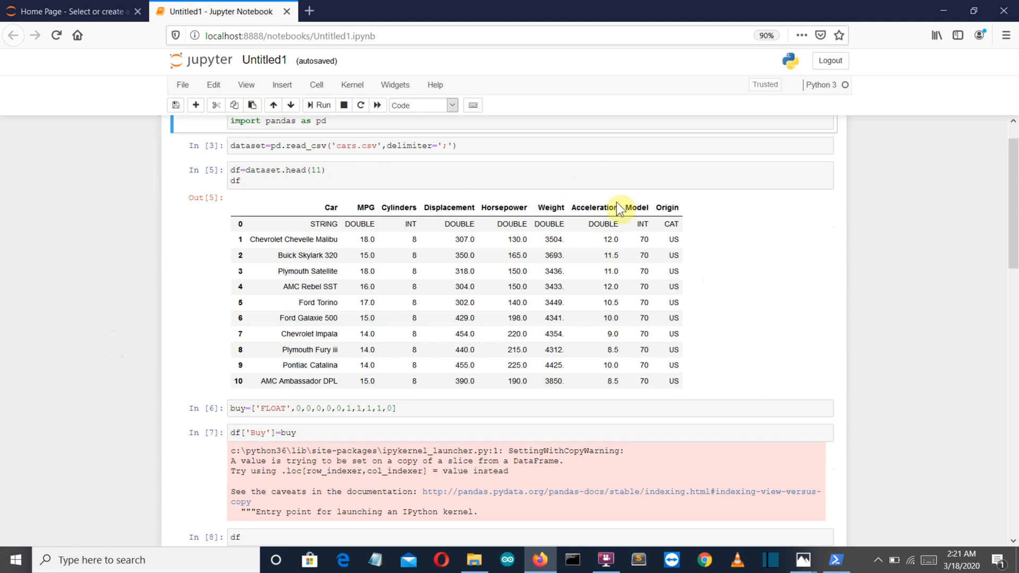
pyautogui.moveTo(455, 269)
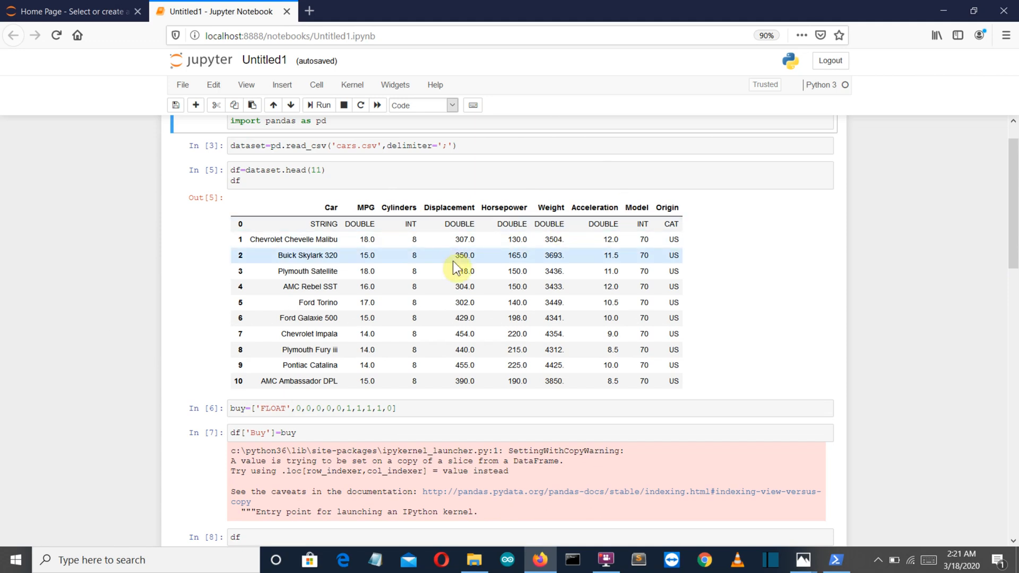
pyautogui.moveTo(497, 208)
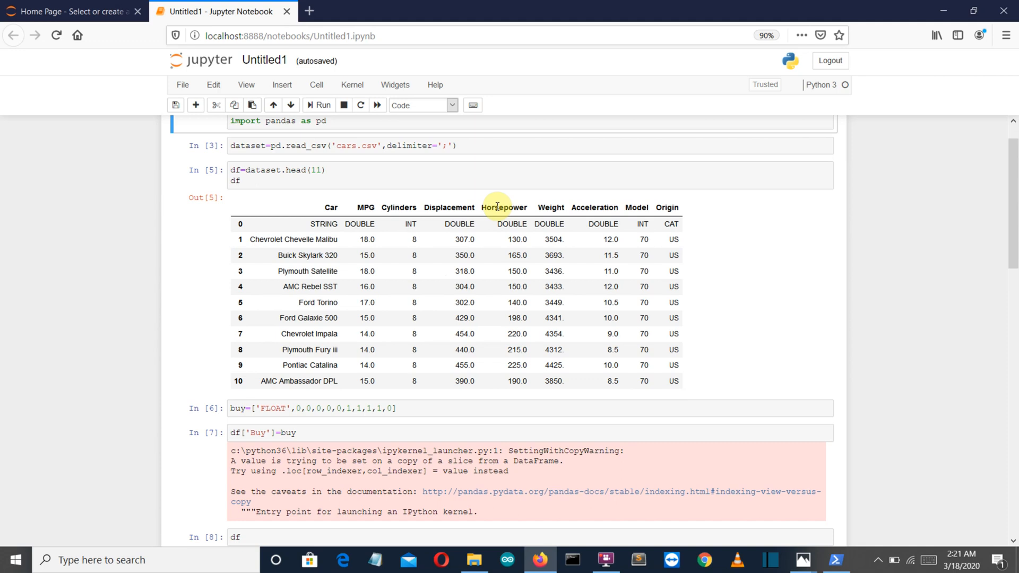
pyautogui.moveTo(470, 209)
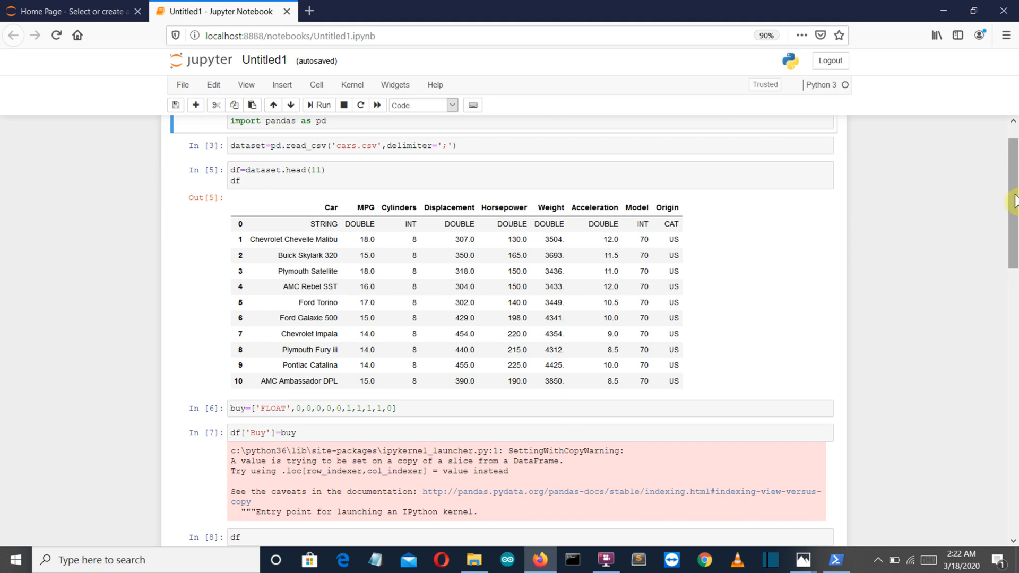
pyautogui.moveTo(688, 199)
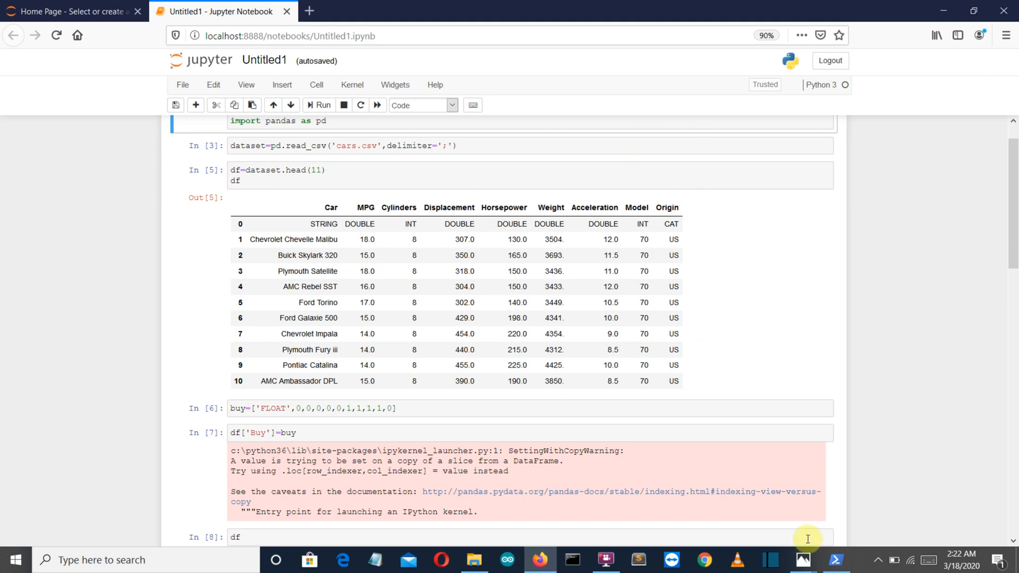
pyautogui.moveTo(802, 559)
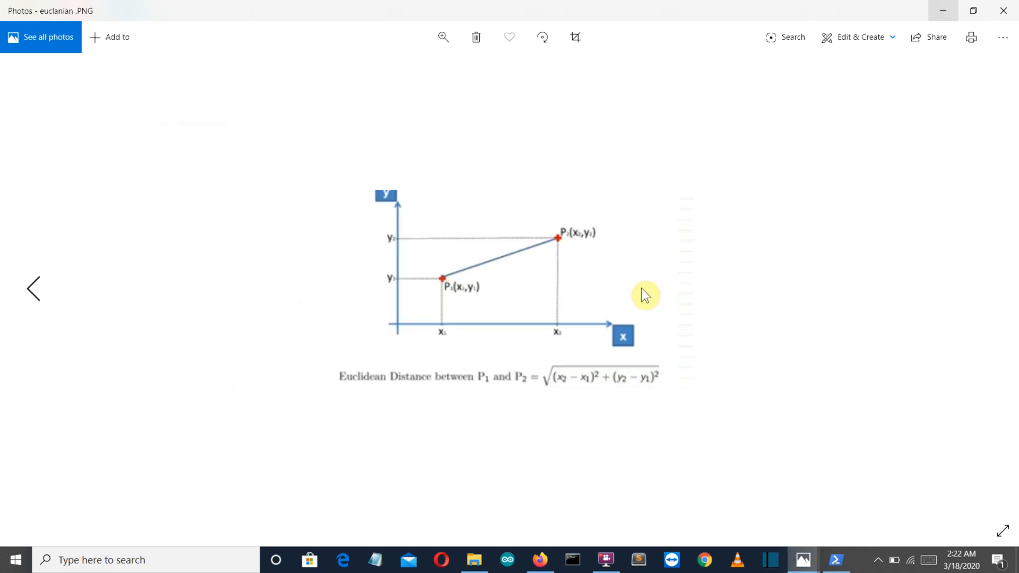
pyautogui.moveTo(769, 233)
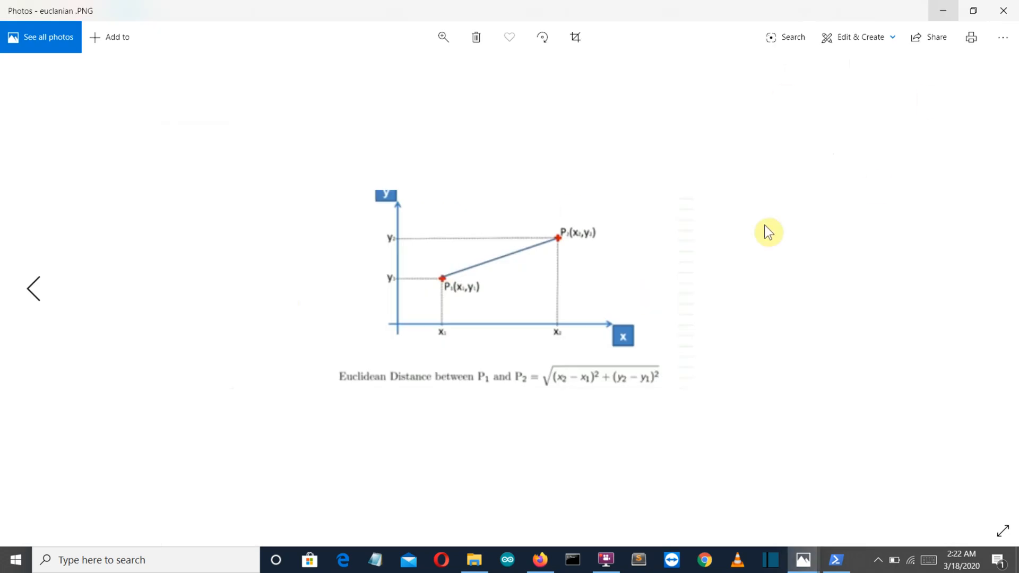
pyautogui.moveTo(853, 298)
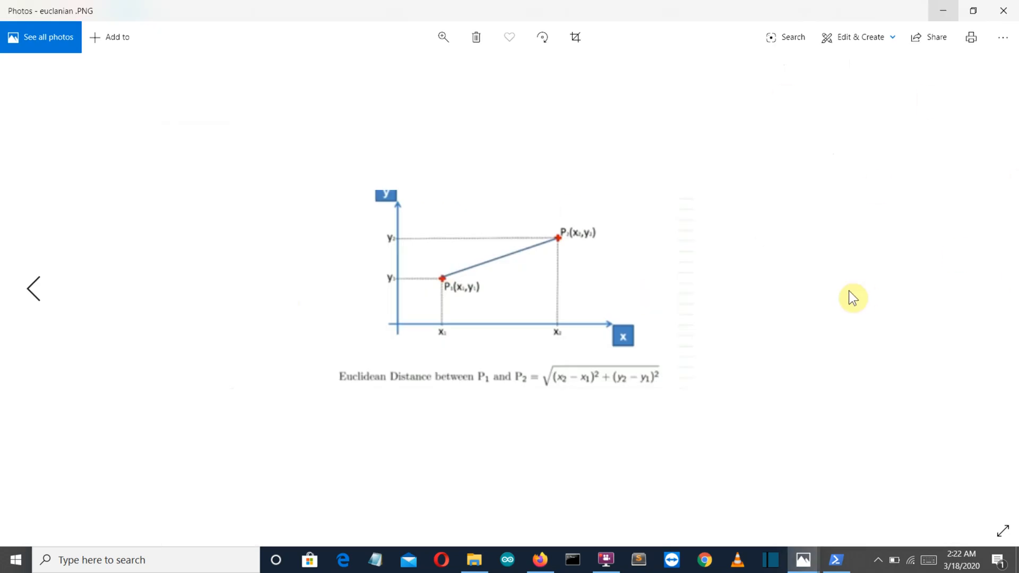
pyautogui.moveTo(497, 417)
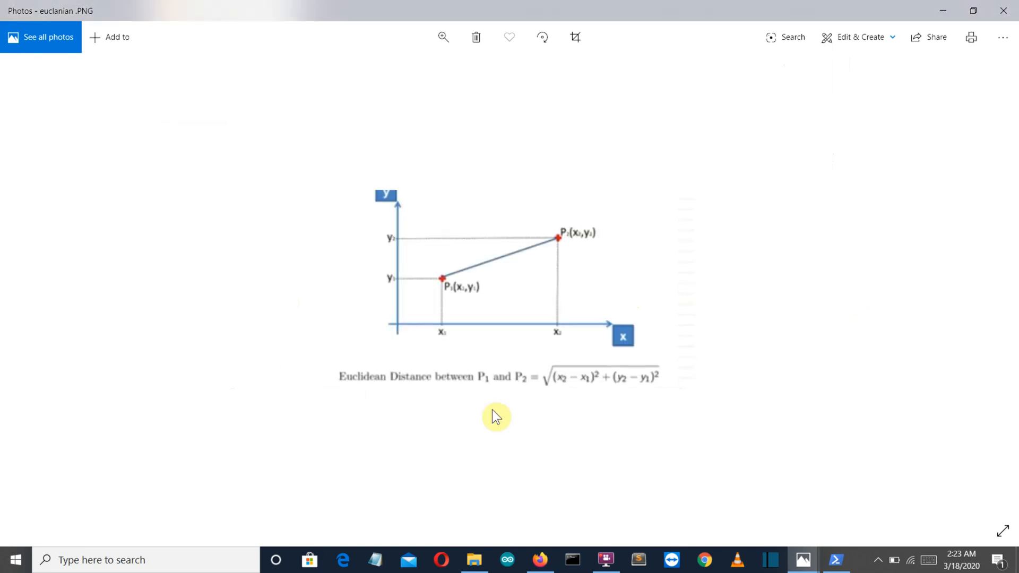
pyautogui.moveTo(492, 361)
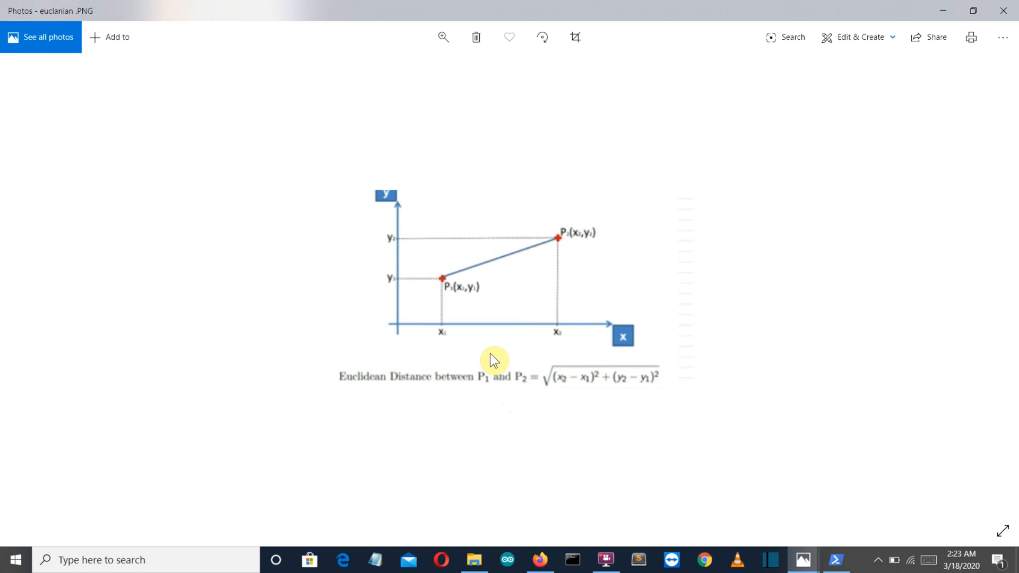
pyautogui.moveTo(530, 231)
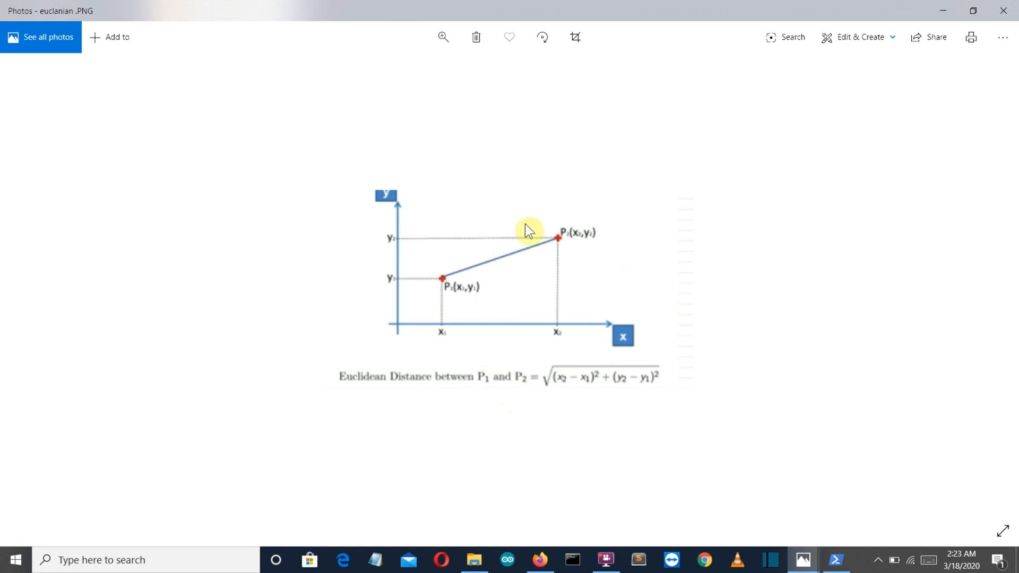
pyautogui.moveTo(482, 283)
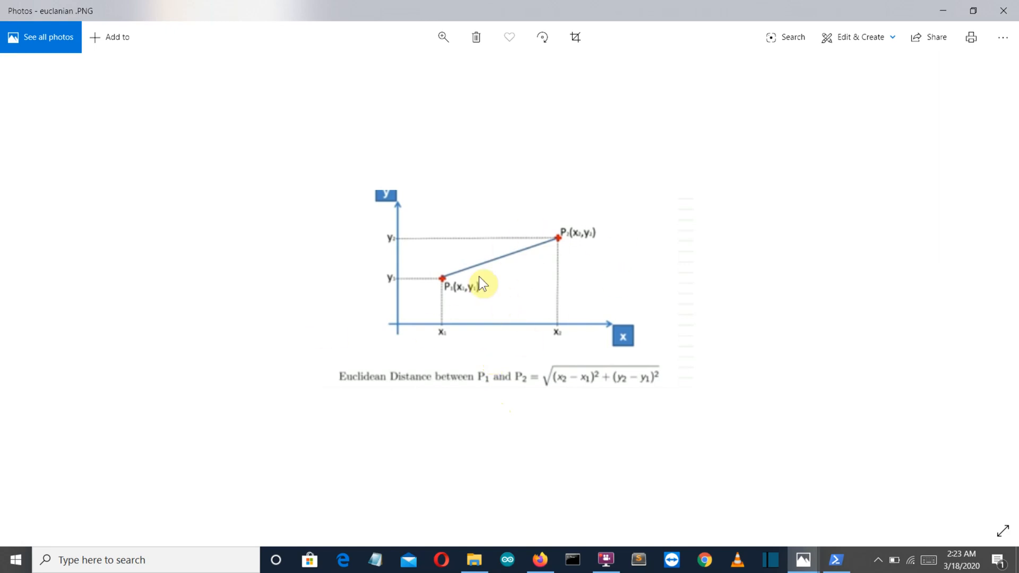
pyautogui.moveTo(649, 209)
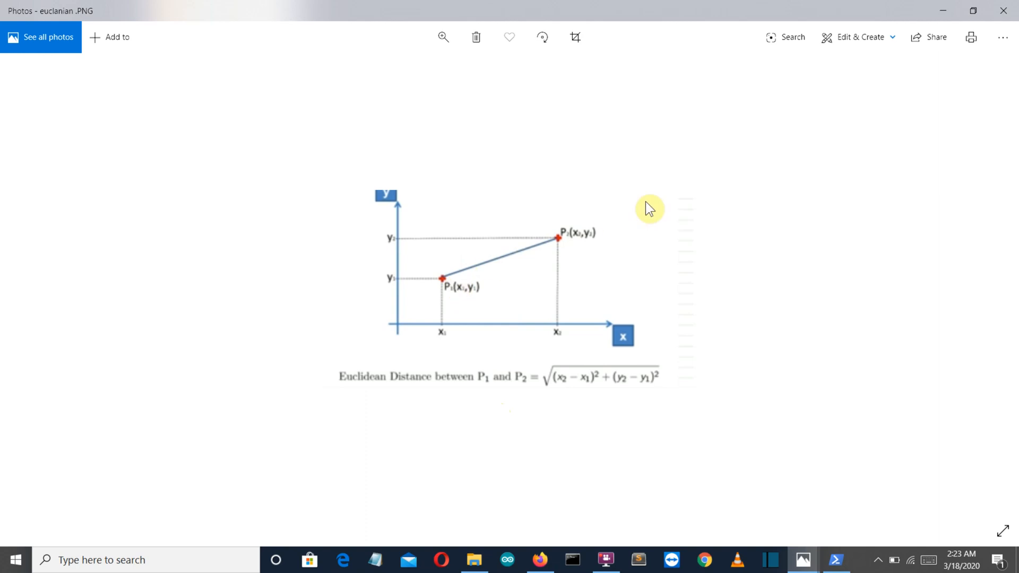
pyautogui.moveTo(605, 413)
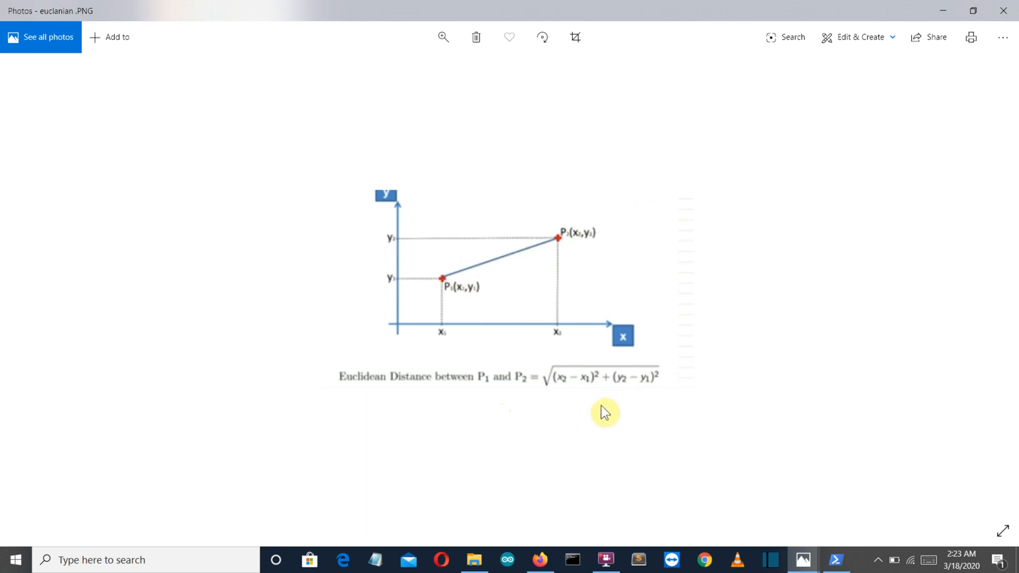
pyautogui.moveTo(576, 402)
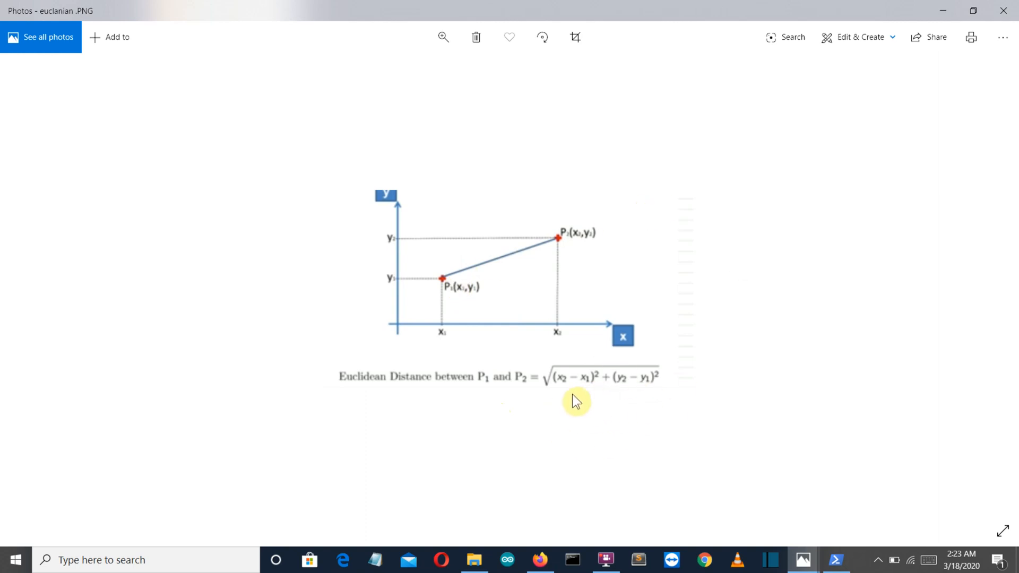
pyautogui.moveTo(583, 387)
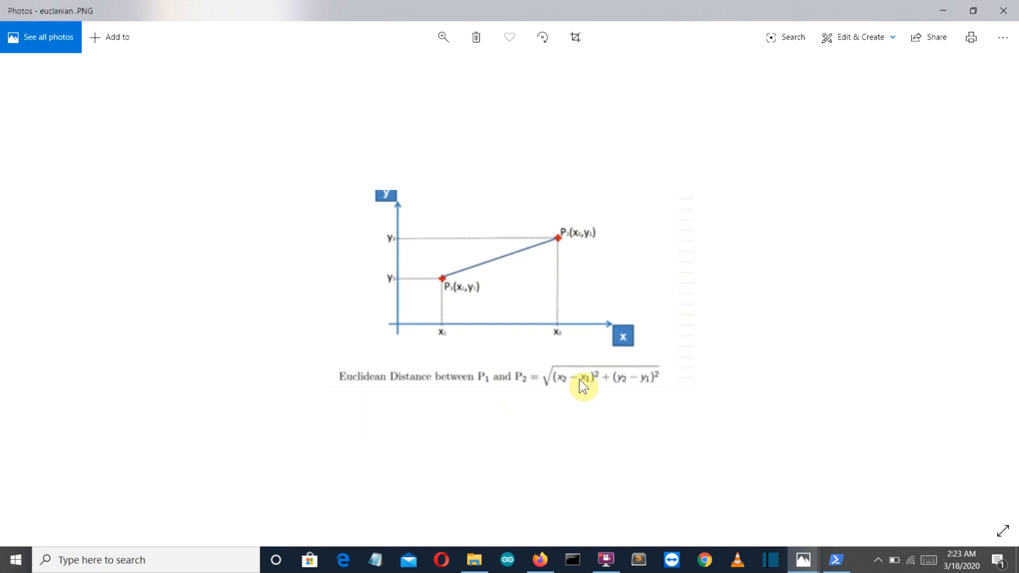
pyautogui.moveTo(796, 528)
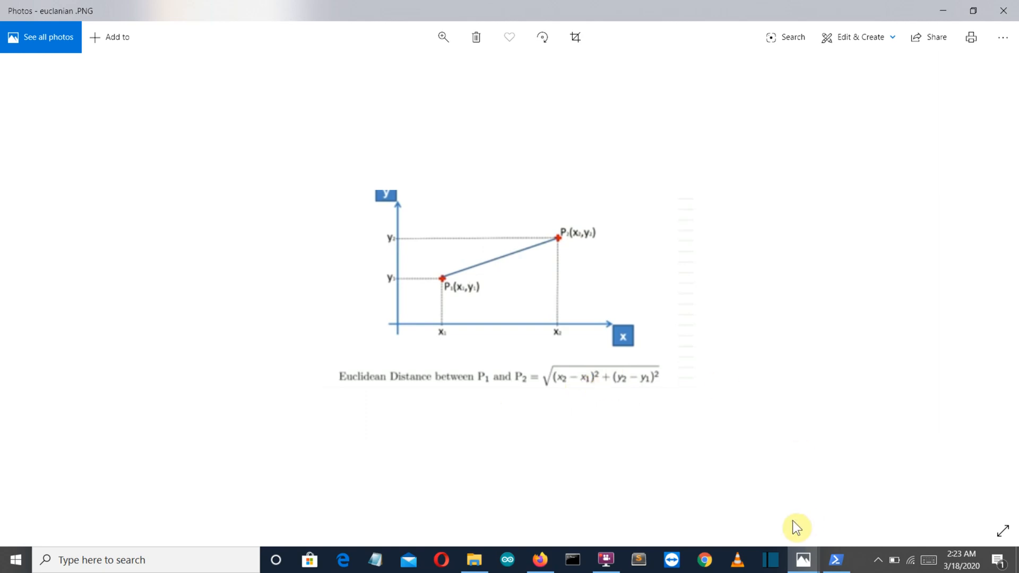
pyautogui.moveTo(859, 550)
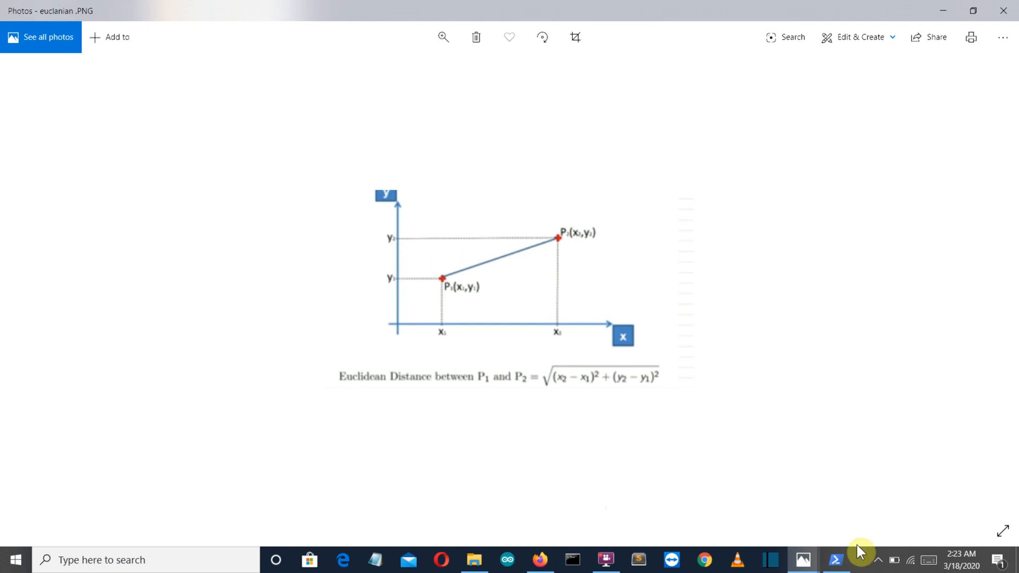
# Step: Switch back to the Jupyter notebook showing the 11-row cars table
pyautogui.click(540, 559)
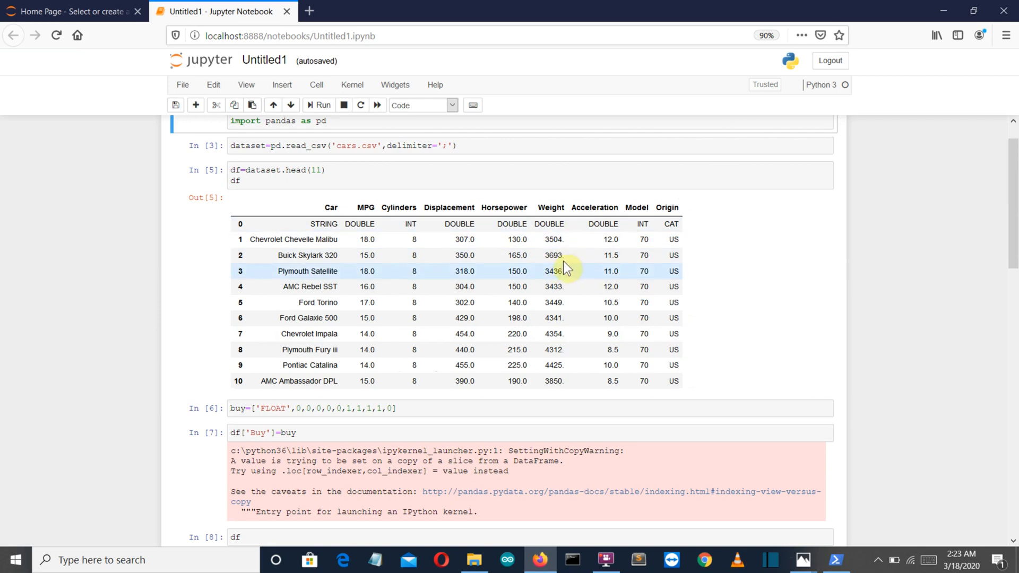
pyautogui.moveTo(419, 230)
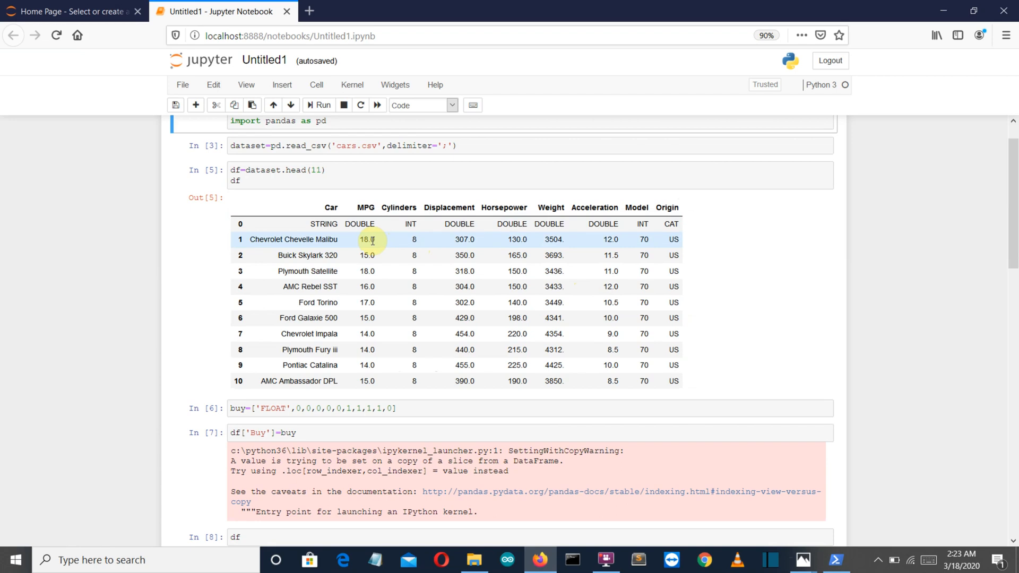
pyautogui.moveTo(757, 342)
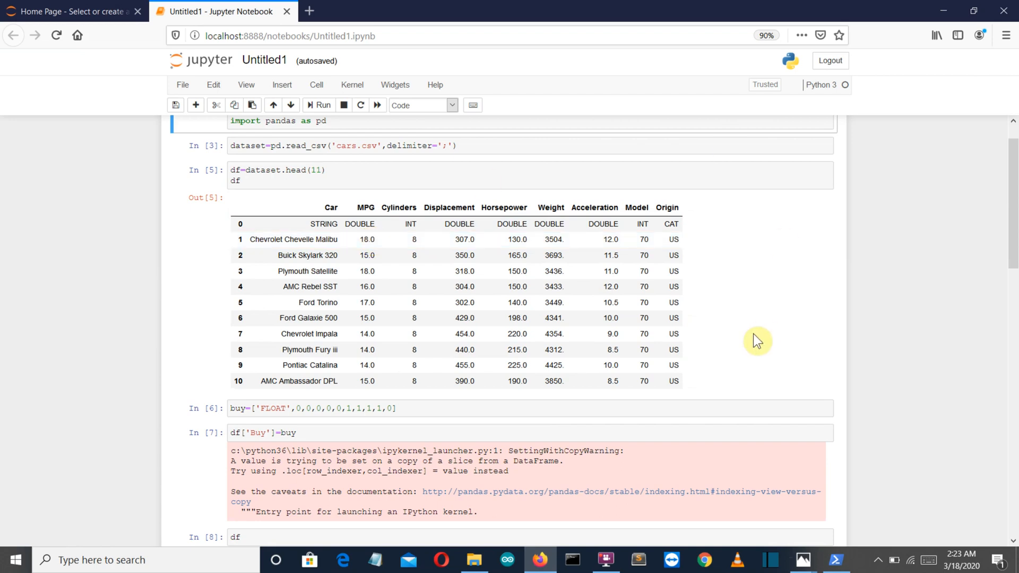
pyautogui.moveTo(802, 532)
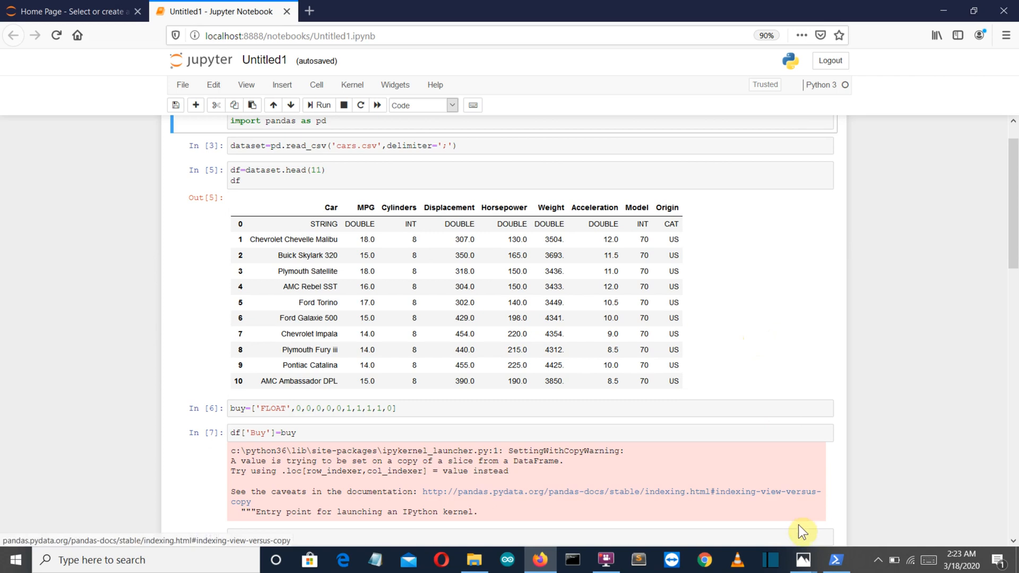
pyautogui.moveTo(802, 560)
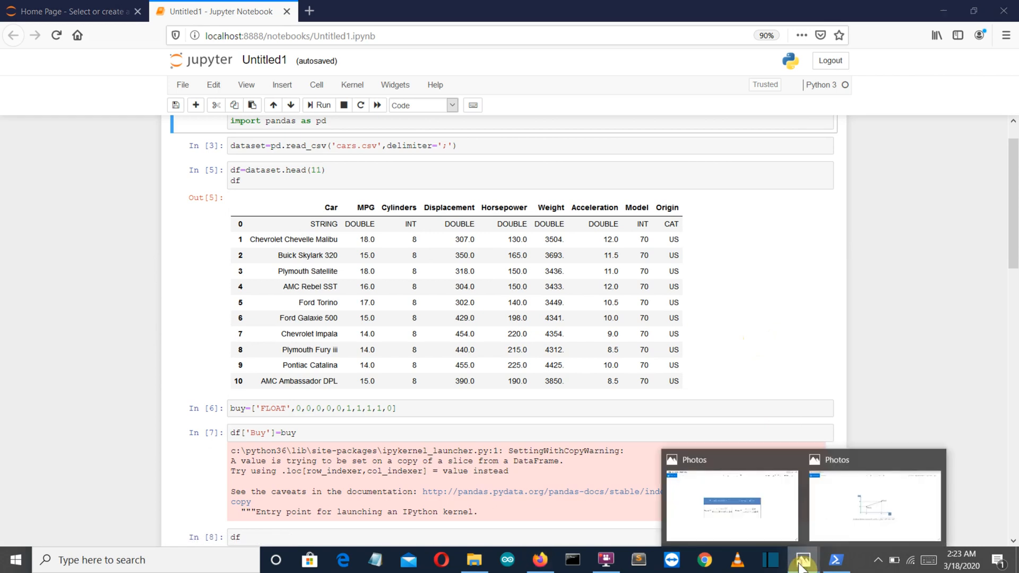
# Step: Reopen euclanian.PNG in Photos to show the P1–P2 distance formula
pyautogui.click(874, 505)
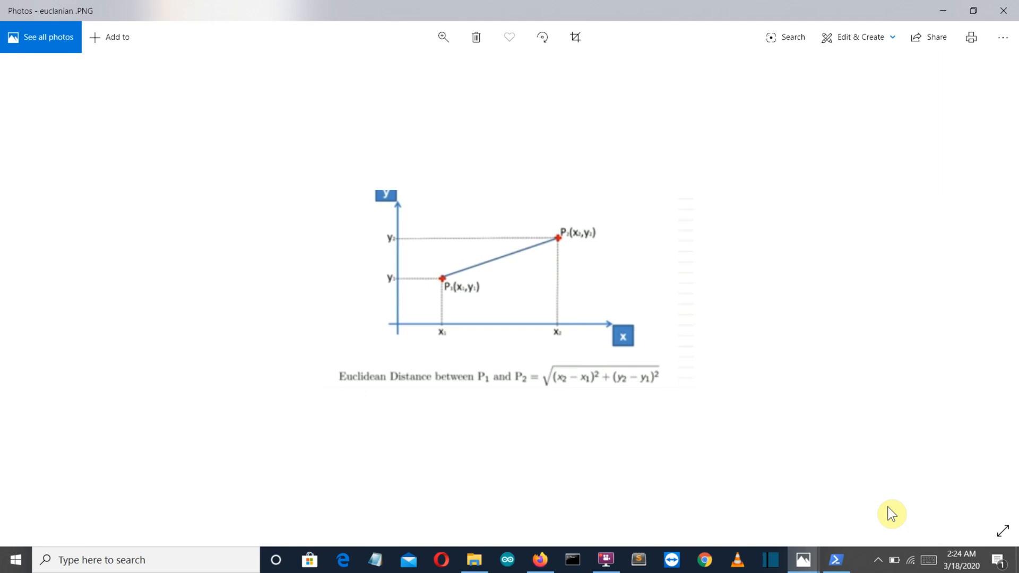
pyautogui.moveTo(1017, 191)
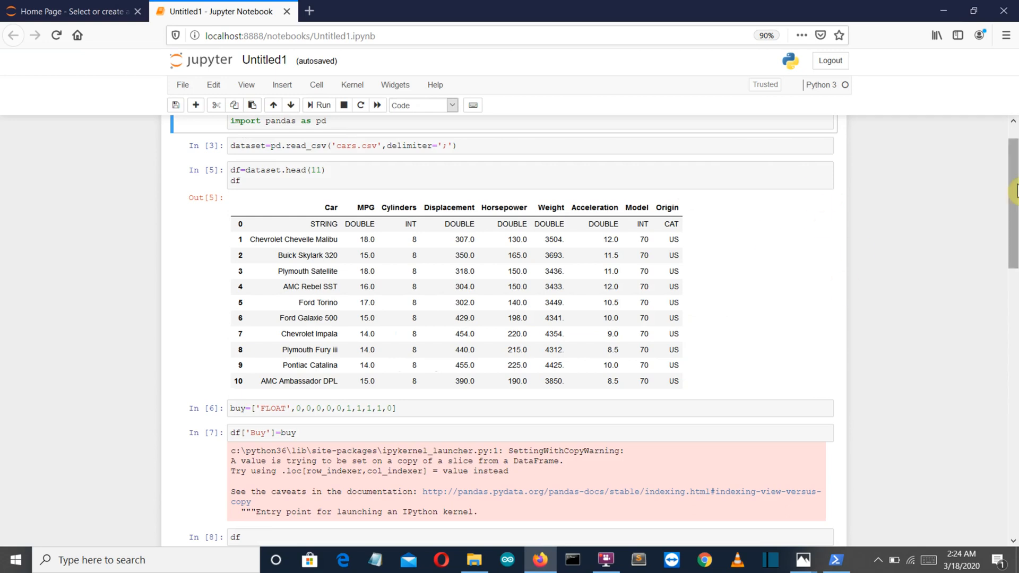
pyautogui.moveTo(970, 198)
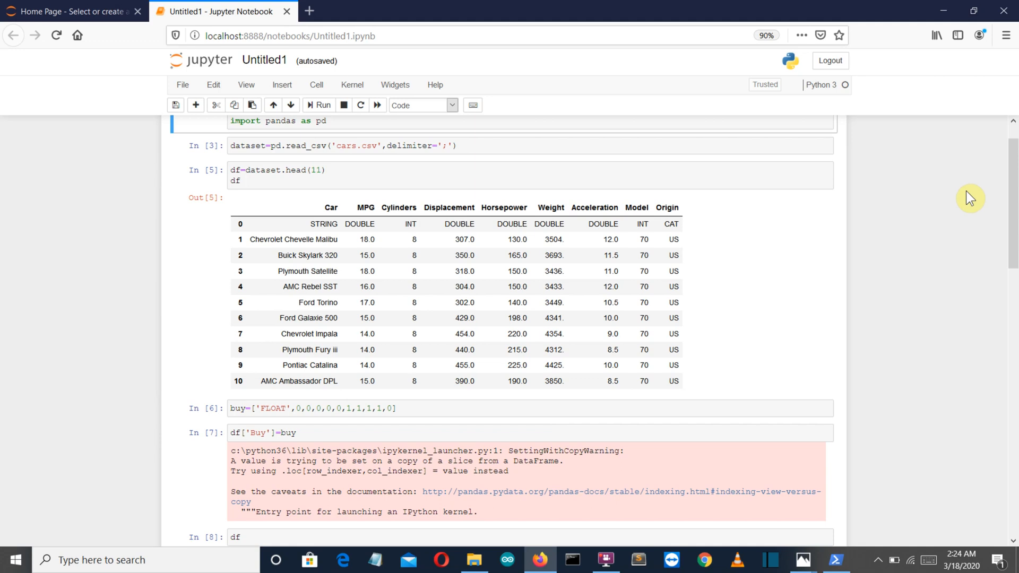
pyautogui.moveTo(1011, 182)
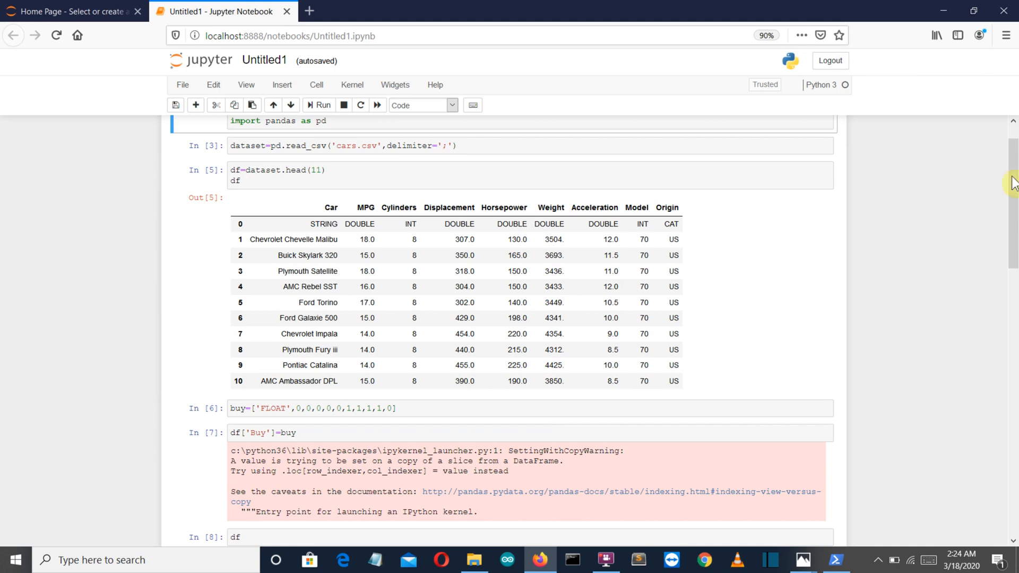
pyautogui.moveTo(1000, 192)
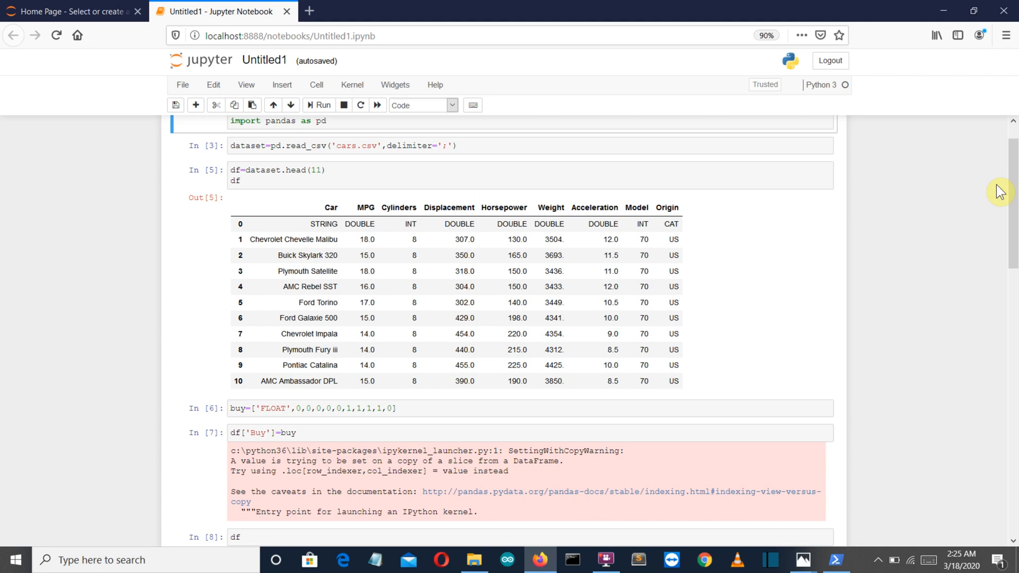
# Step: Scroll to the x_train and x_test arrays and select the empty cell below them
pyautogui.scroll(-3)
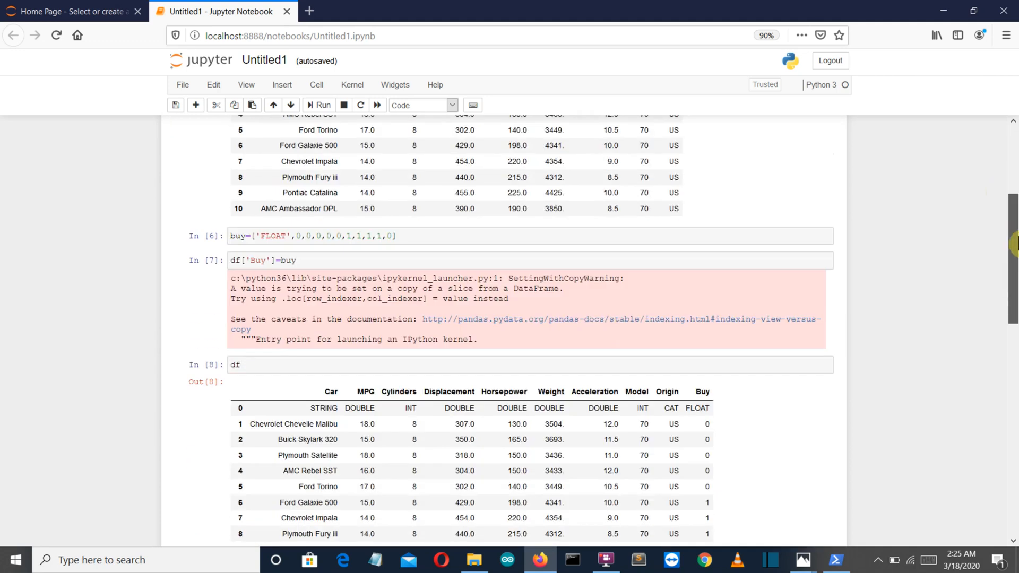
pyautogui.scroll(-3)
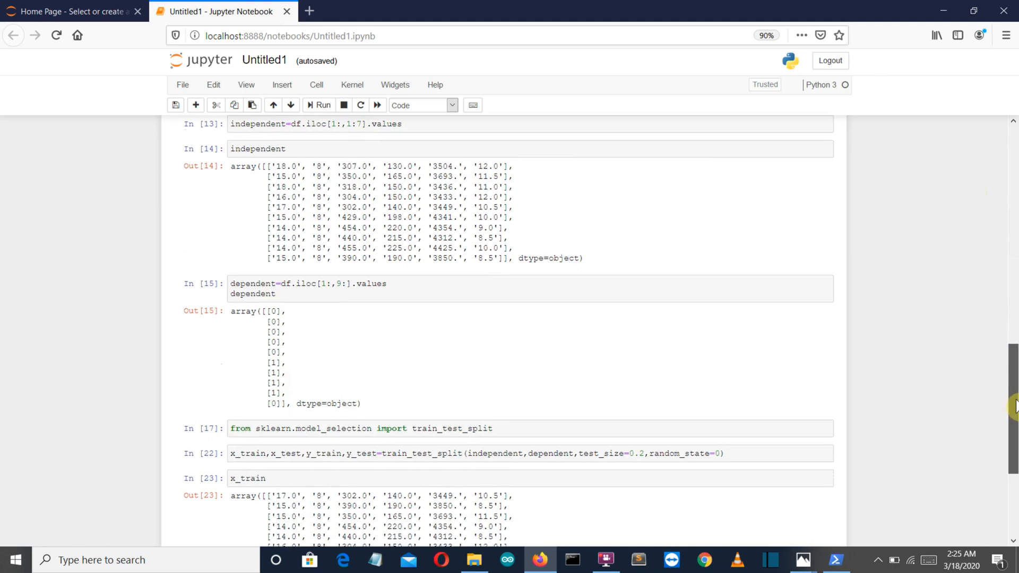
pyautogui.scroll(-3)
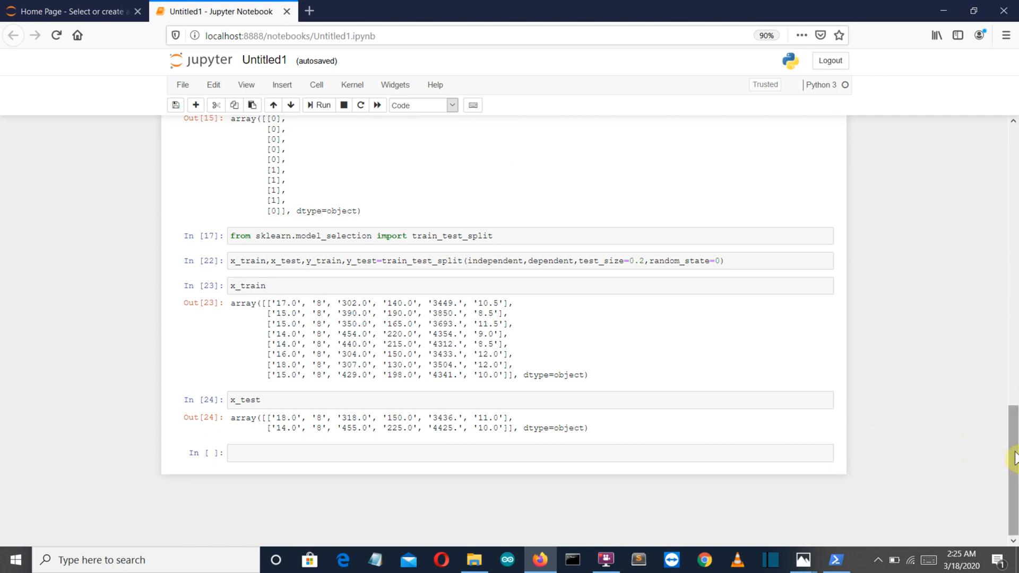
pyautogui.scroll(3)
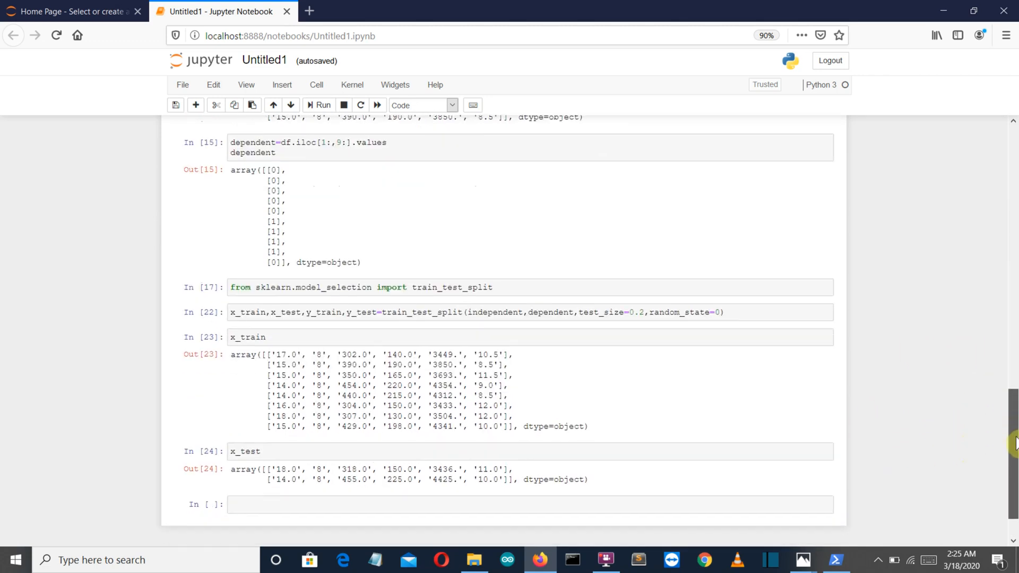
pyautogui.scroll(-3)
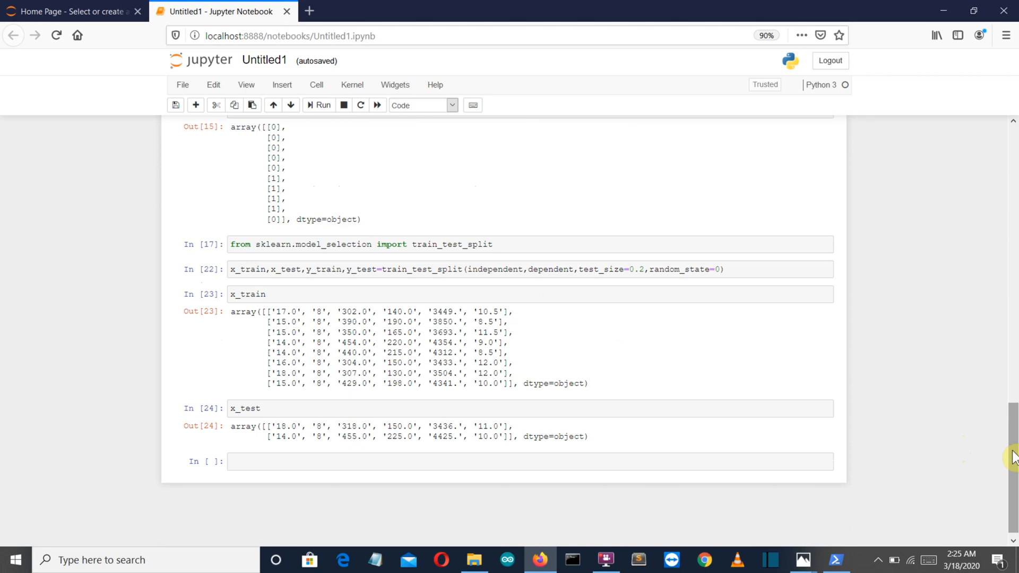
pyautogui.scroll(3)
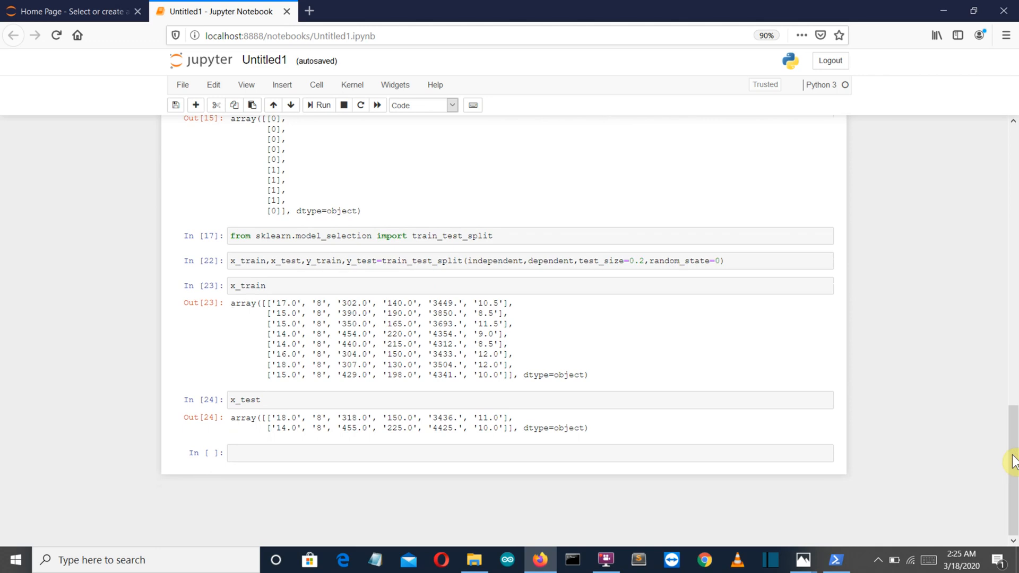
pyautogui.click(473, 452)
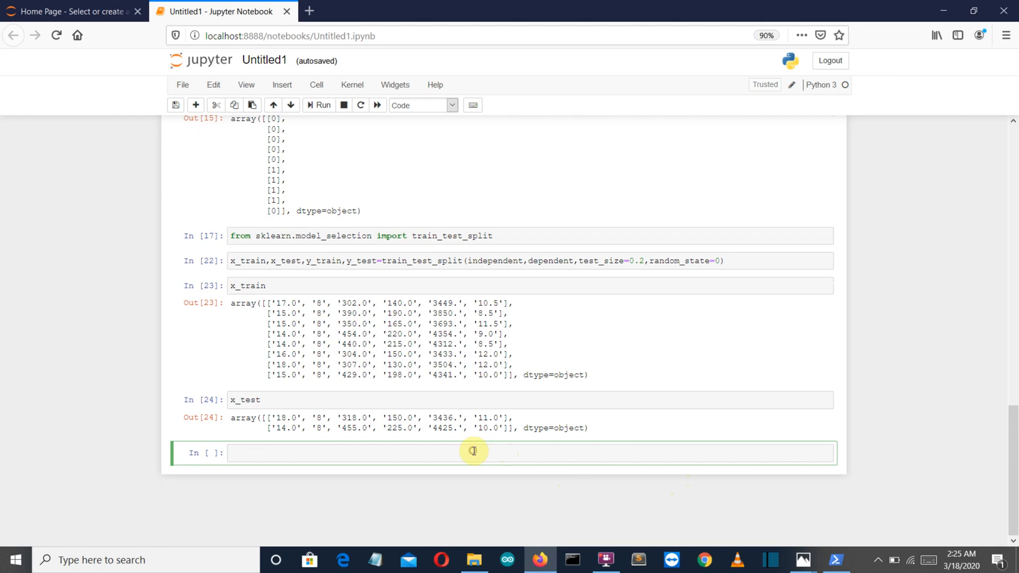
pyautogui.moveTo(460, 480)
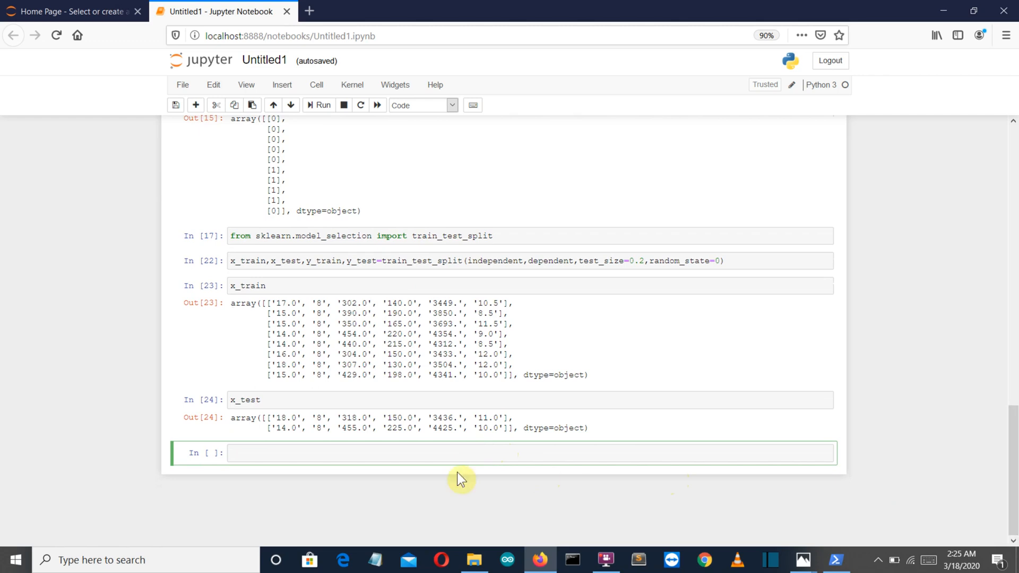
pyautogui.moveTo(342, 453)
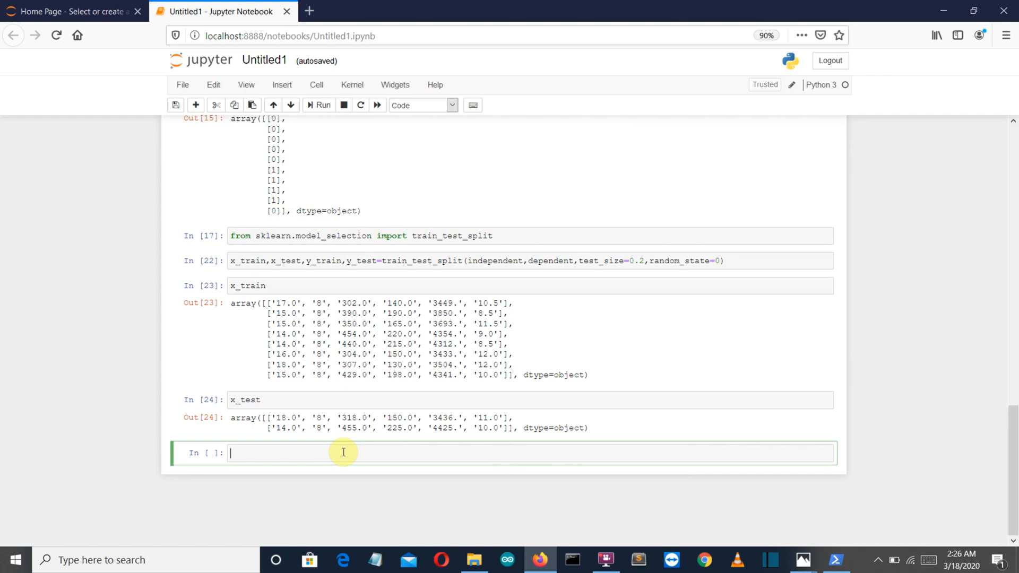
# Step: Enter and run 'from sklearn.preprocessing import StandardScaler' in the empty cell
pyautogui.write('from sklearn.p')
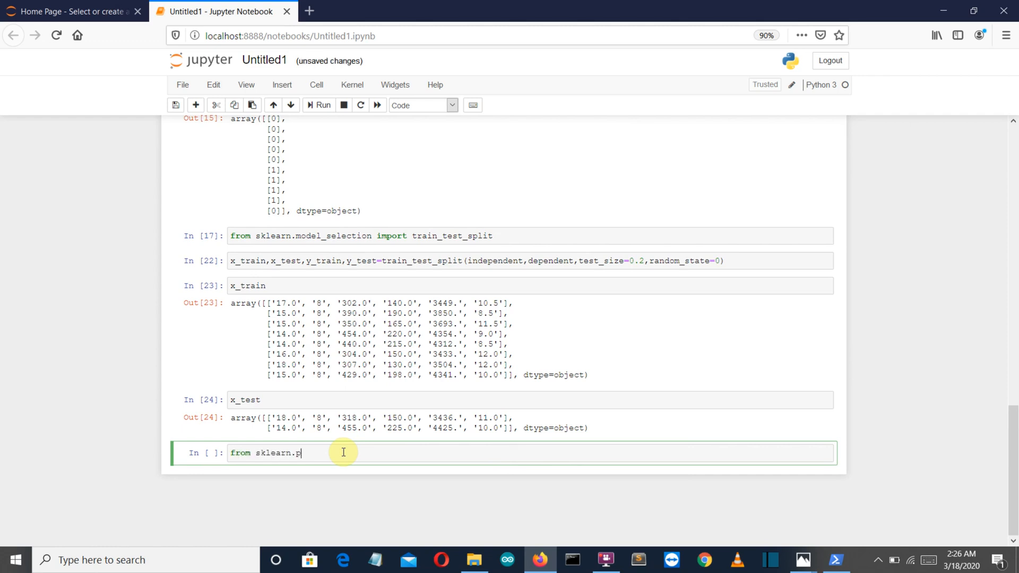
pyautogui.write('reprocessing import')
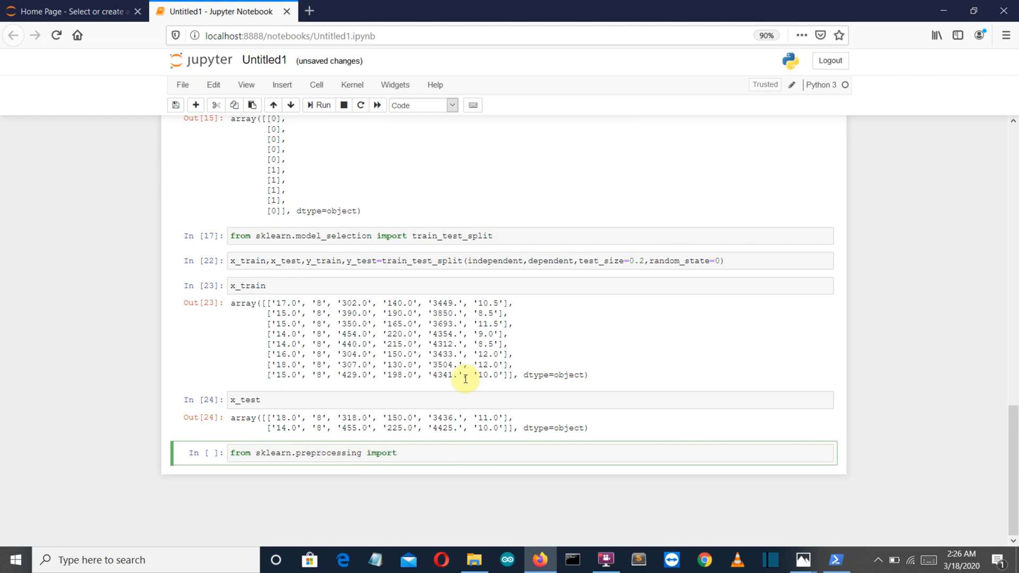
pyautogui.write('Stand')
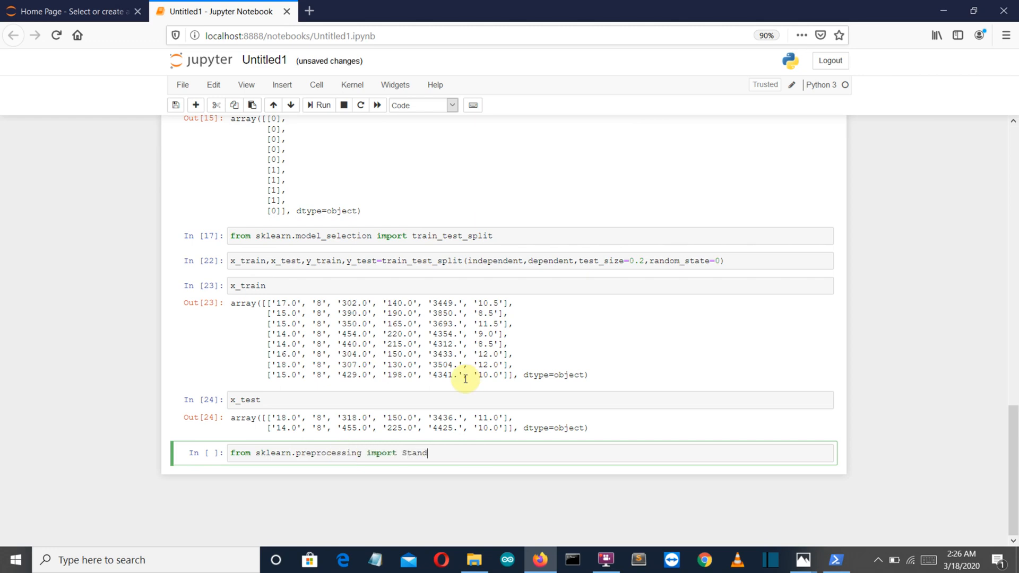
pyautogui.write('ardScale')
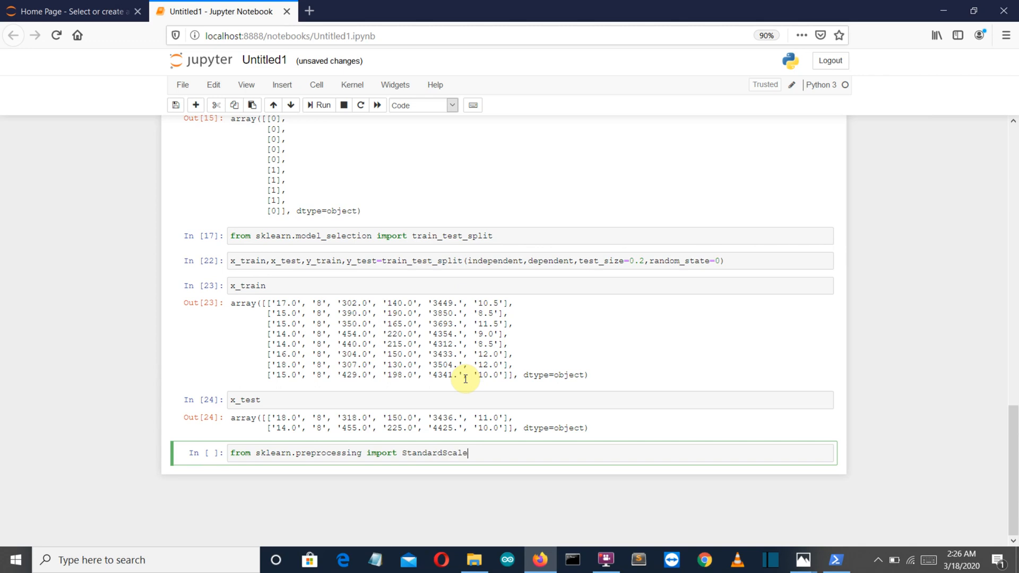
pyautogui.click(317, 104)
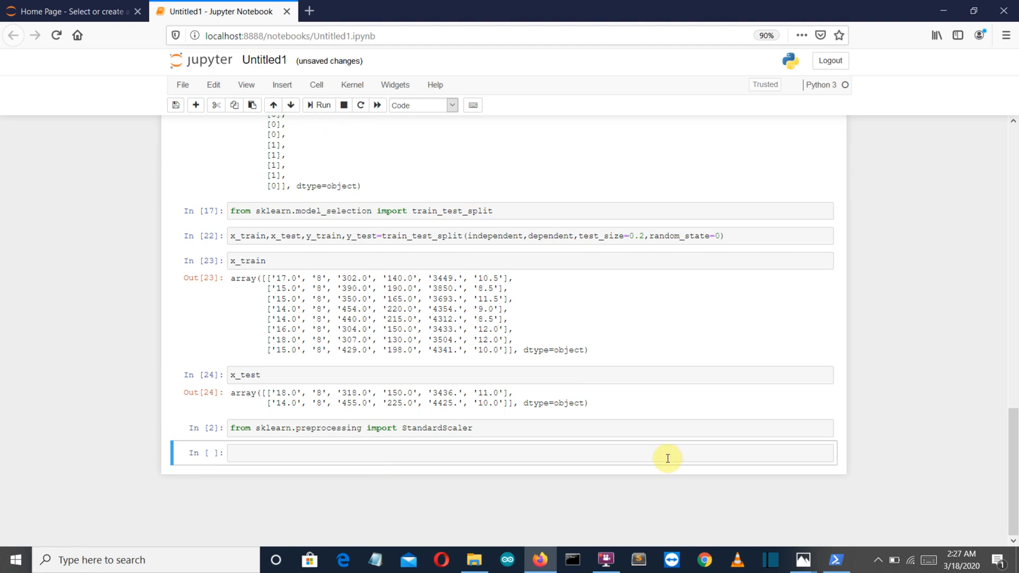
pyautogui.moveTo(804, 513)
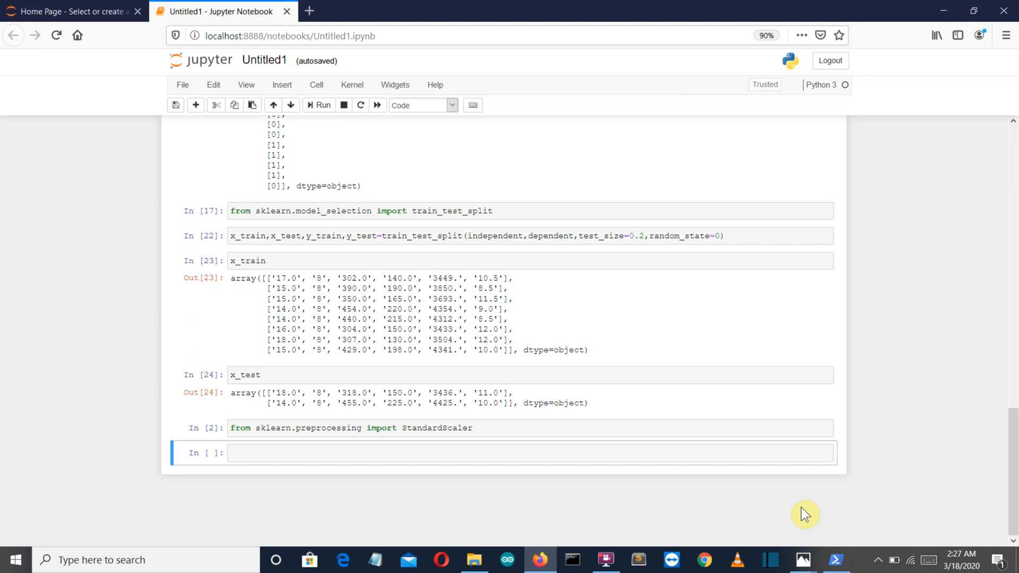
pyautogui.moveTo(802, 559)
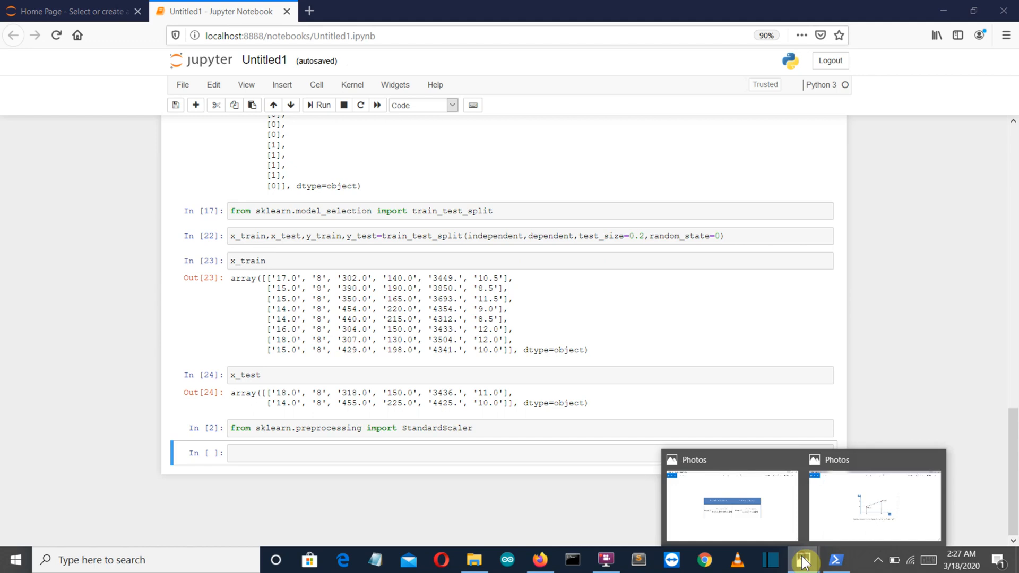
# Step: View the standardisation and normalisation formulas in Photos, then return to the notebook
pyautogui.click(730, 506)
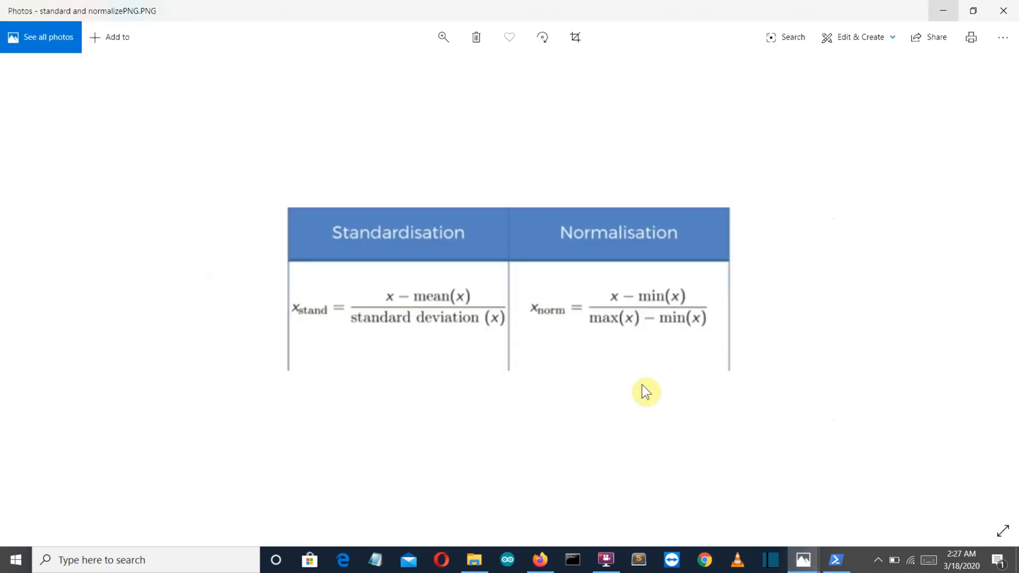
pyautogui.moveTo(388, 270)
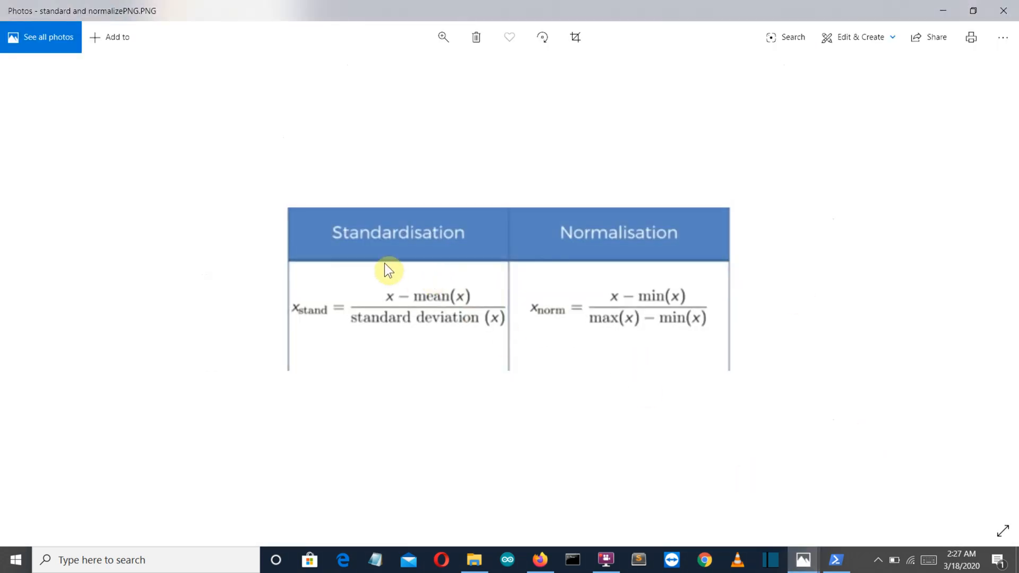
pyautogui.moveTo(897, 179)
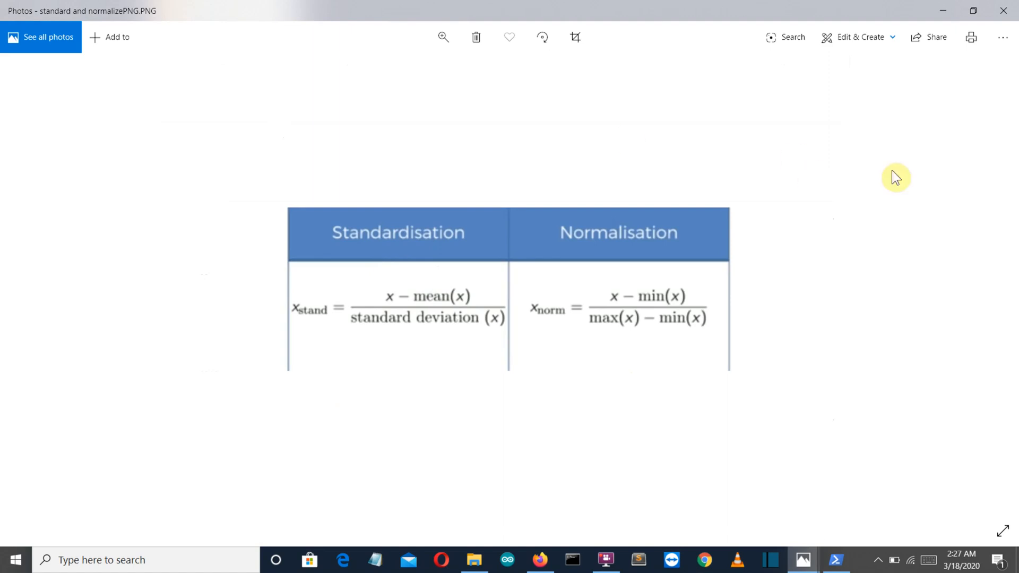
pyautogui.moveTo(882, 198)
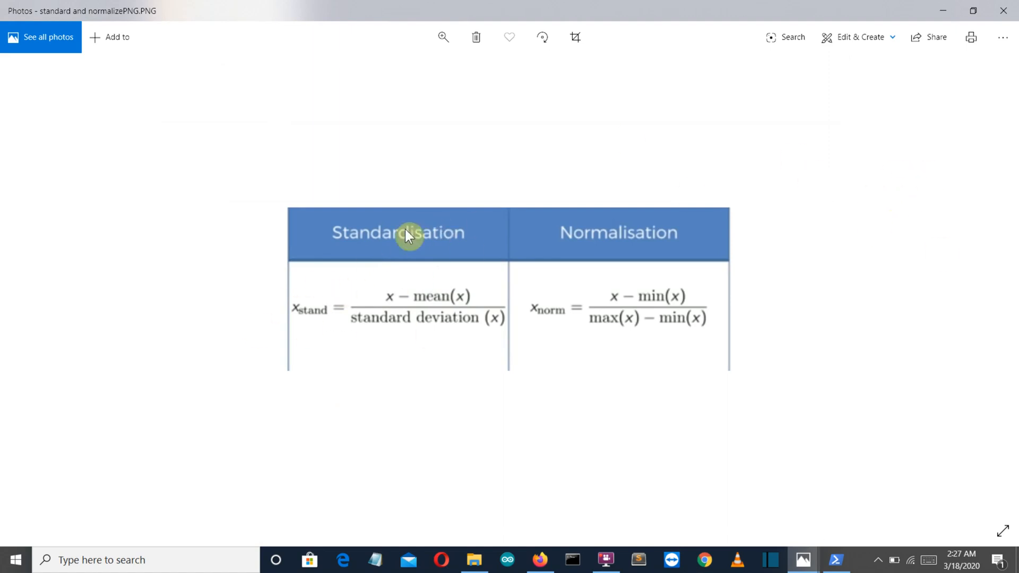
pyautogui.moveTo(500, 407)
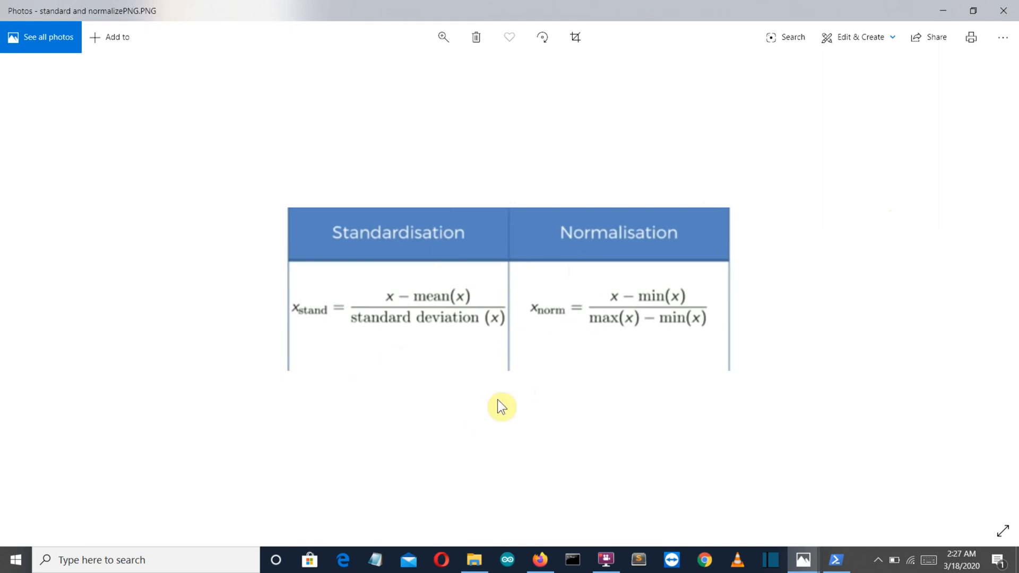
pyautogui.moveTo(495, 406)
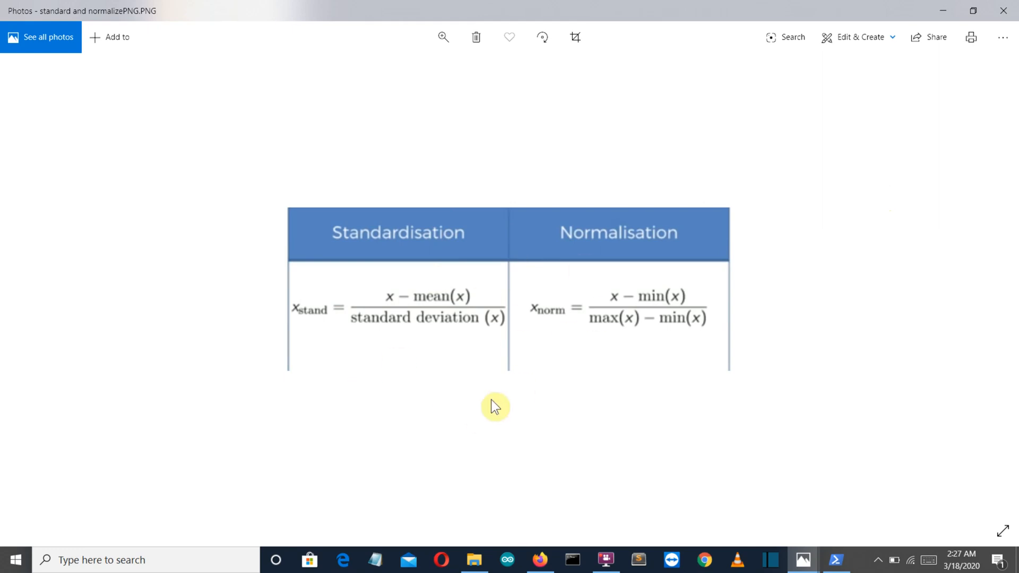
pyautogui.moveTo(511, 336)
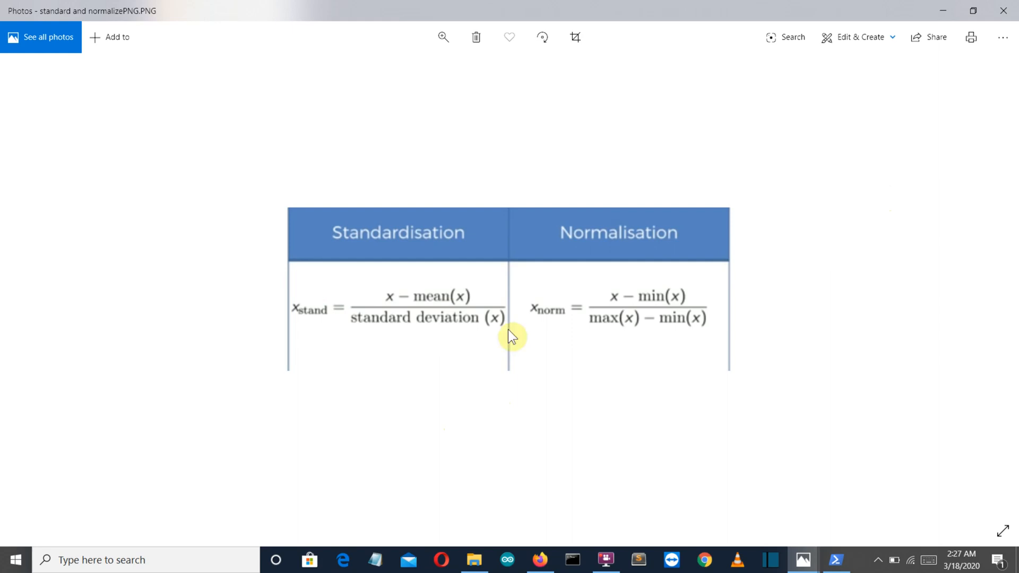
pyautogui.moveTo(622, 455)
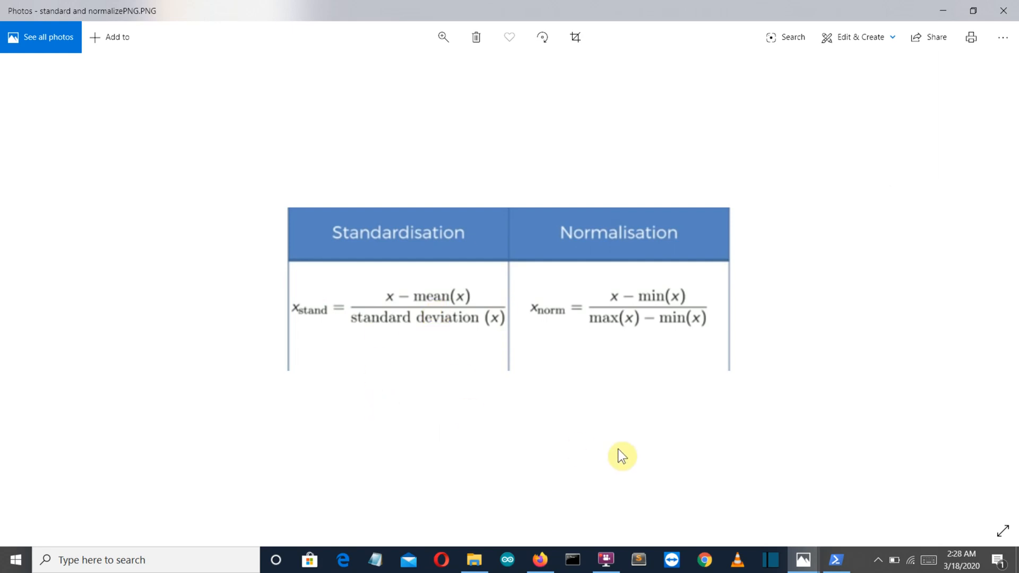
pyautogui.moveTo(552, 523)
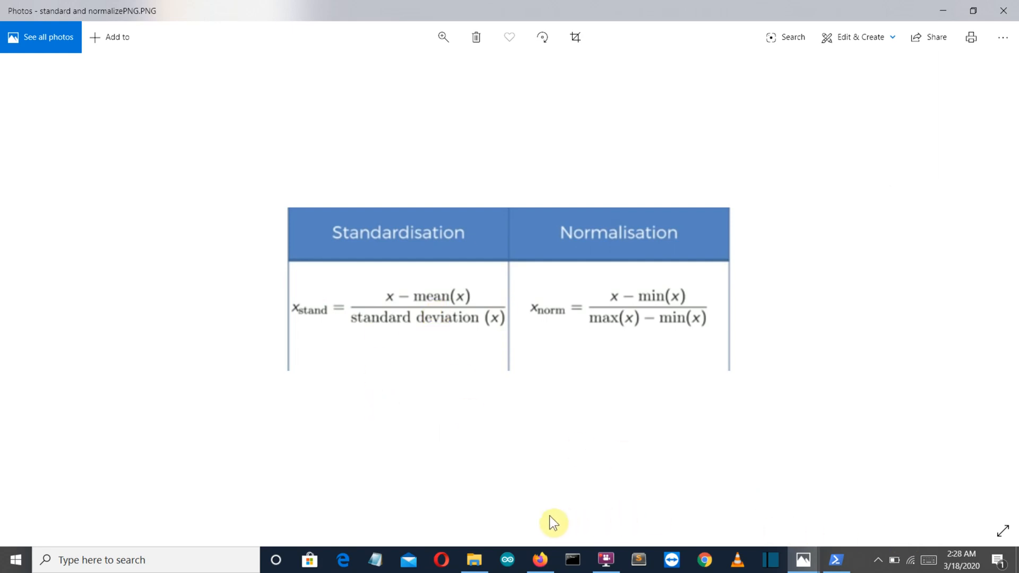
pyautogui.click(539, 559)
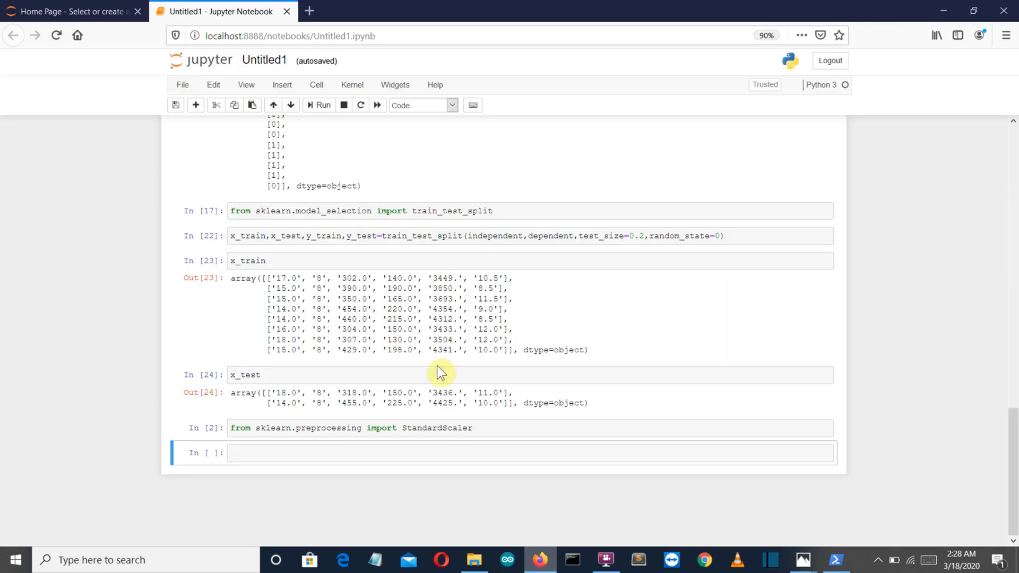
pyautogui.moveTo(489, 427)
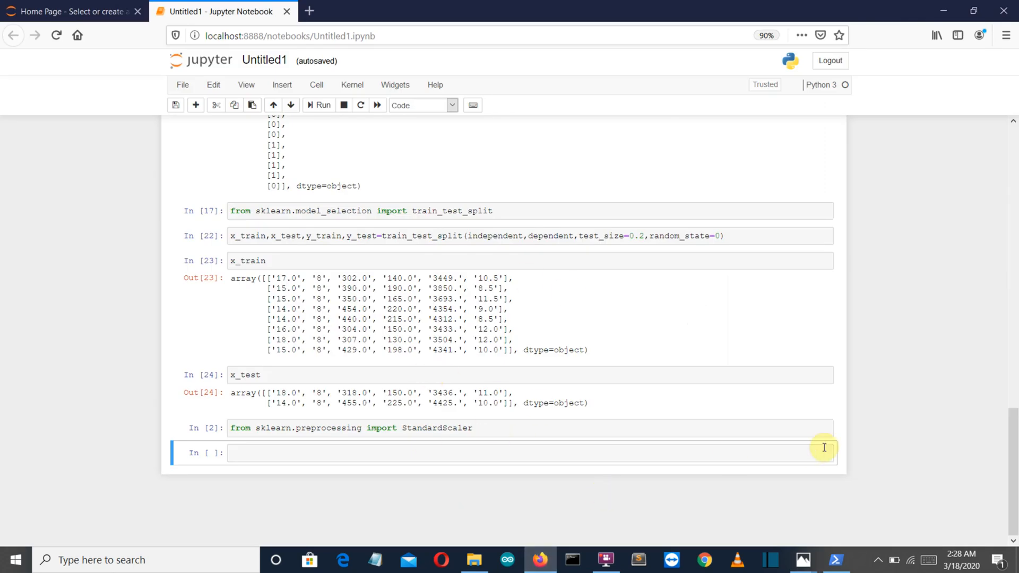
pyautogui.moveTo(841, 501)
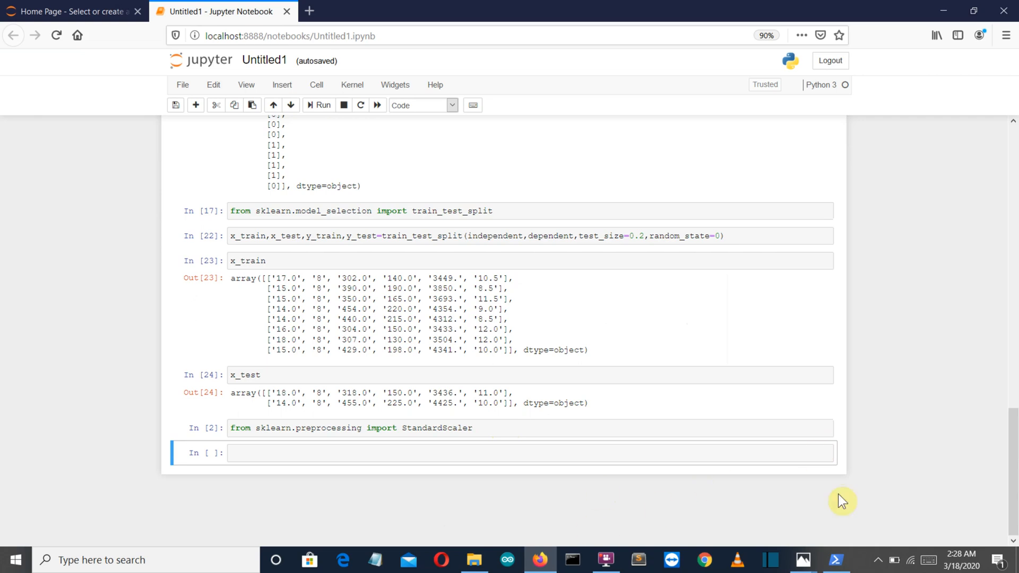
pyautogui.moveTo(760, 516)
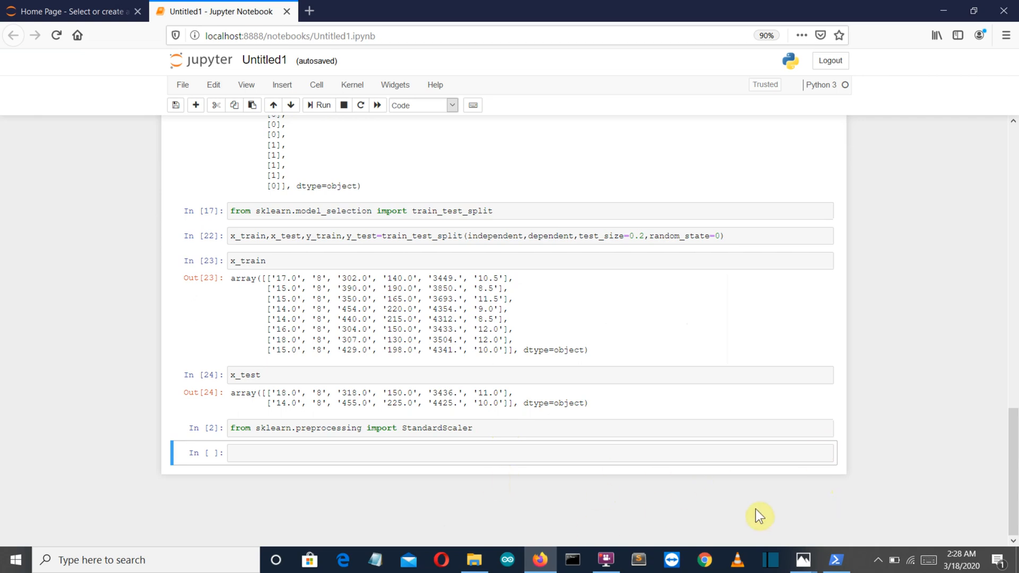
# Step: Select the empty cell, then switch to the scaling formulas picture in Photos
pyautogui.click(414, 453)
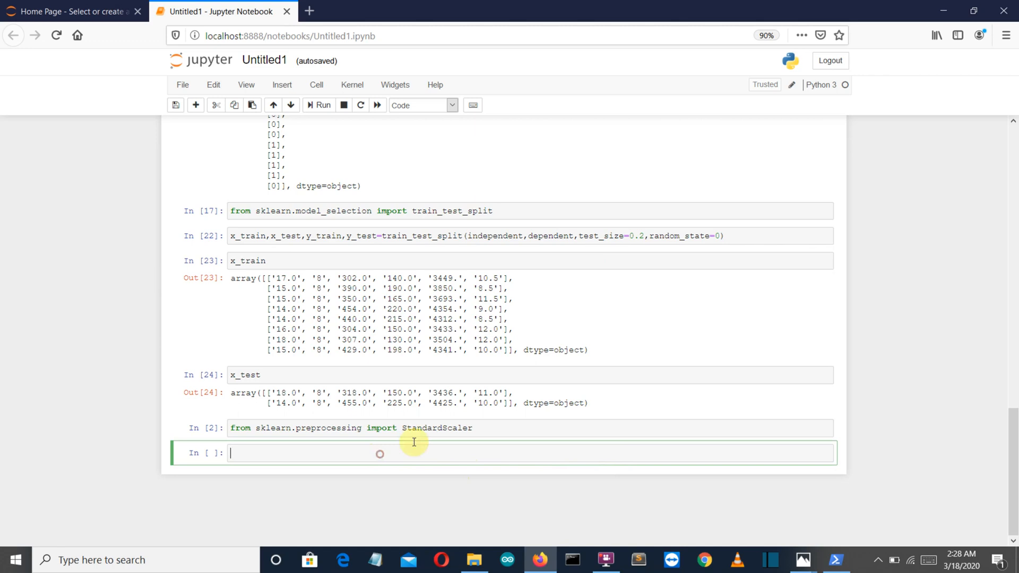
pyautogui.click(801, 559)
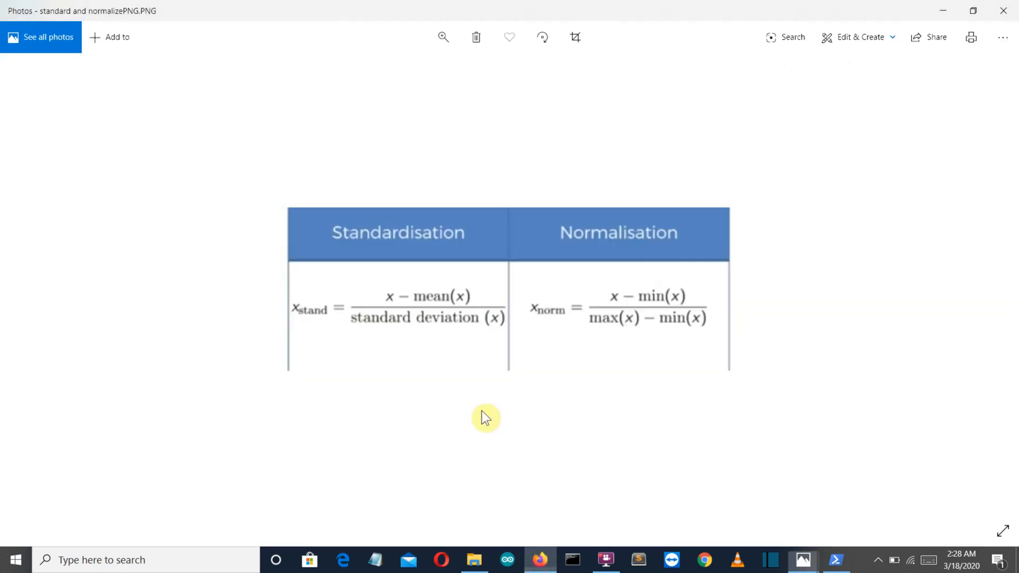
pyautogui.moveTo(228, 361)
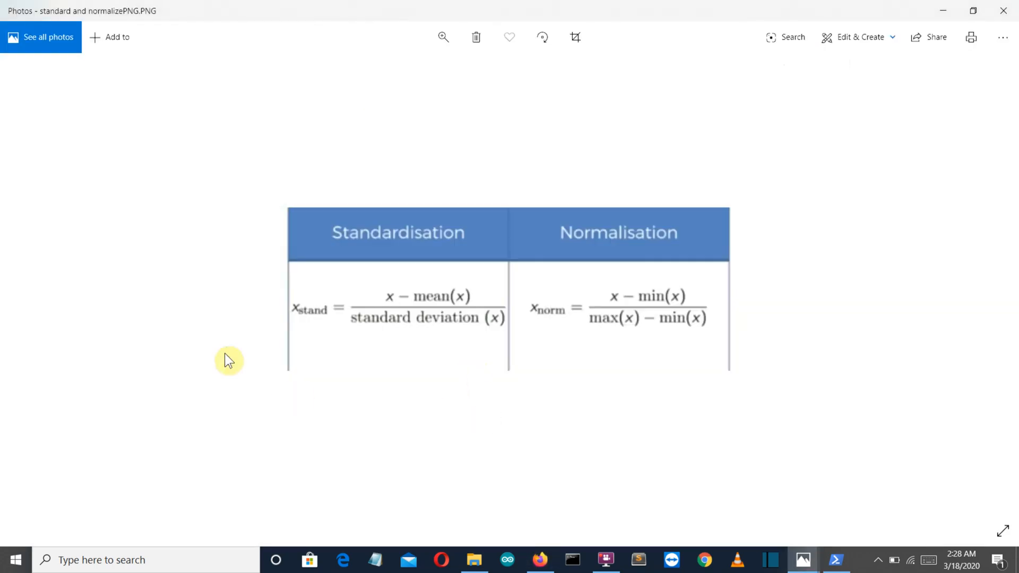
pyautogui.moveTo(630, 171)
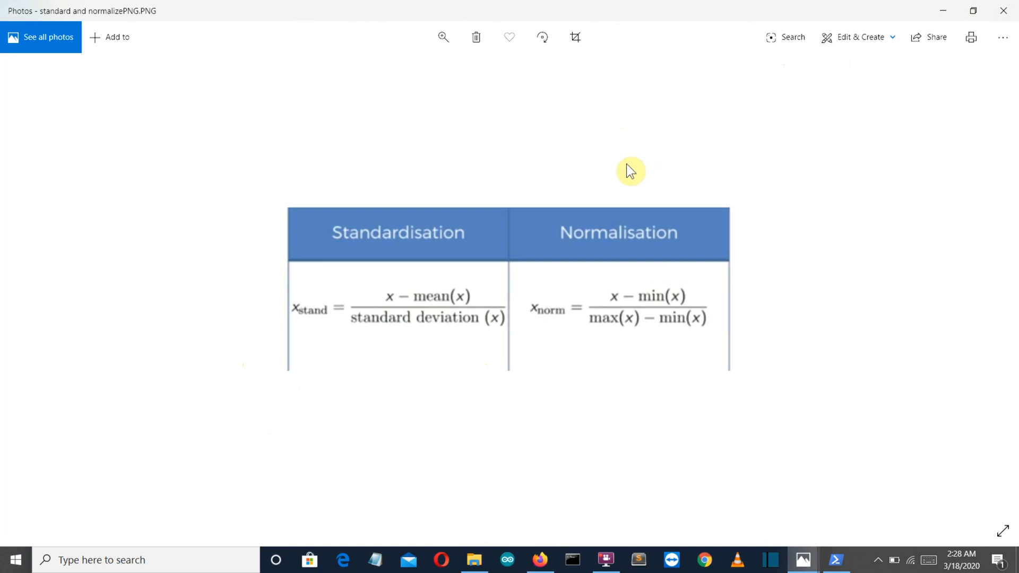
pyautogui.moveTo(369, 276)
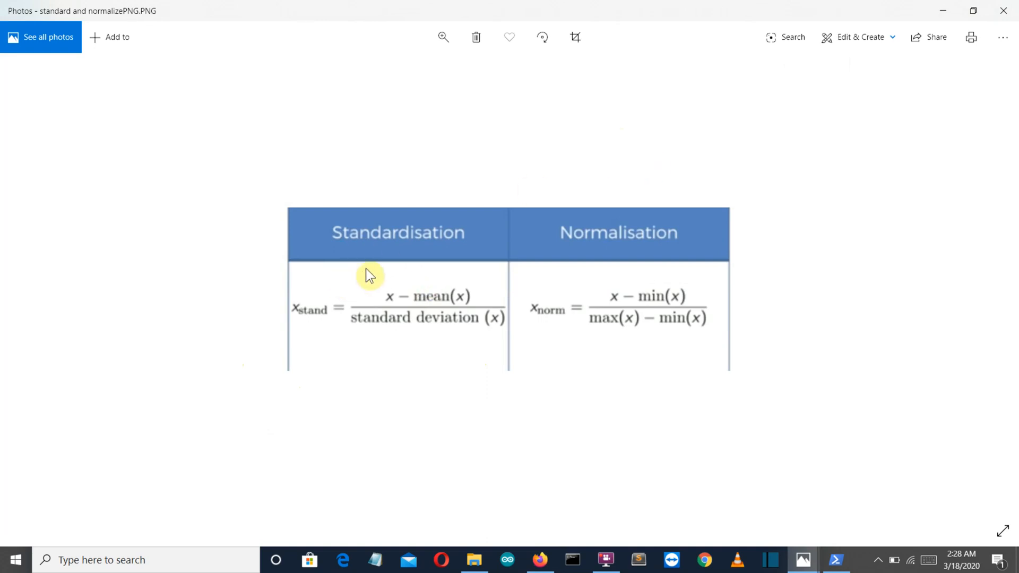
pyautogui.moveTo(359, 322)
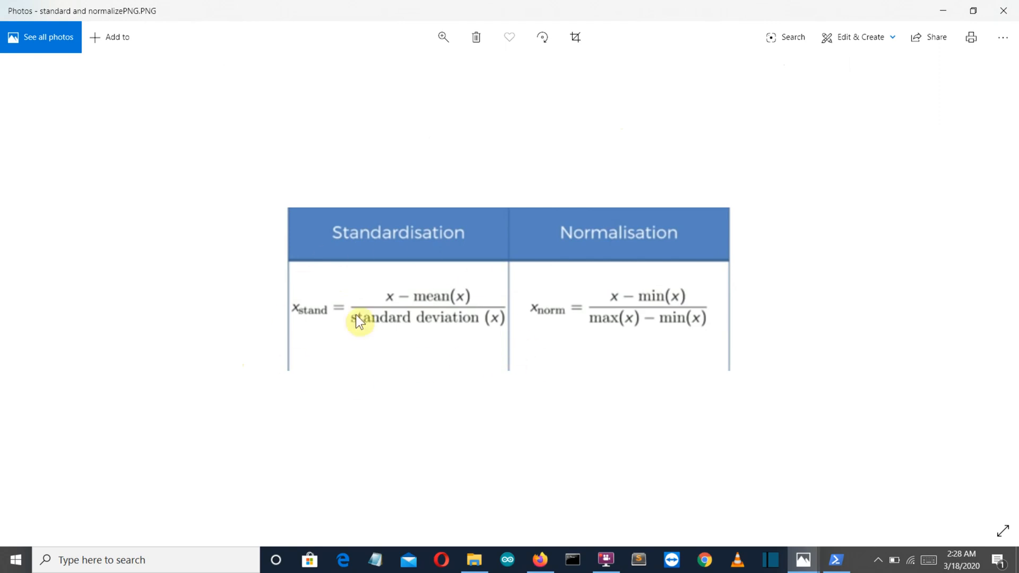
pyautogui.moveTo(391, 337)
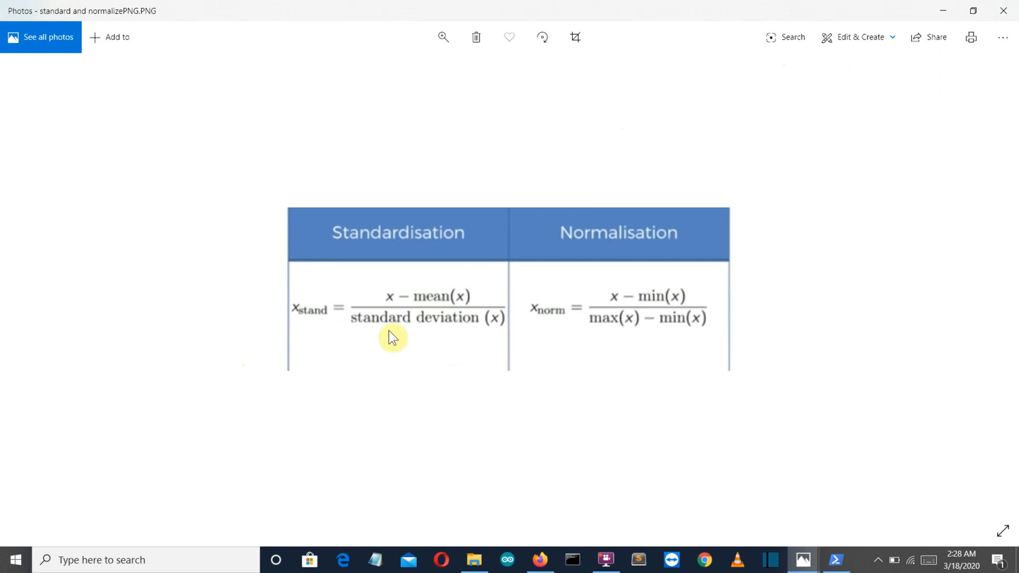
pyautogui.moveTo(503, 539)
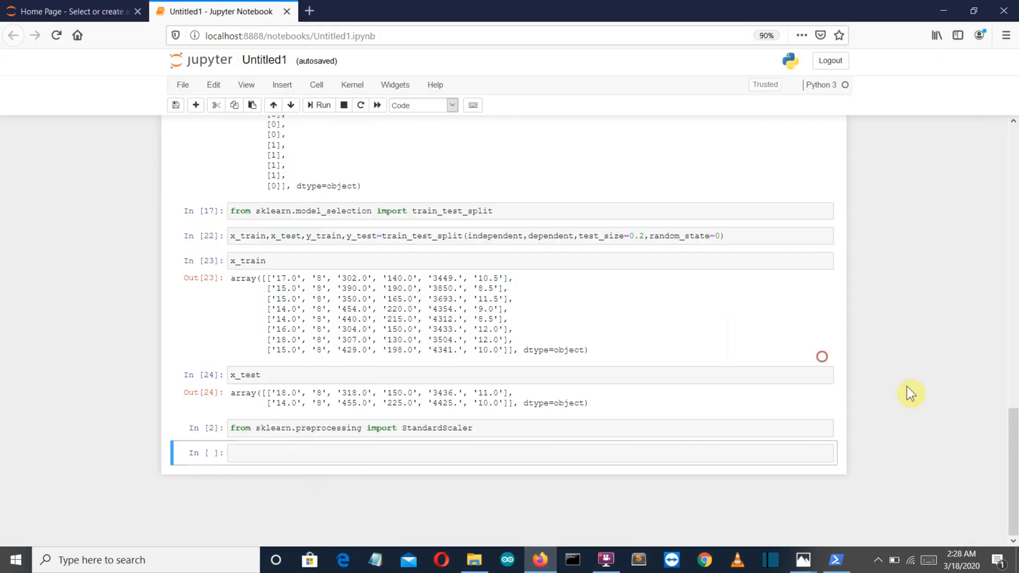
# Step: Run every cell from the numpy/pandas imports through train_test_split, then select the empty bottom cell
pyautogui.scroll(3)
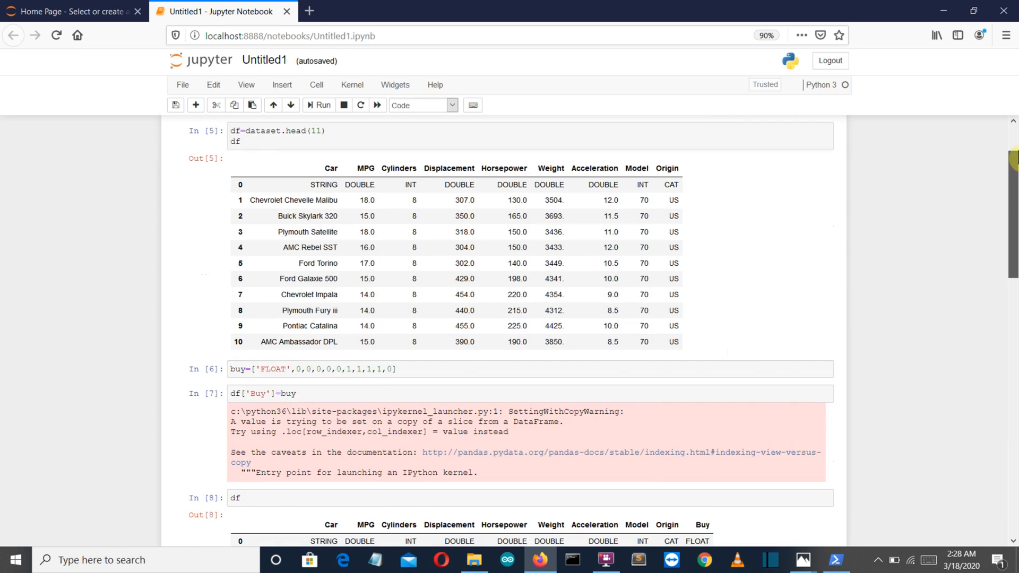
pyautogui.scroll(3)
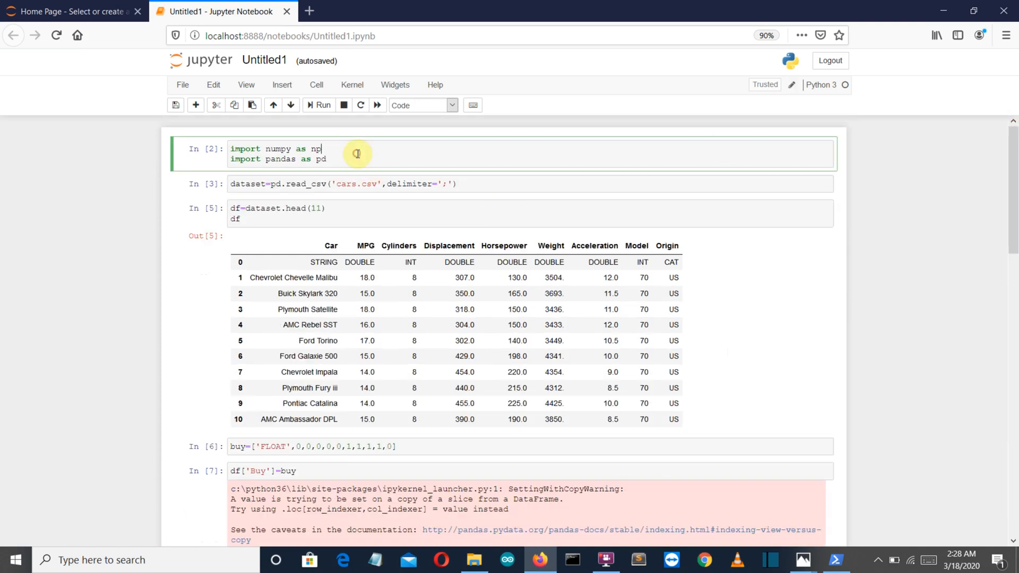
pyautogui.click(317, 105)
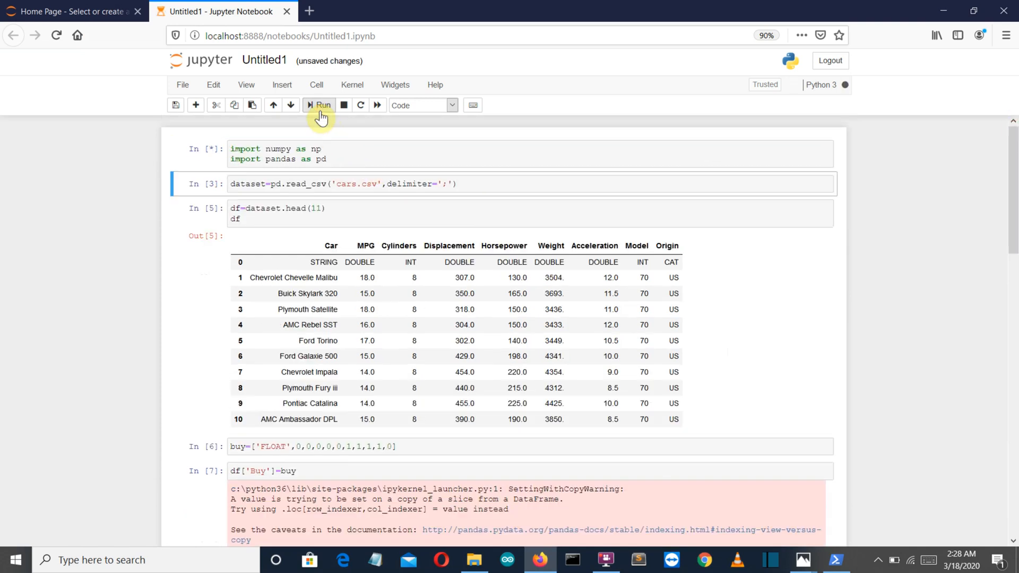
pyautogui.click(318, 107)
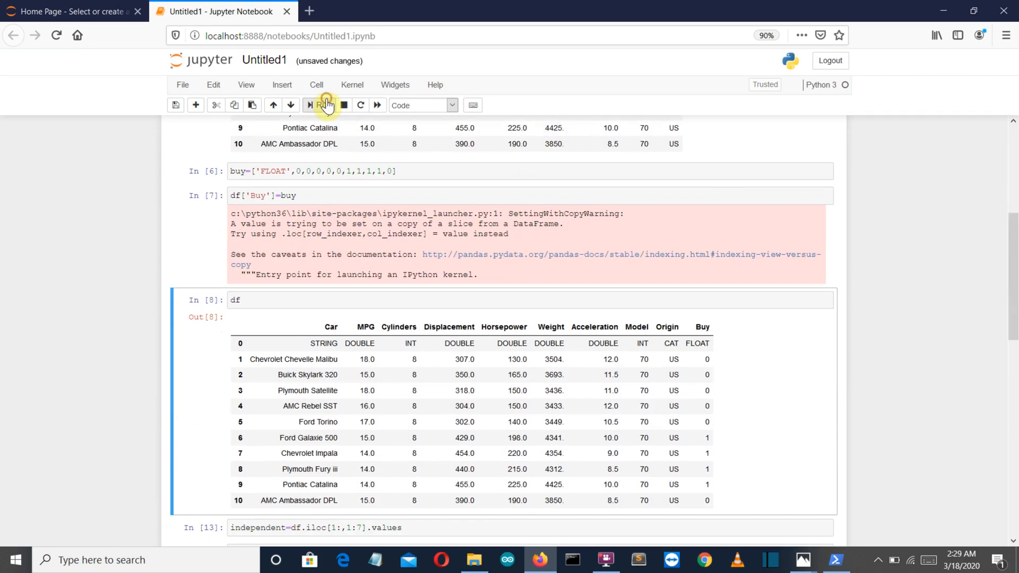
pyautogui.click(318, 105)
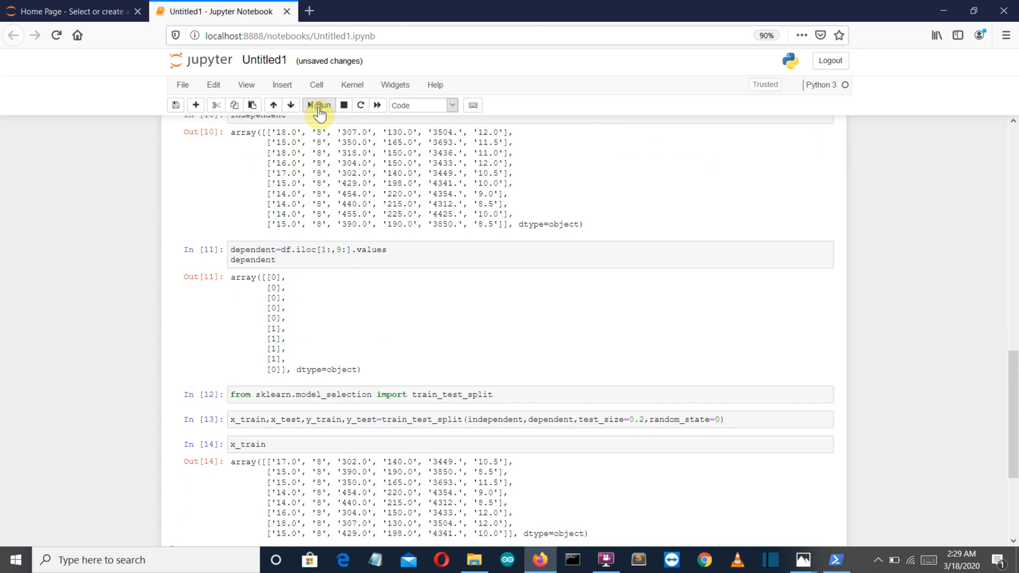
pyautogui.click(318, 105)
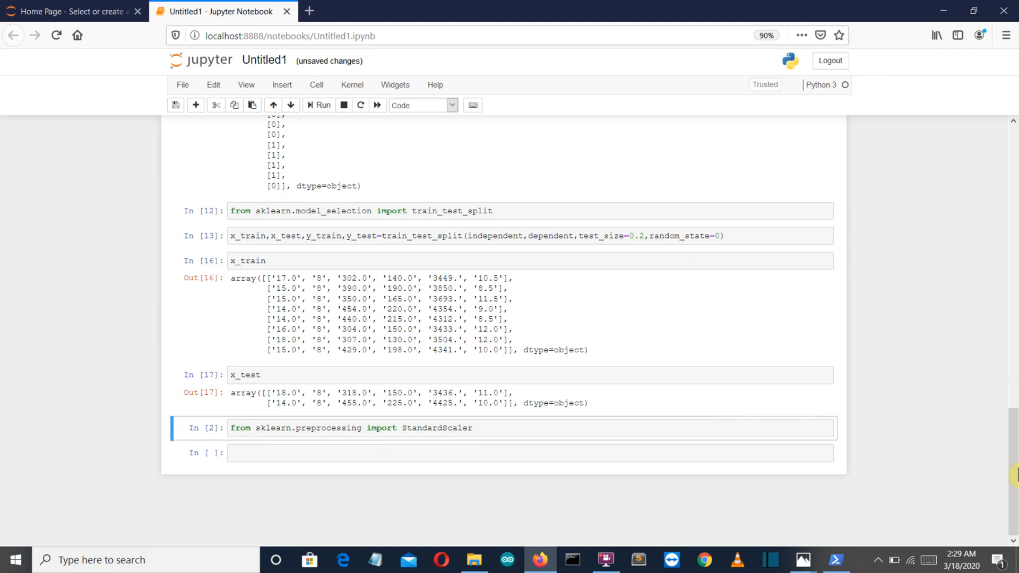
pyautogui.click(584, 452)
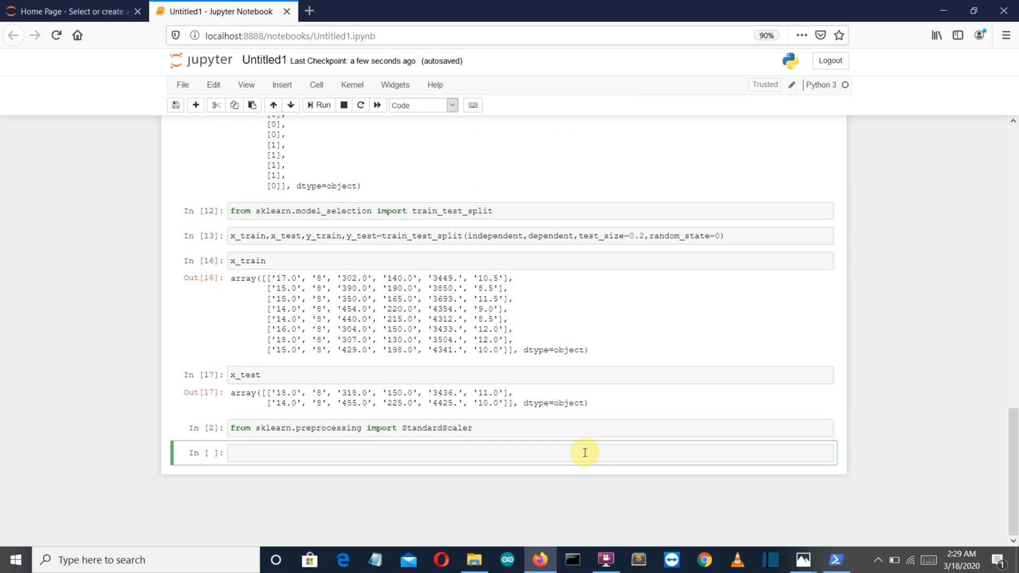
# Step: Create stndrd=StandardScaler() and set x_train=stndrd.fit_transform(x_train), fixing the misspelled name
pyautogui.write('stndrd=')
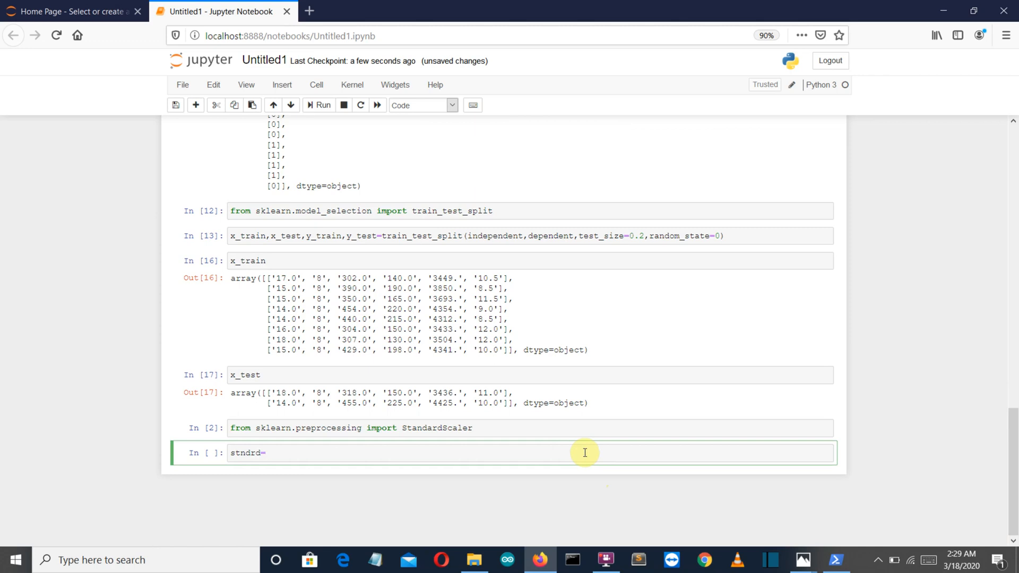
pyautogui.write('StandardScaler(')
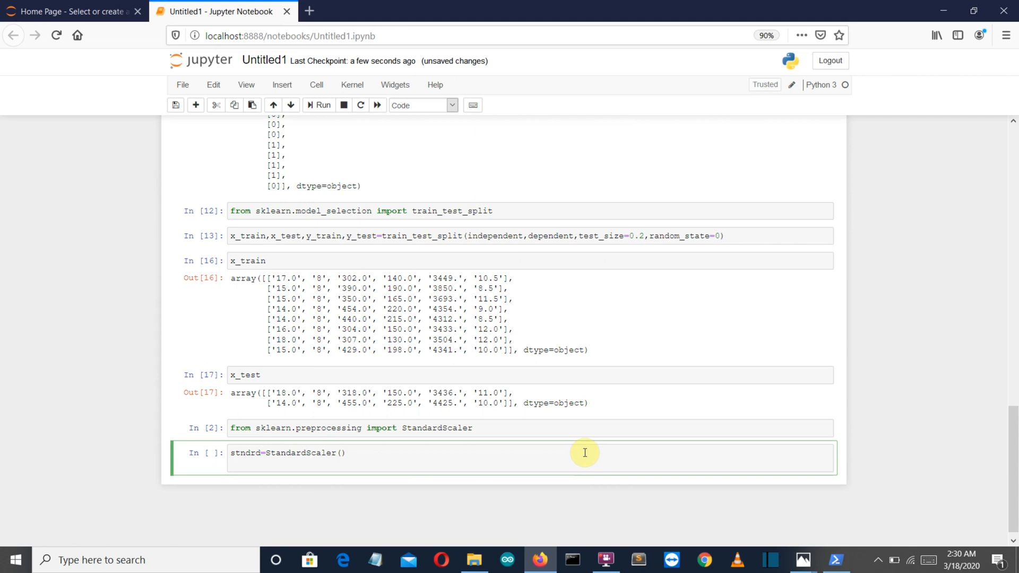
pyautogui.write('x_')
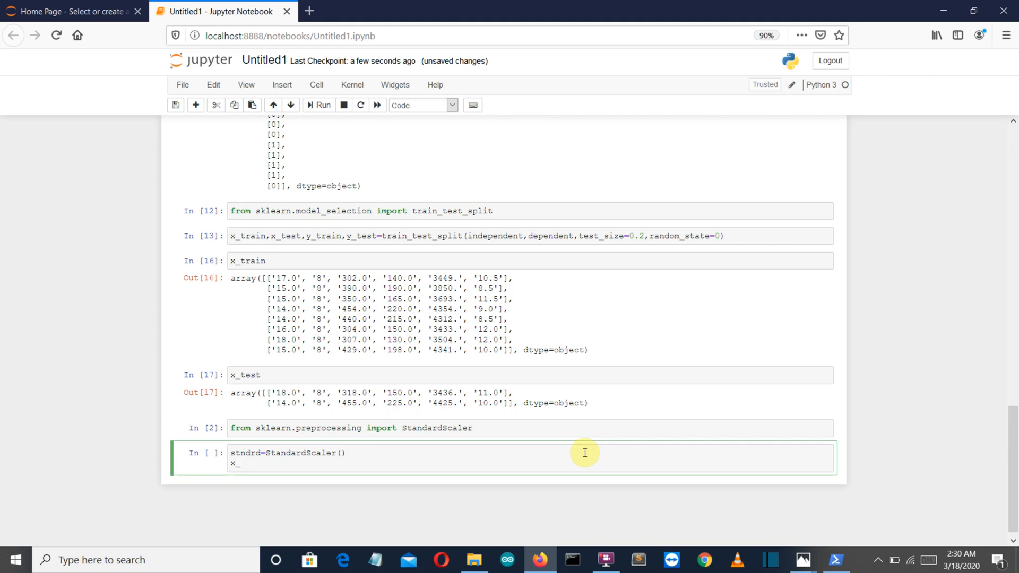
pyautogui.write('train')
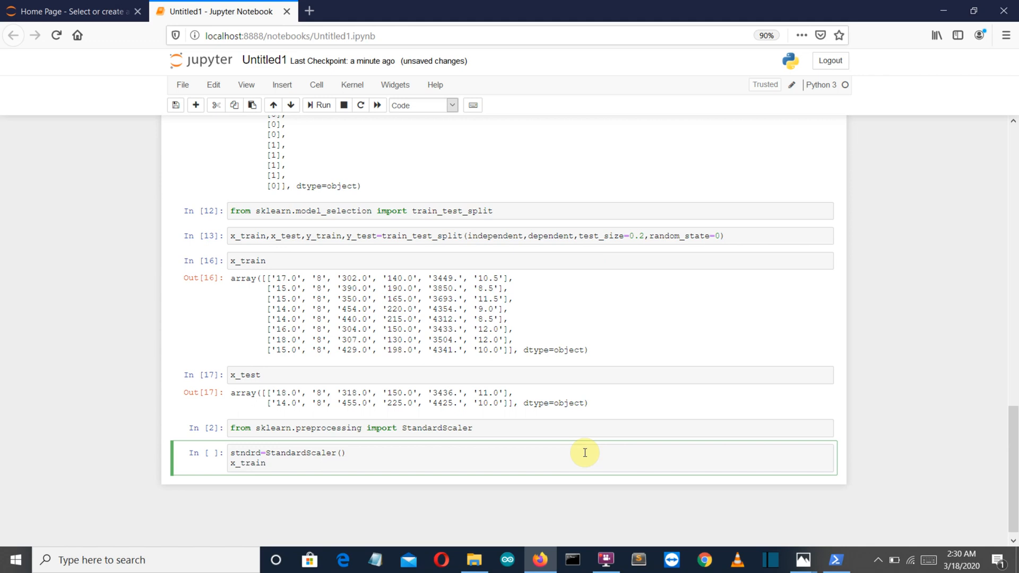
pyautogui.write('=stndard')
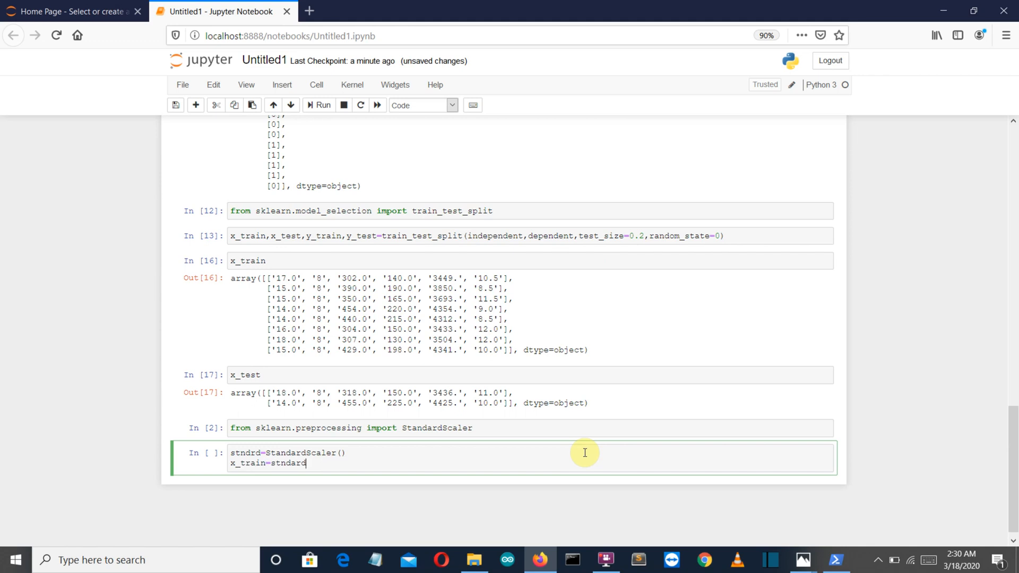
pyautogui.write('.fit_transform(x_train')
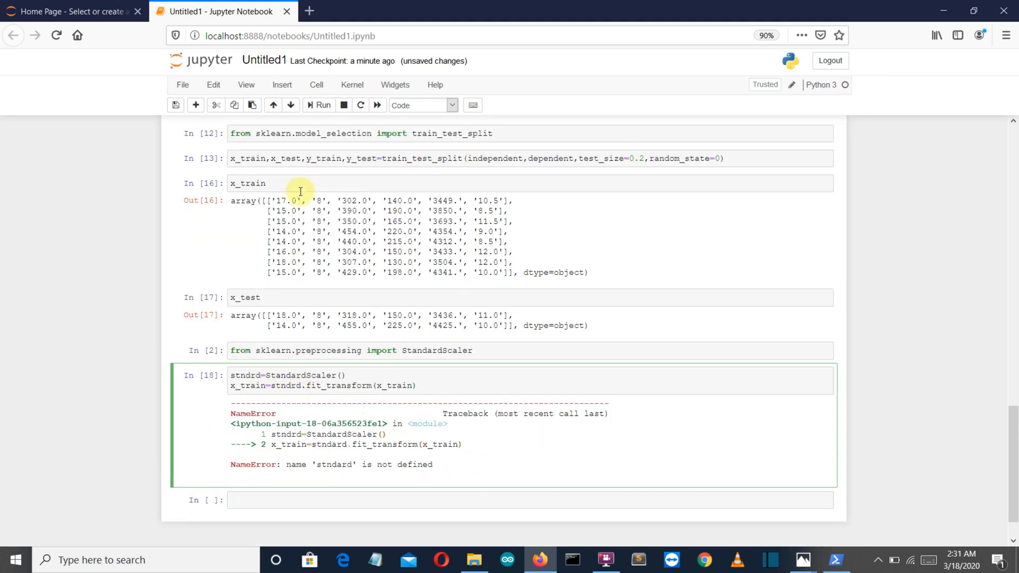
pyautogui.click(322, 104)
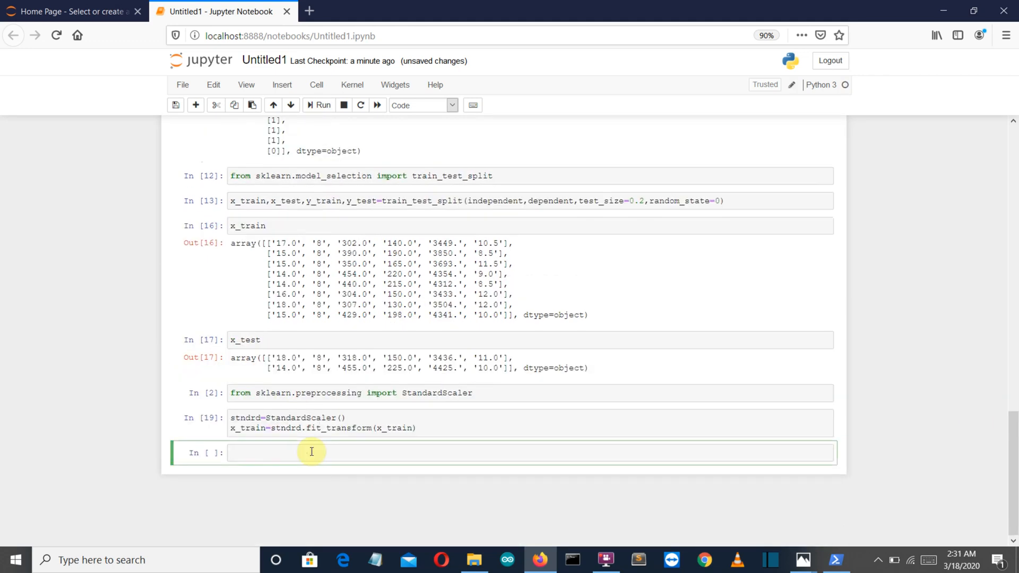
# Step: Set x_test=stndrd.transform(x_test) using the same fitted scaler
pyautogui.write('x')
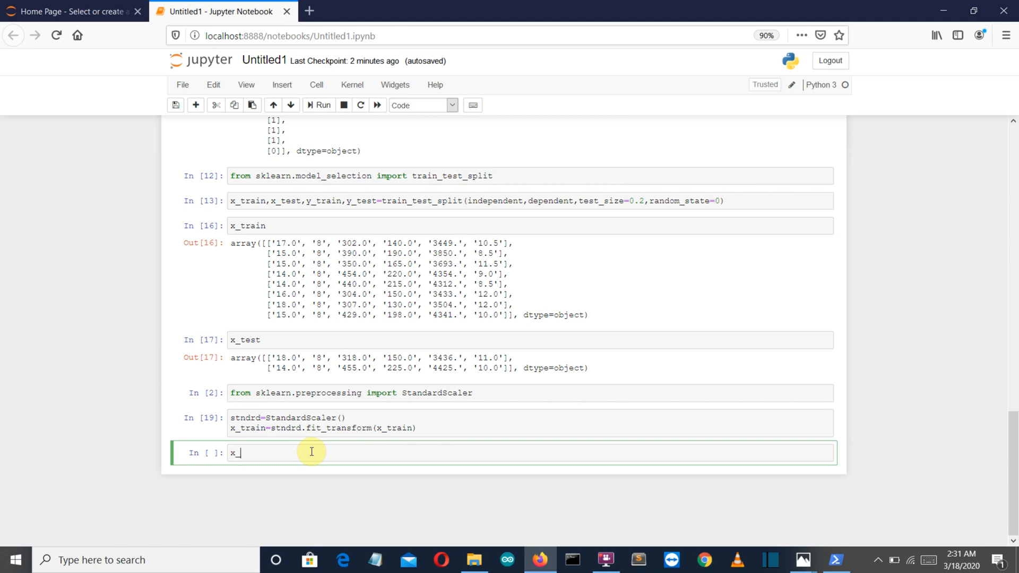
pyautogui.write('_test=stndrd')
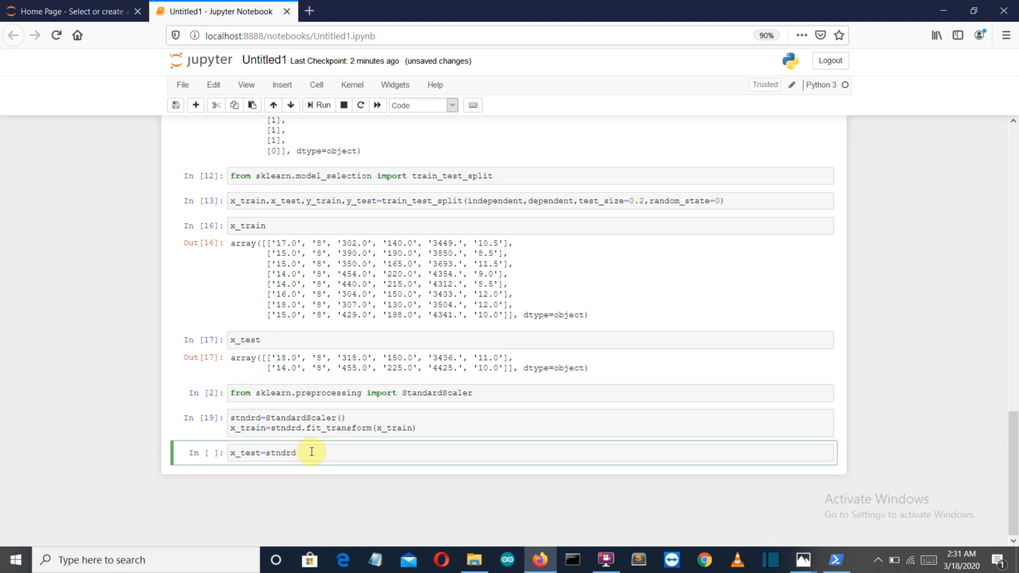
pyautogui.write('.transform()')
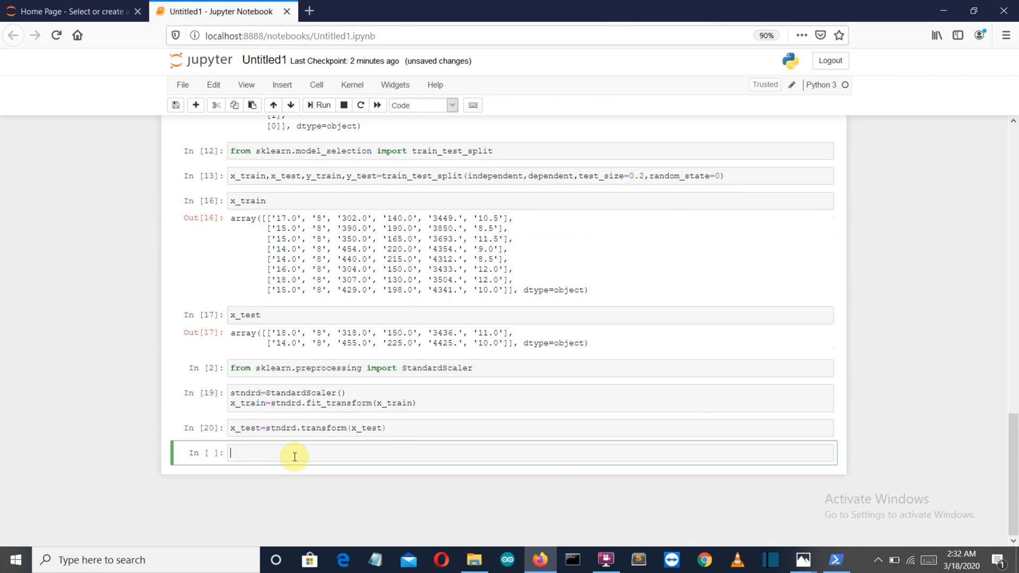
pyautogui.moveTo(309, 458)
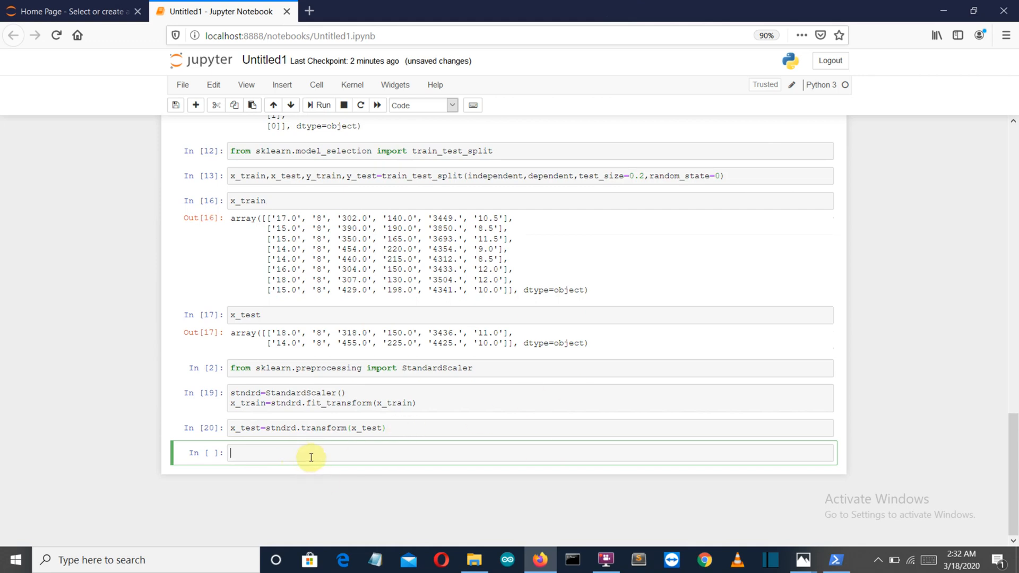
pyautogui.write('x_')
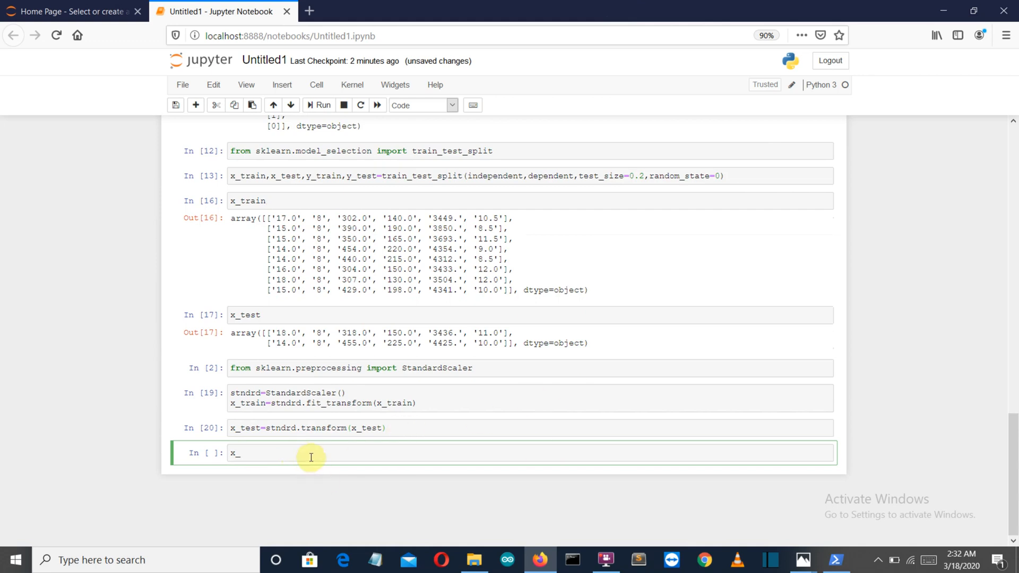
# Step: Enter x_train in a cell and run it to display the standardised training array
pyautogui.write('tra')
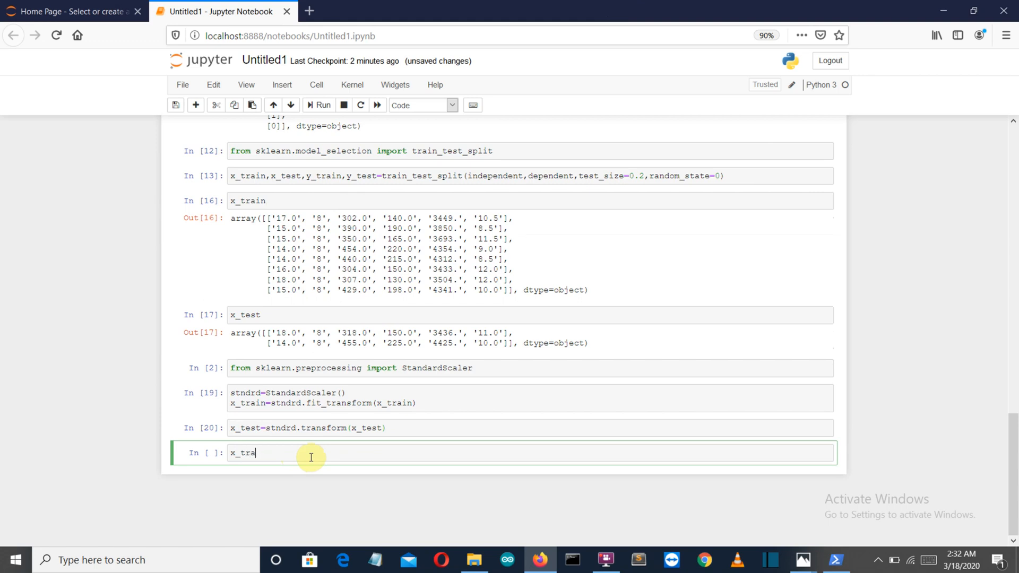
pyautogui.write('in')
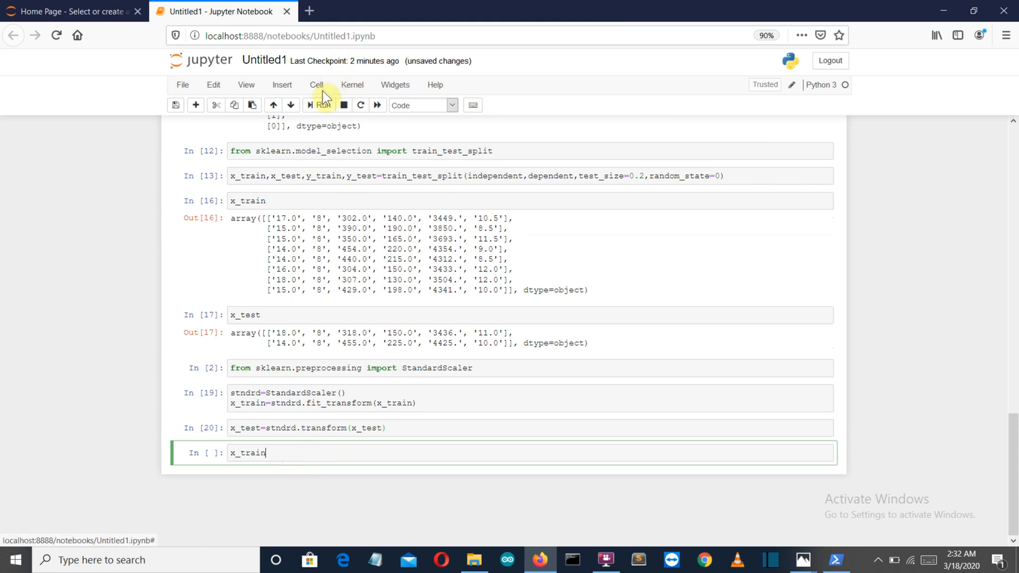
pyautogui.click(317, 105)
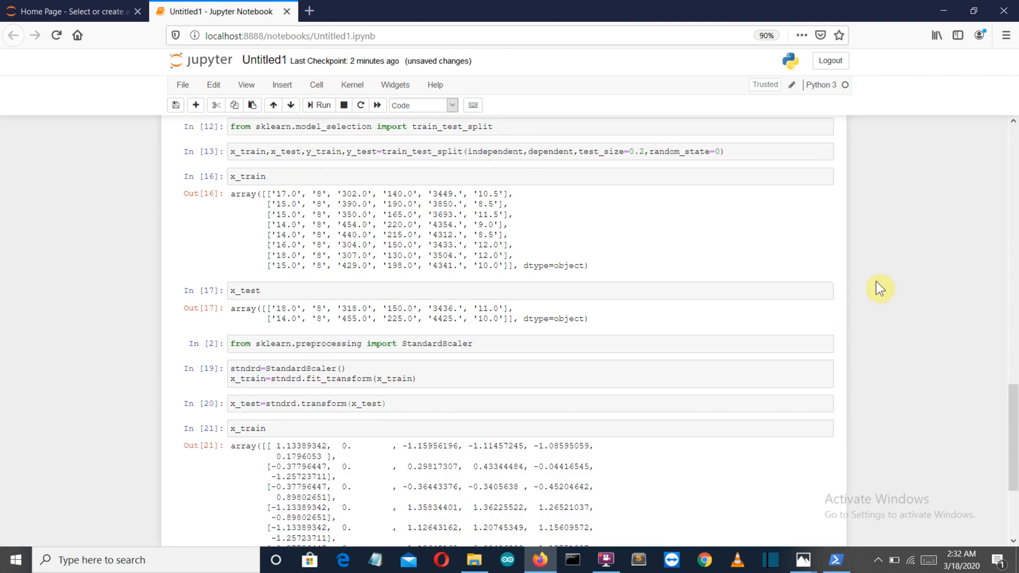
pyautogui.scroll(-3)
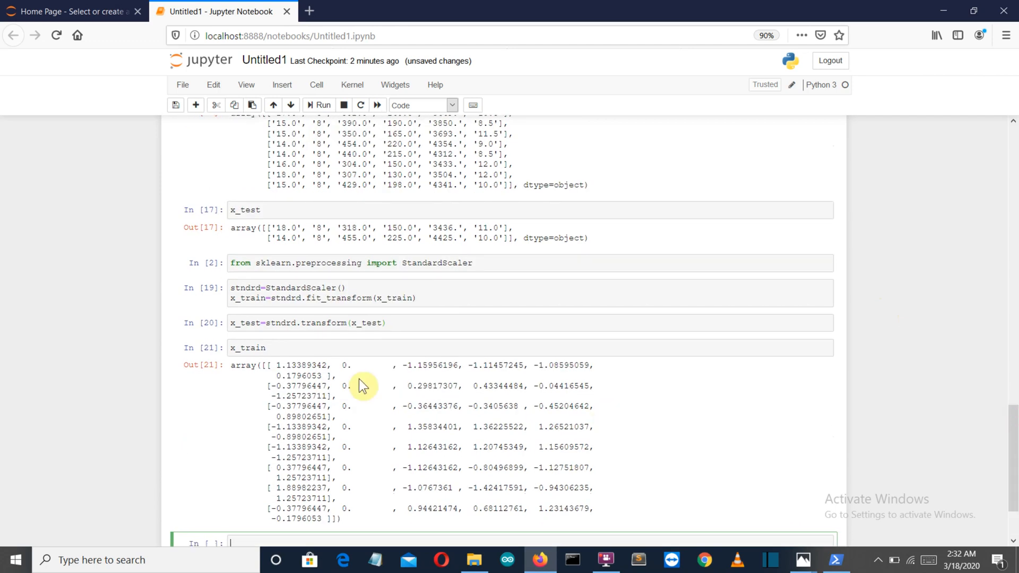
pyautogui.moveTo(298, 368)
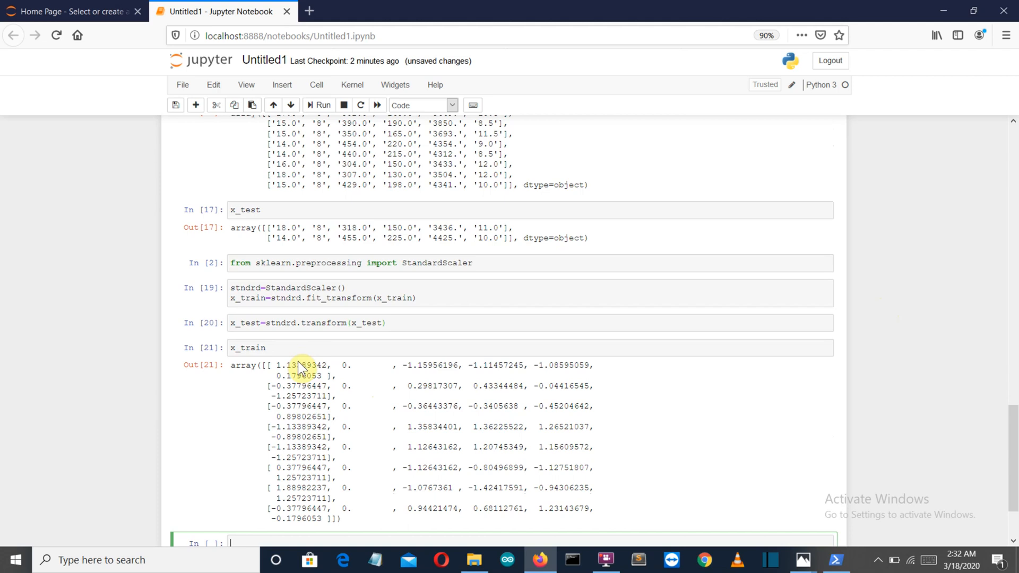
pyautogui.moveTo(337, 307)
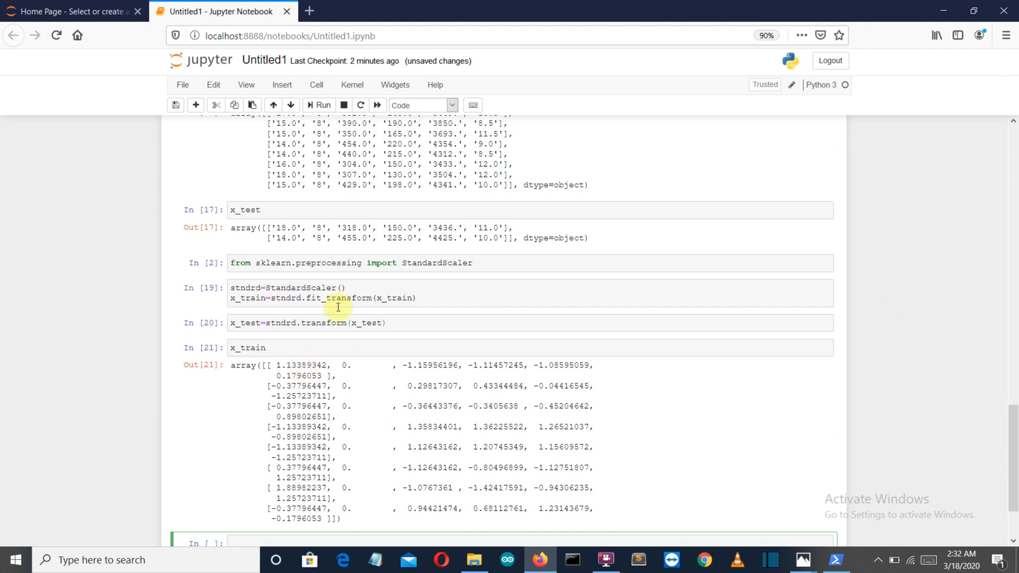
pyautogui.scroll(-3)
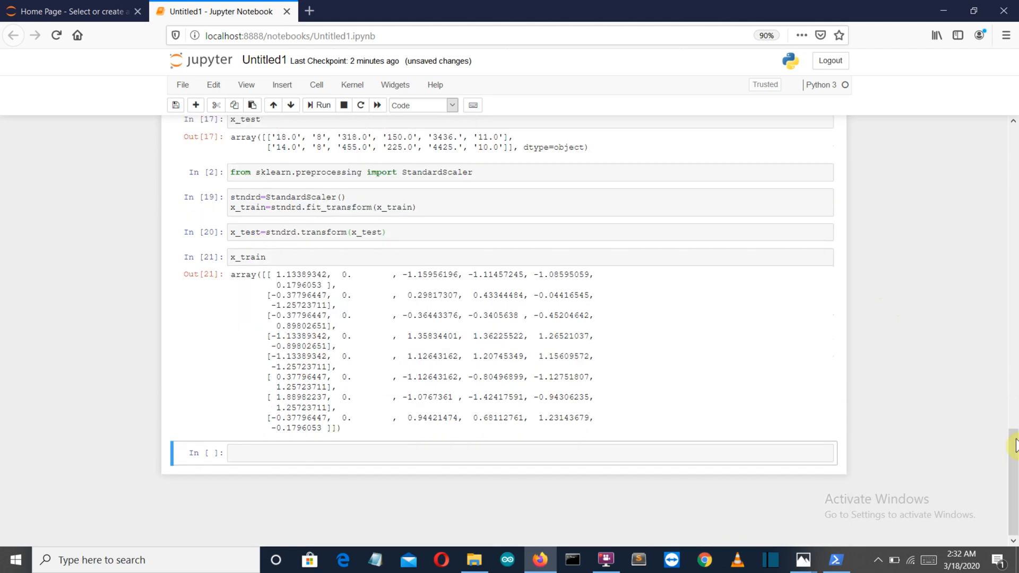
pyautogui.moveTo(399, 453)
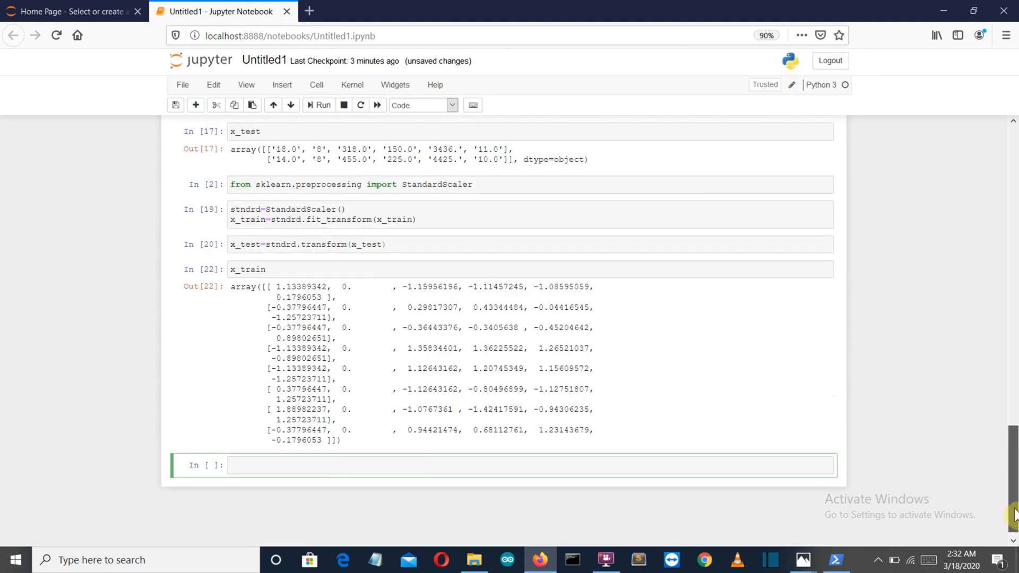
# Step: Run a new cell containing x_test to show the two standardised test rows
pyautogui.write('x')
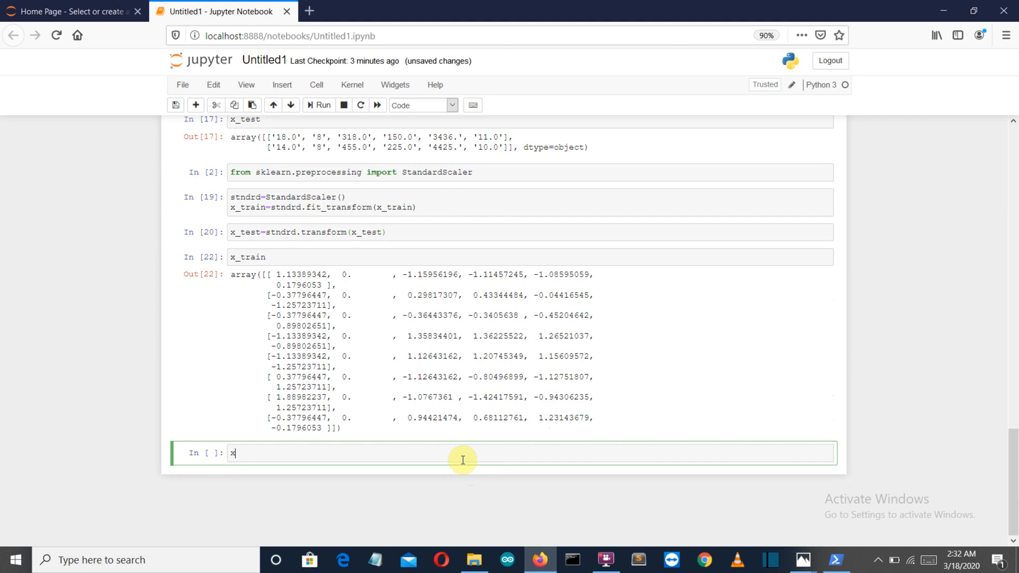
pyautogui.write('_test')
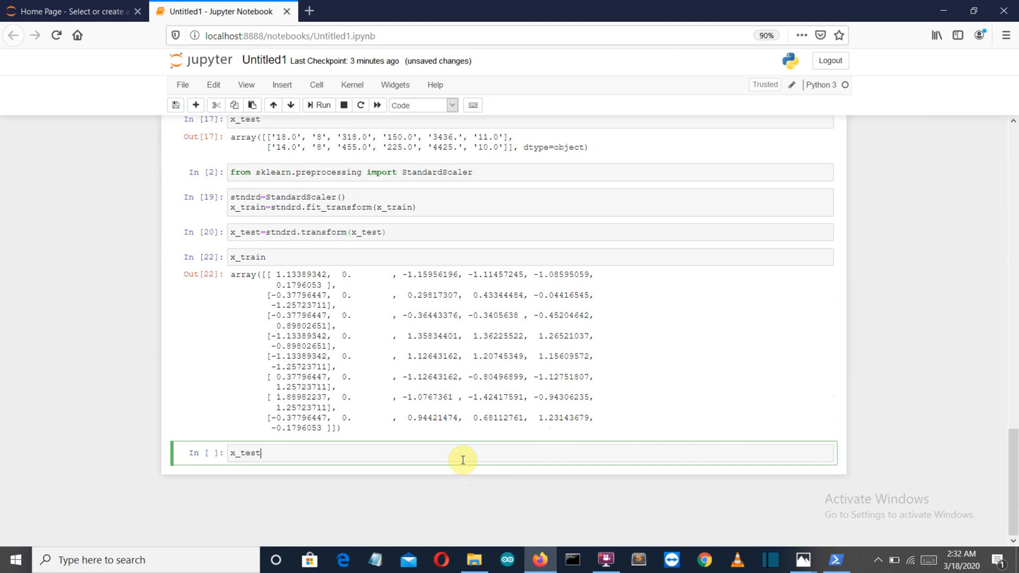
pyautogui.click(318, 104)
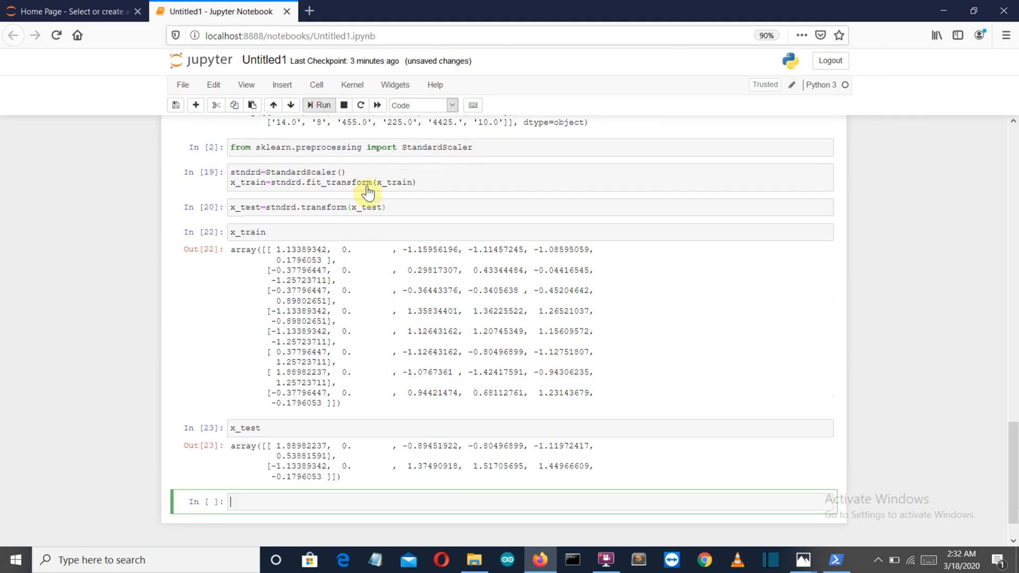
pyautogui.scroll(3)
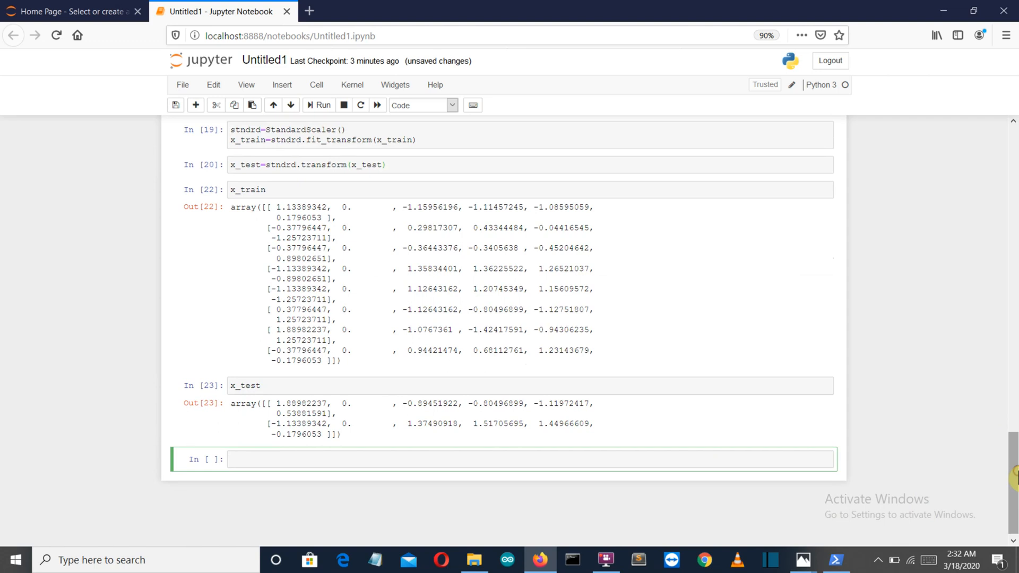
# Step: Select the empty cell below and scroll to review the scaled x_train and x_test outputs
pyautogui.click(454, 458)
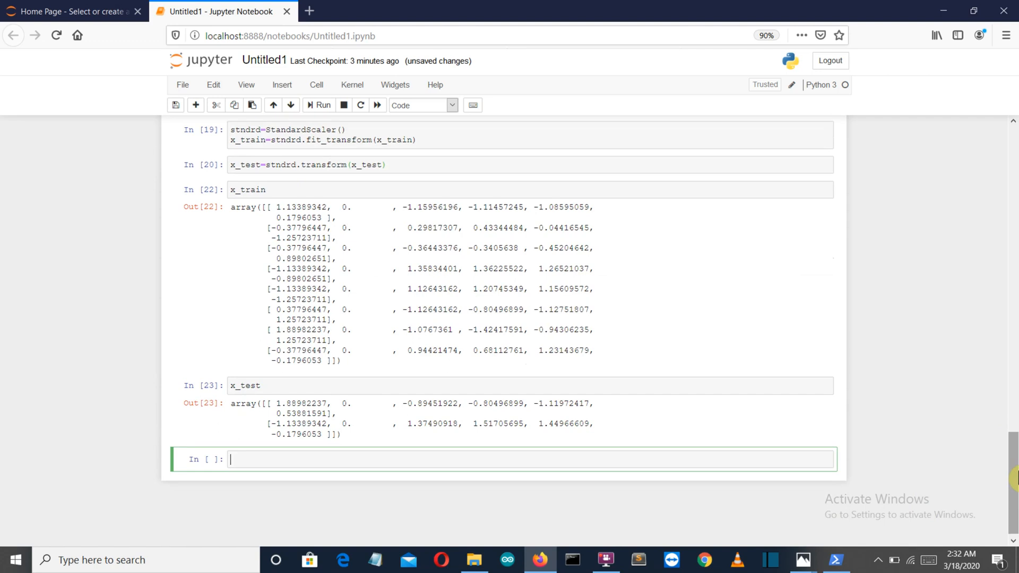
pyautogui.scroll(3)
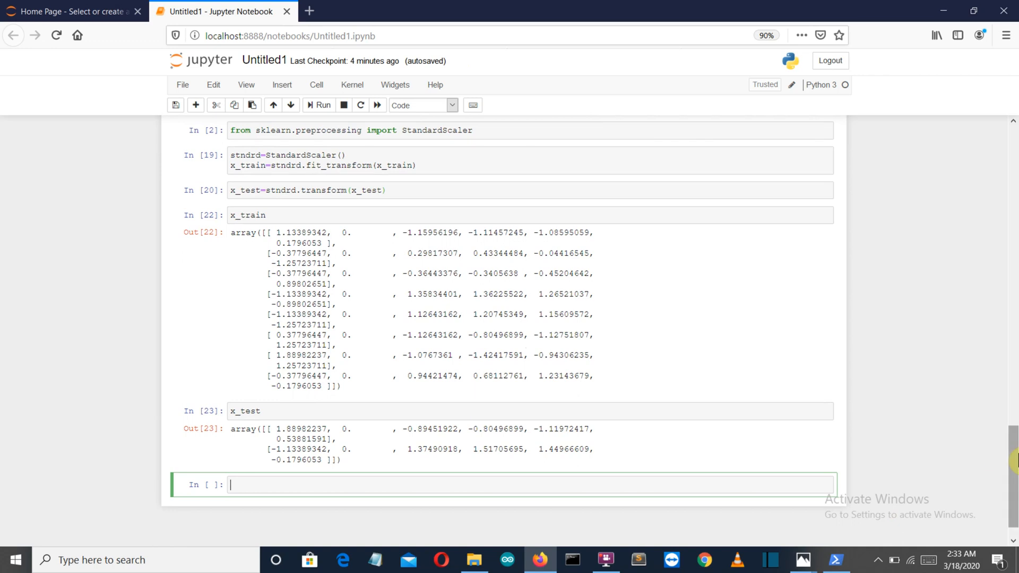
pyautogui.scroll(3)
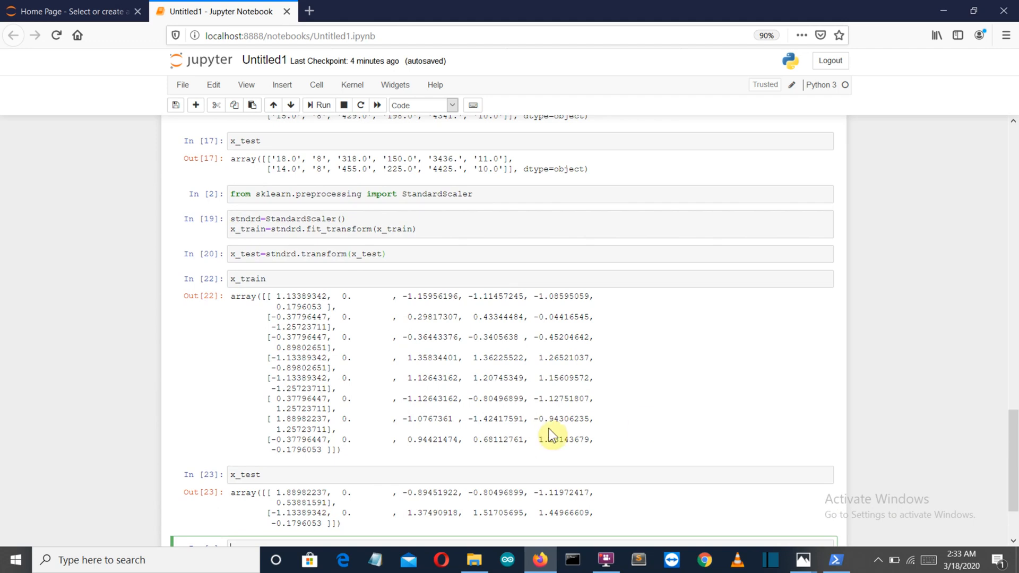
pyautogui.scroll(-3)
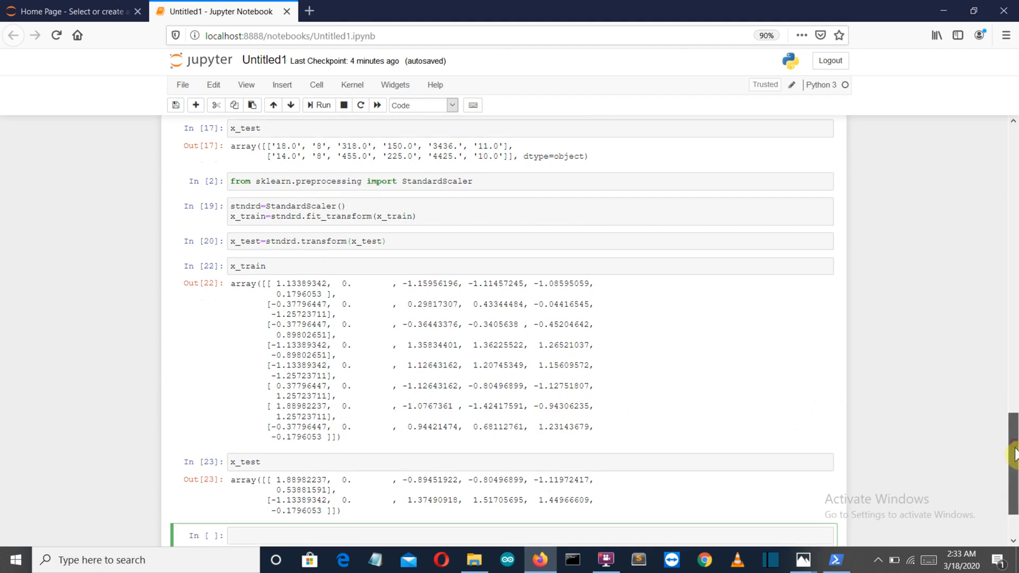
pyautogui.scroll(-3)
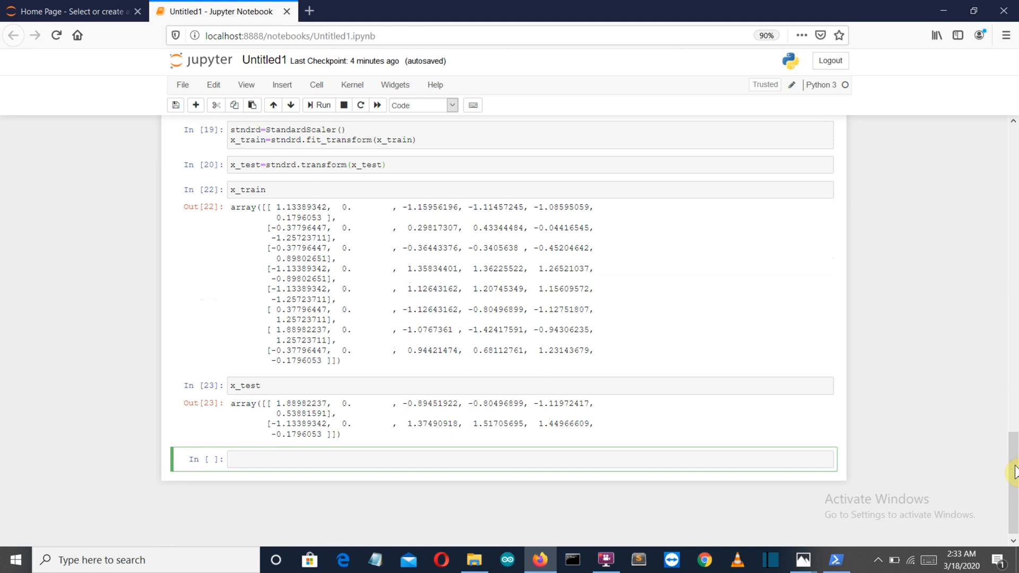
pyautogui.scroll(3)
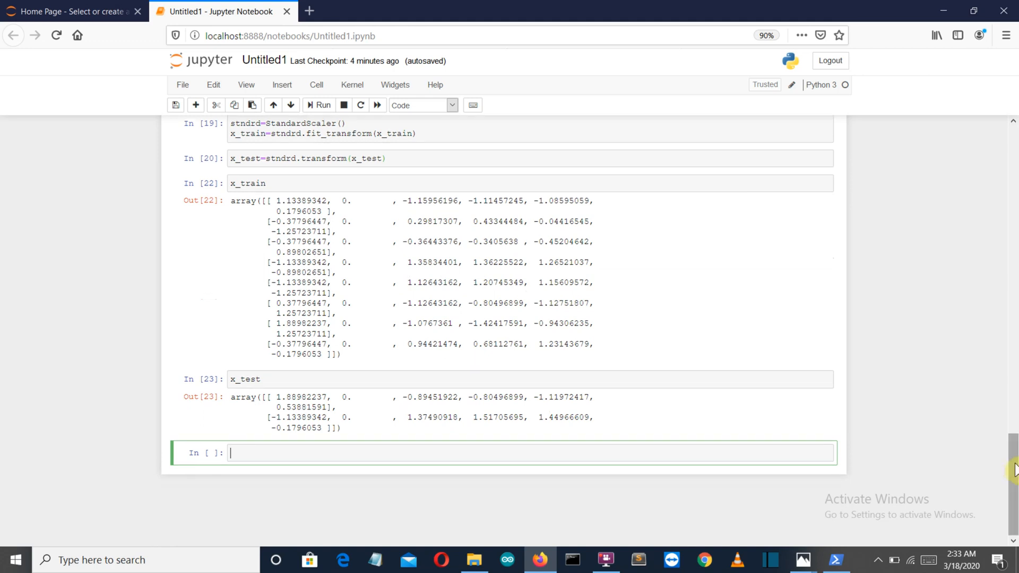
pyautogui.scroll(3)
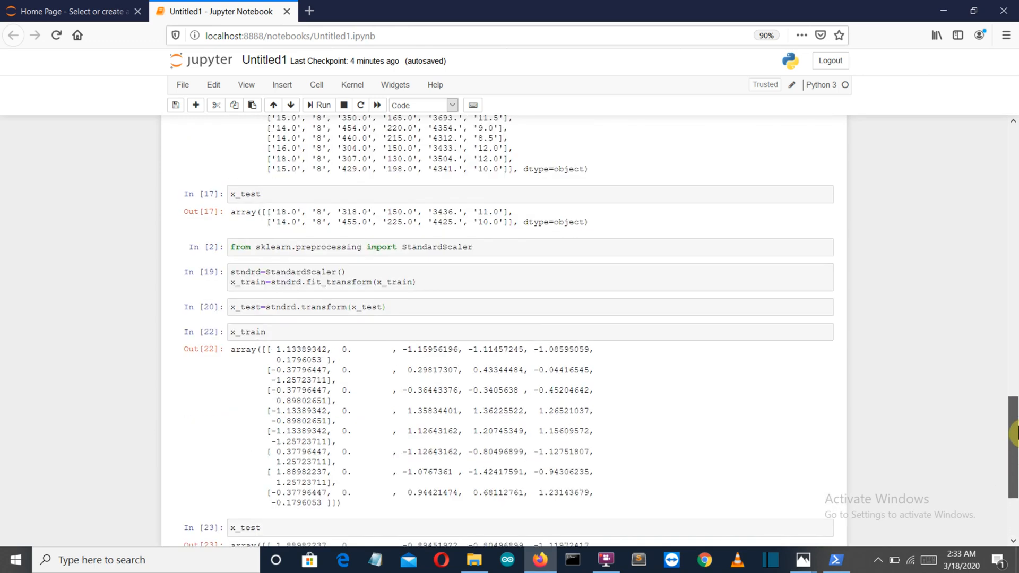
pyautogui.scroll(-3)
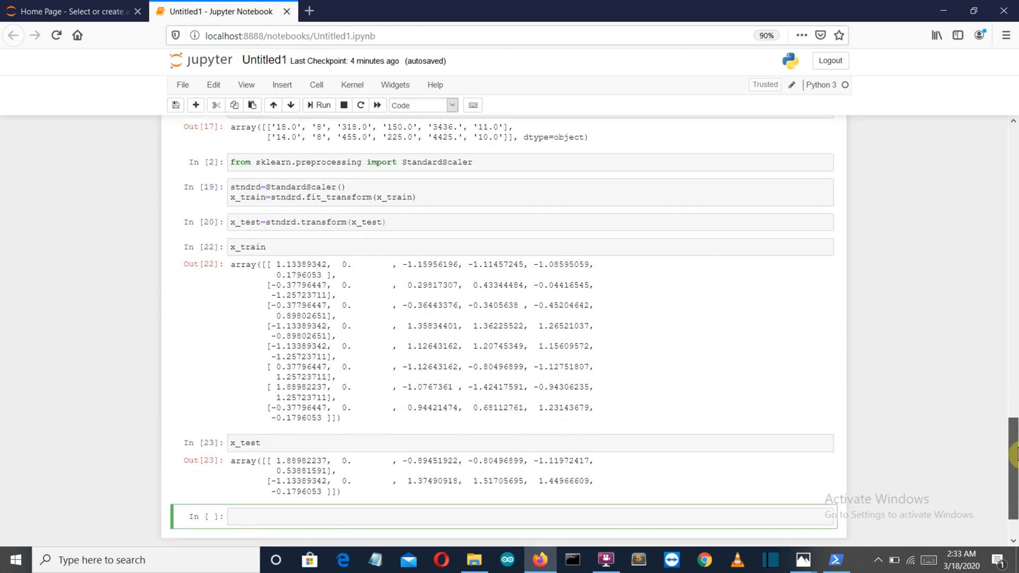
pyautogui.scroll(-3)
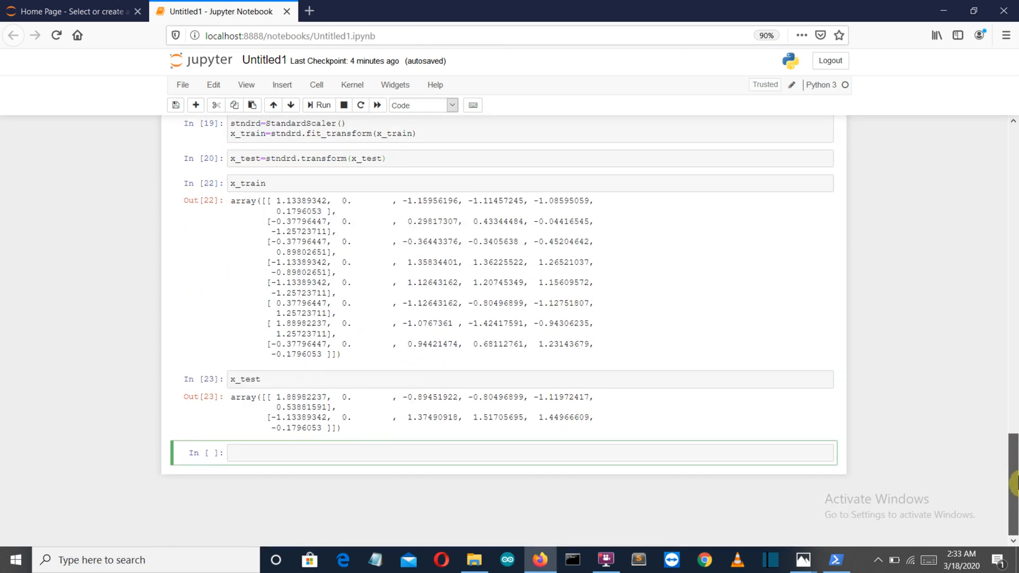
pyautogui.scroll(3)
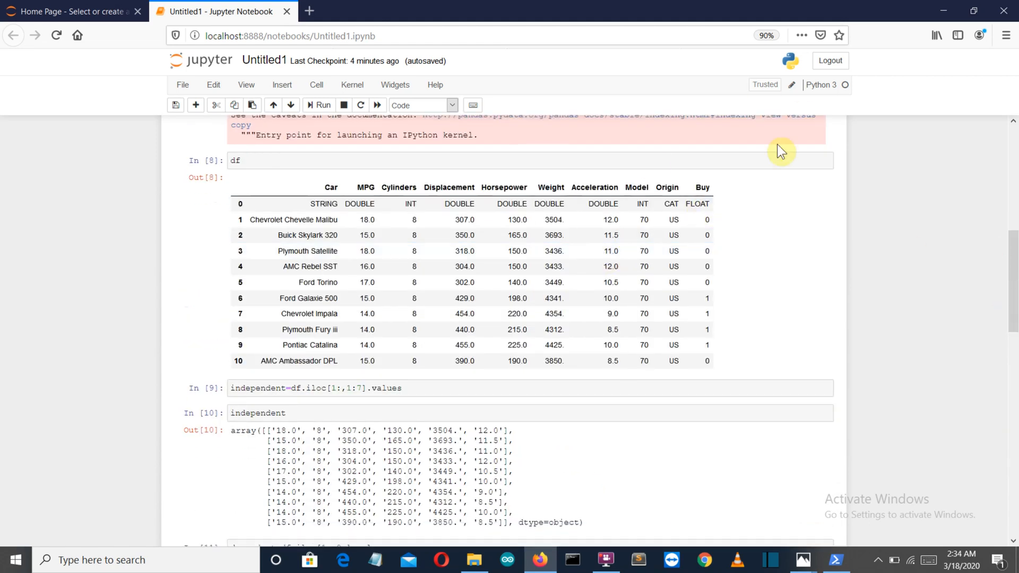
pyautogui.moveTo(864, 243)
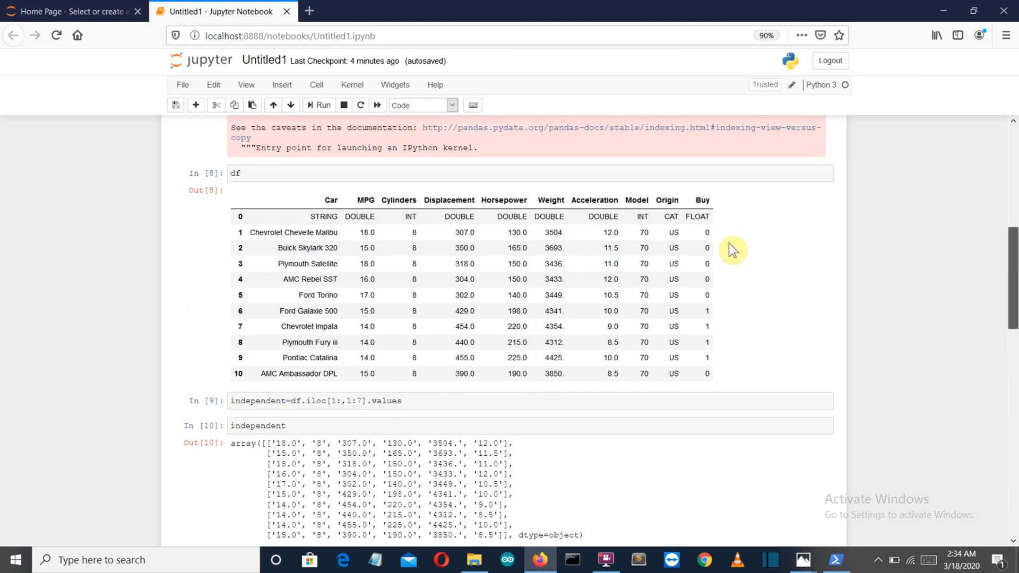
pyautogui.moveTo(698, 322)
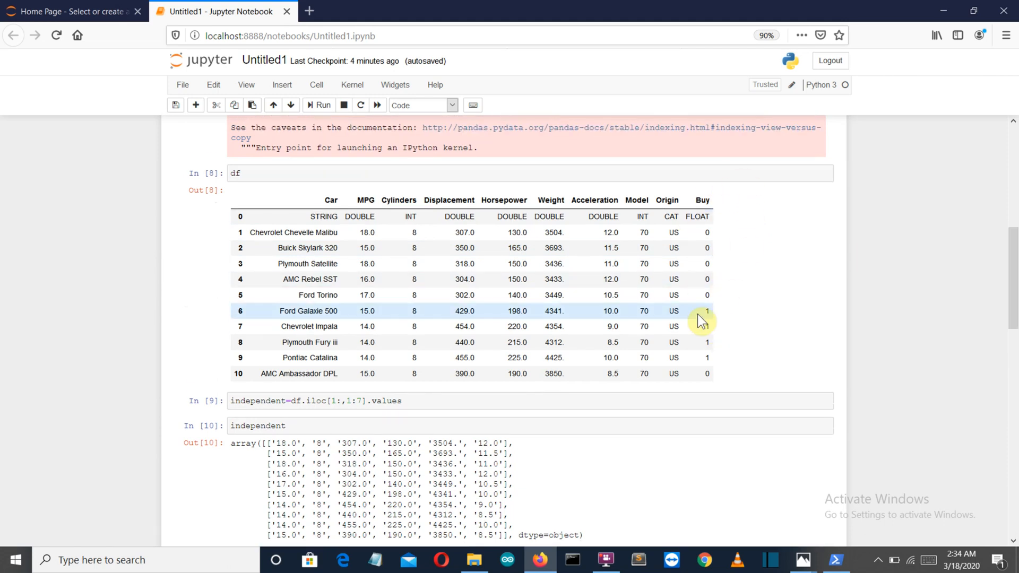
pyautogui.moveTo(731, 237)
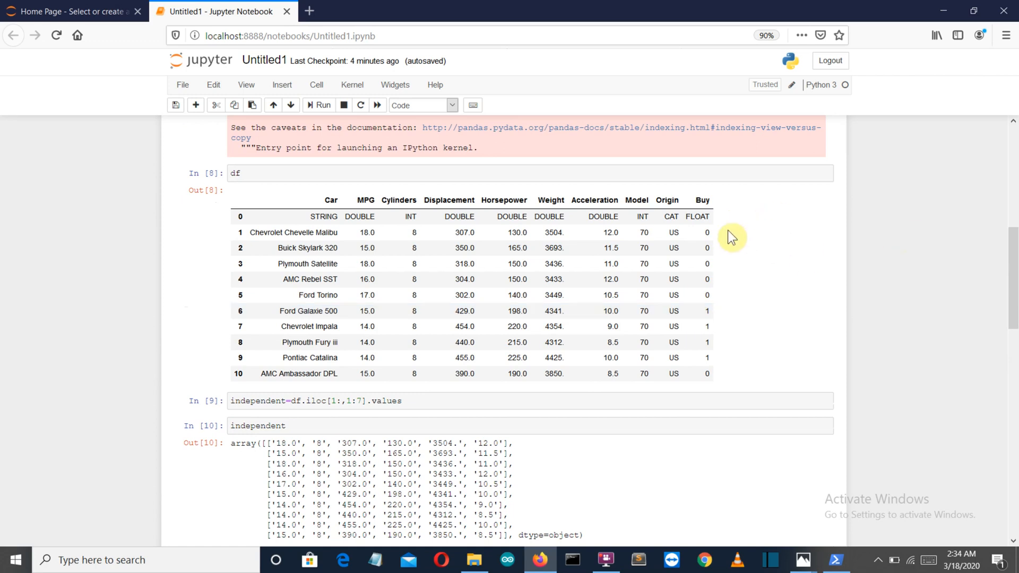
pyautogui.moveTo(731, 245)
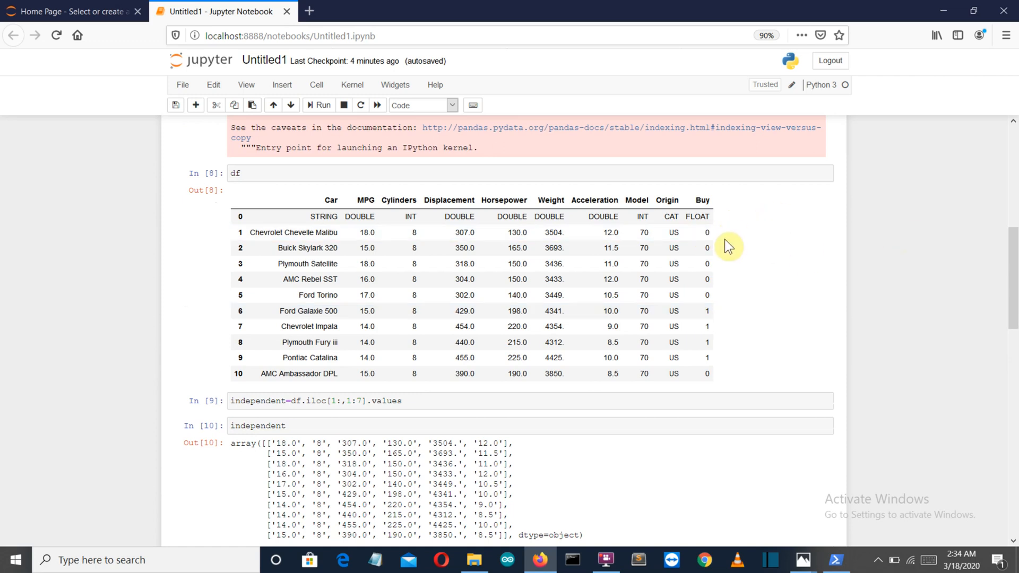
pyautogui.moveTo(718, 316)
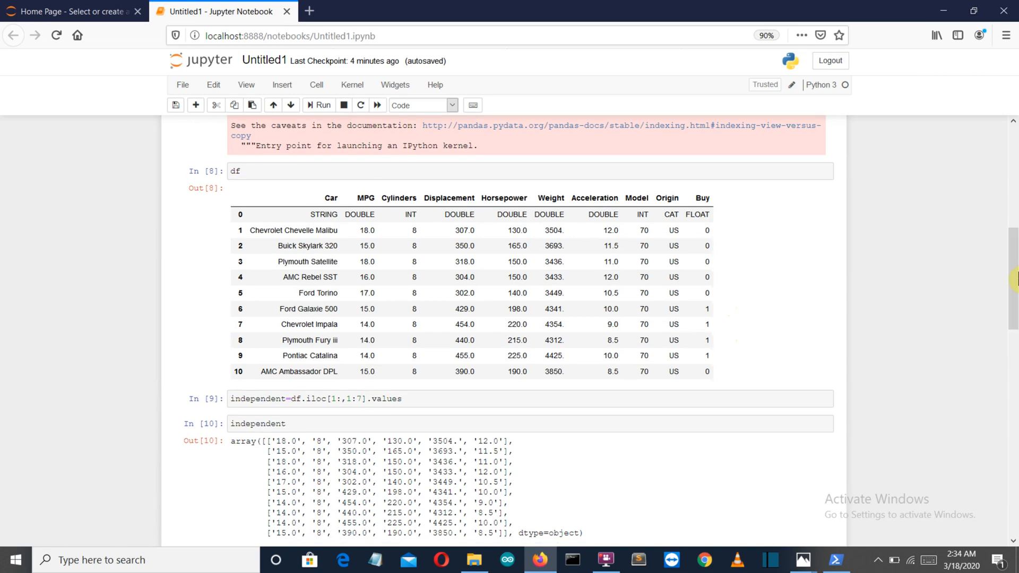
pyautogui.moveTo(1011, 264)
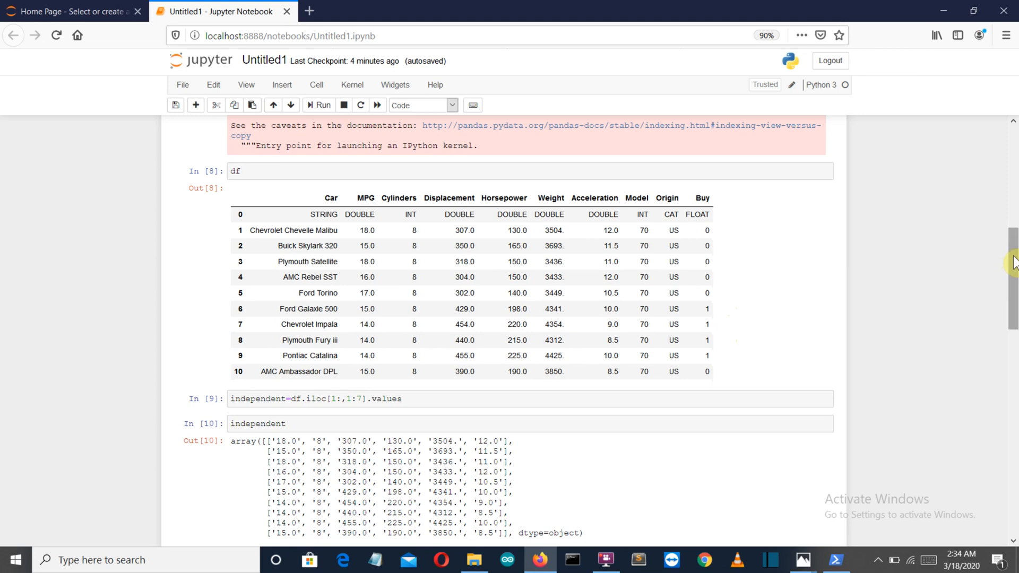
pyautogui.scroll(-3)
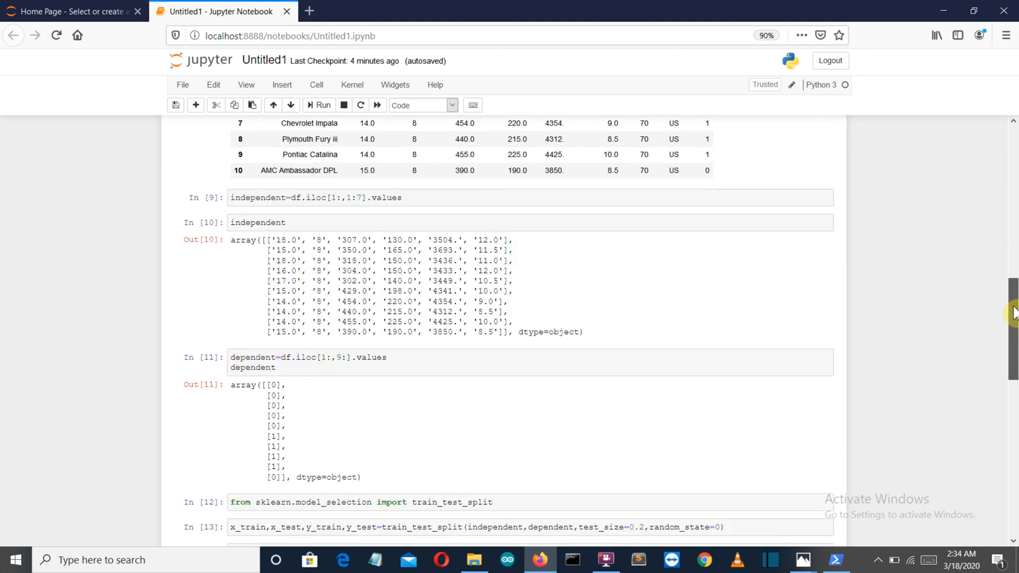
pyautogui.scroll(3)
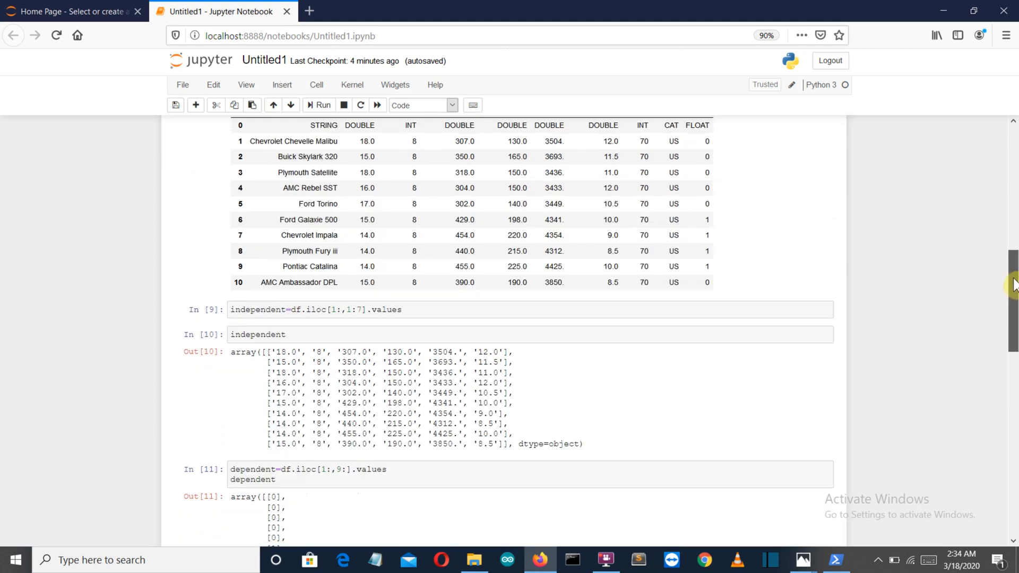
pyautogui.scroll(3)
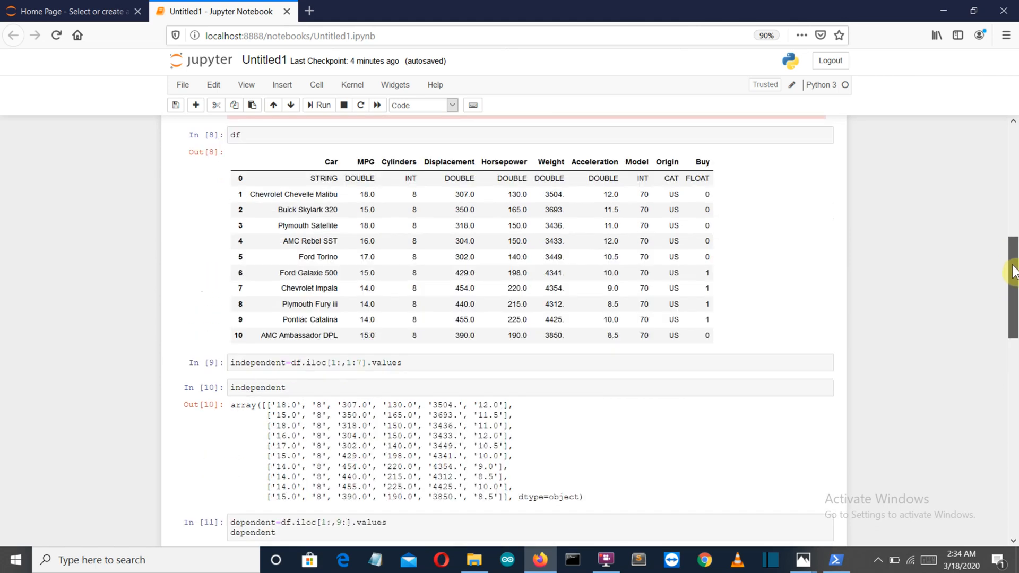
pyautogui.scroll(3)
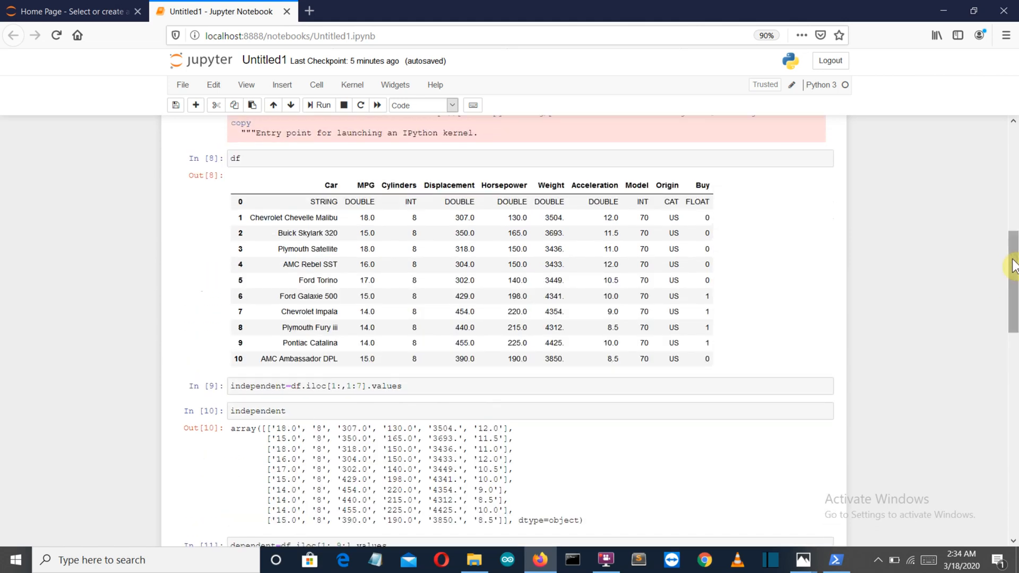
pyautogui.scroll(-3)
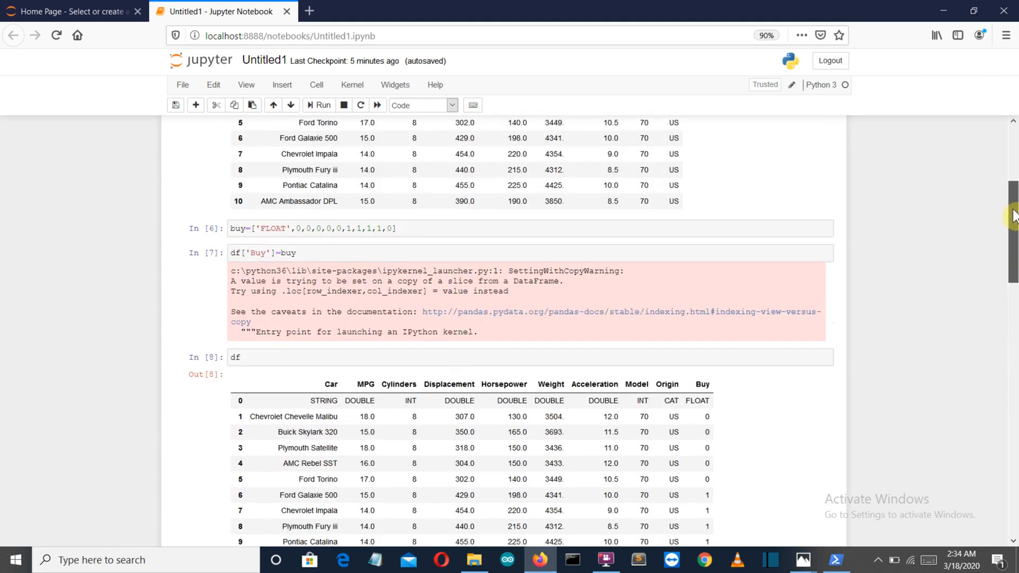
pyautogui.scroll(-3)
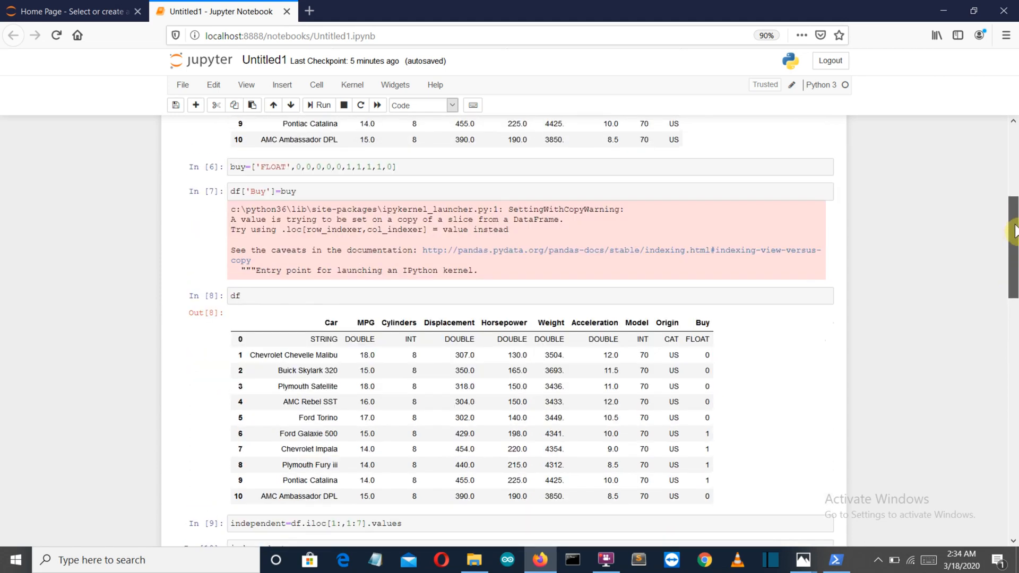